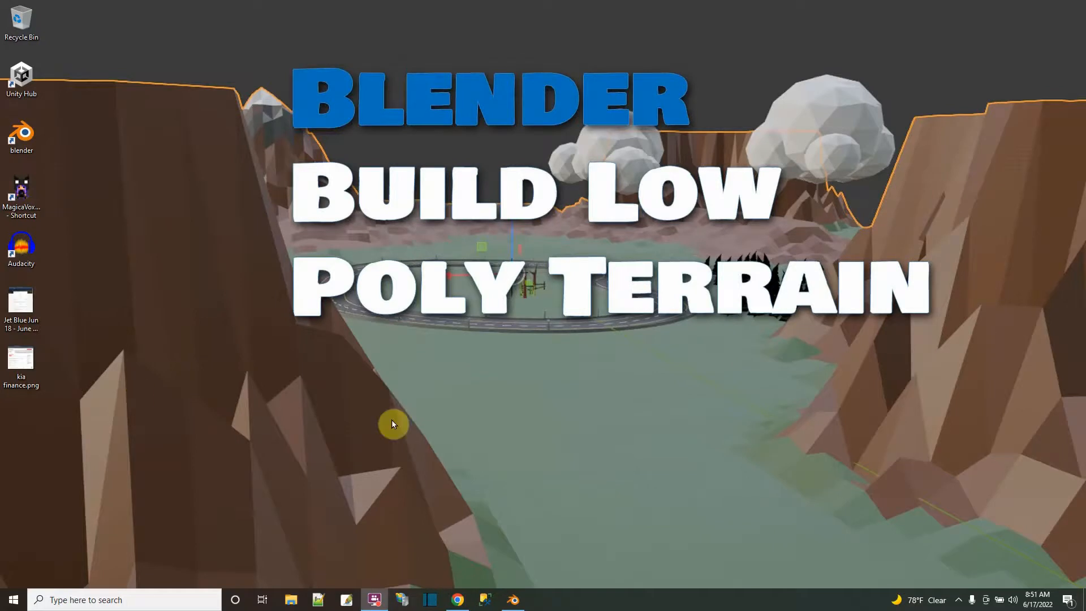
{"action": "mouse_move", "coordinate": [570, 497]}
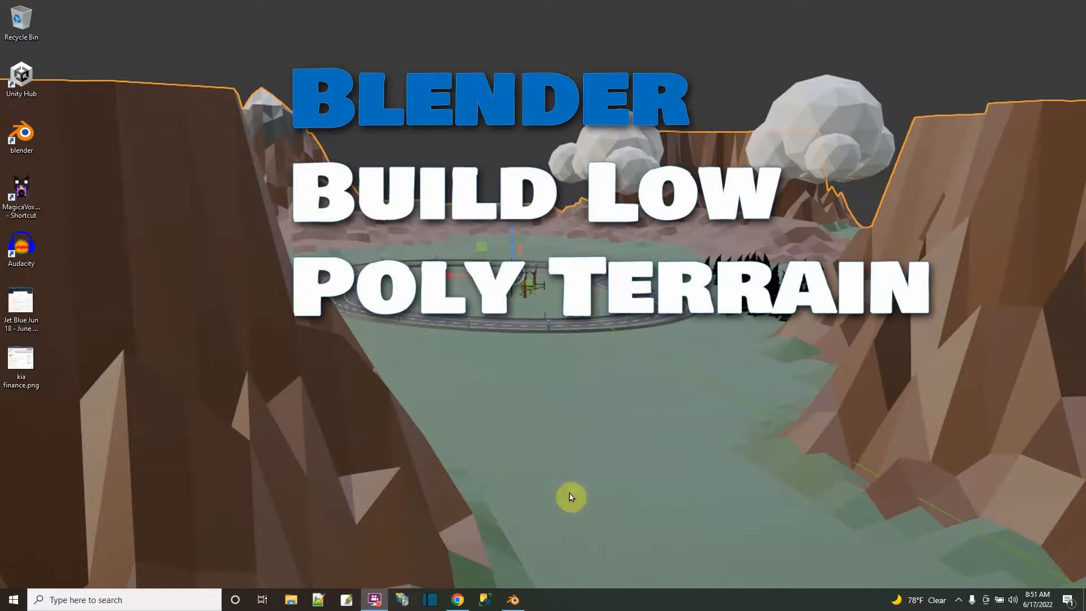
{"action": "mouse_move", "coordinate": [426, 205]}
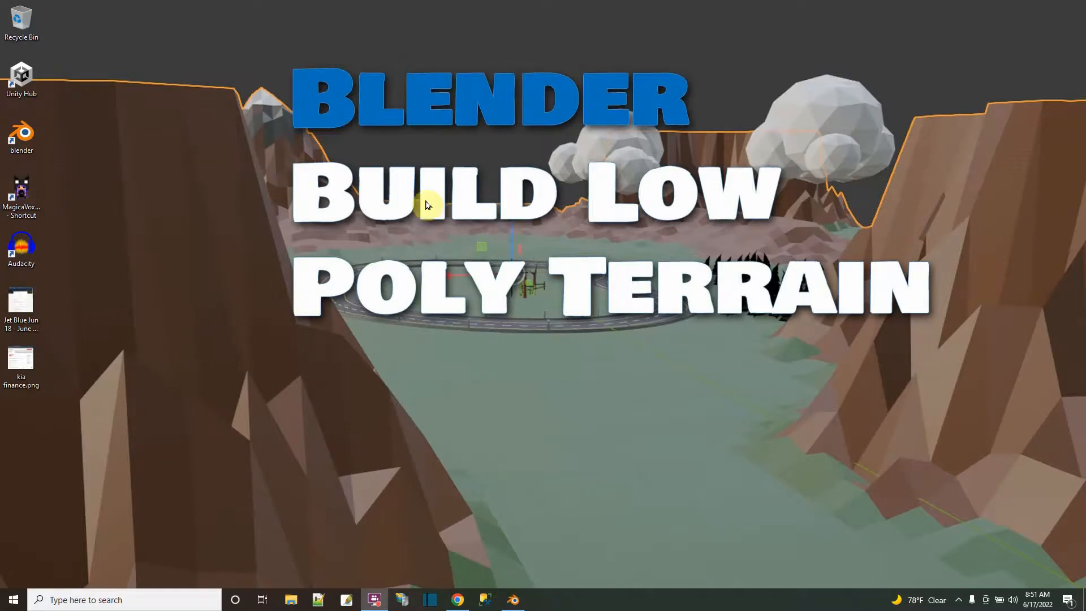
{"action": "mouse_move", "coordinate": [416, 115]}
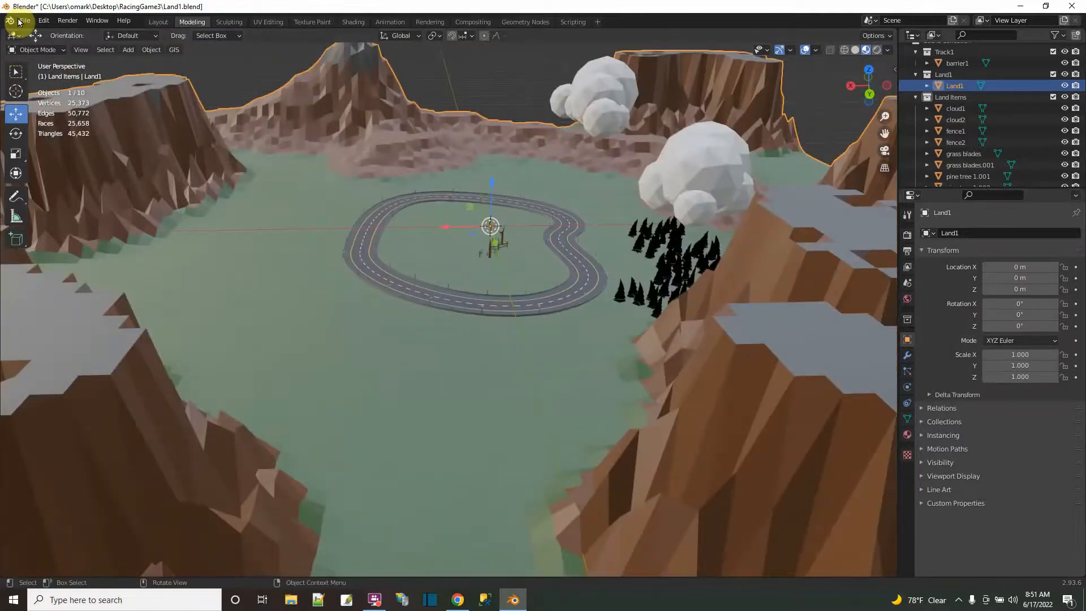
- Start a new General scene, saving the canyon file when prompted
{"action": "left_click", "coordinate": [25, 21]}
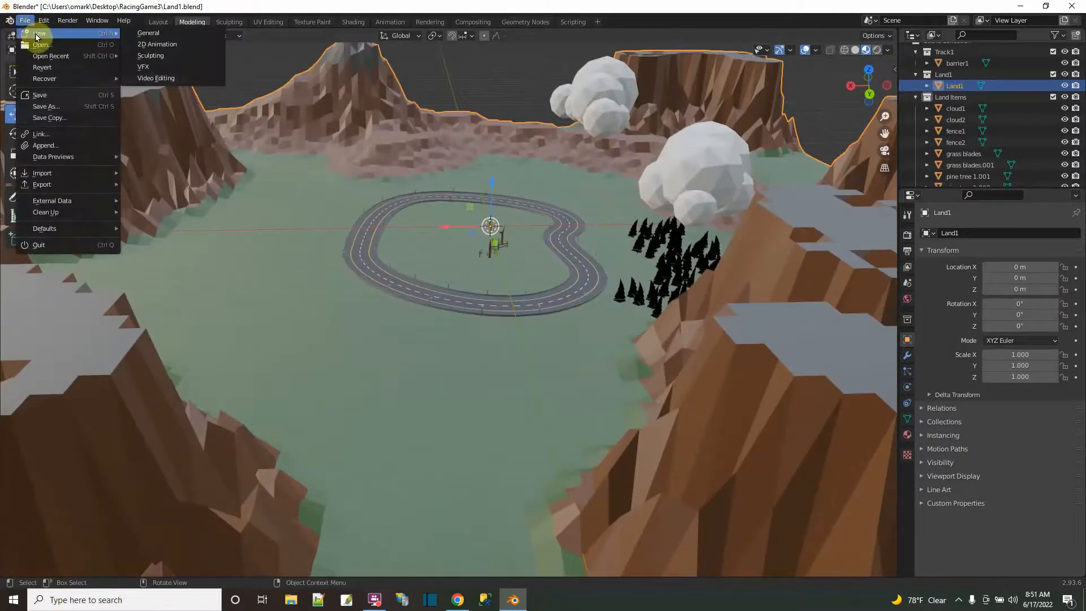
{"action": "left_click", "coordinate": [40, 34]}
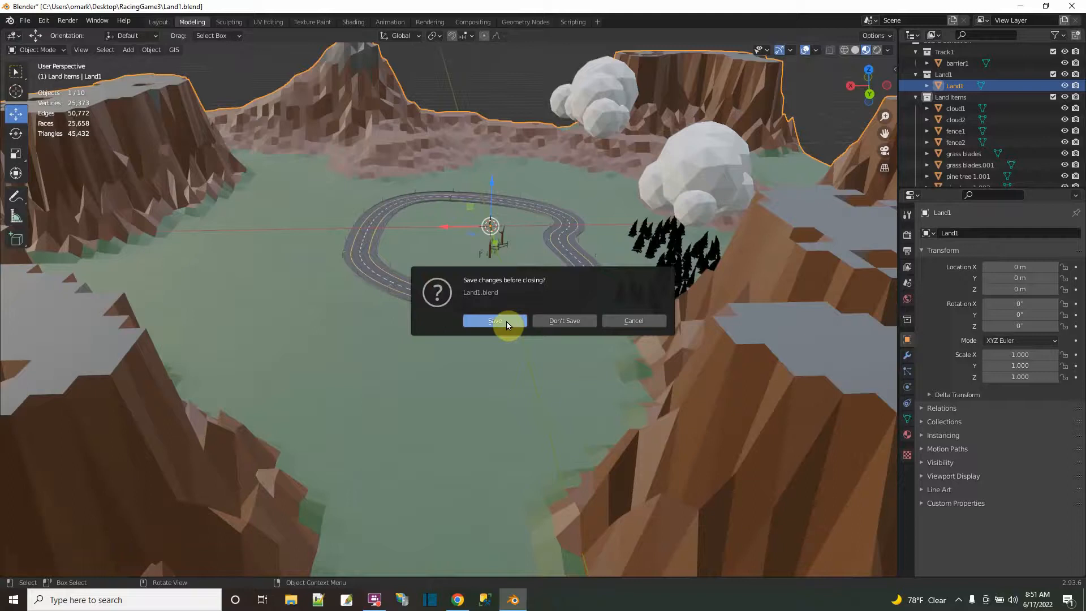
{"action": "left_click", "coordinate": [564, 320]}
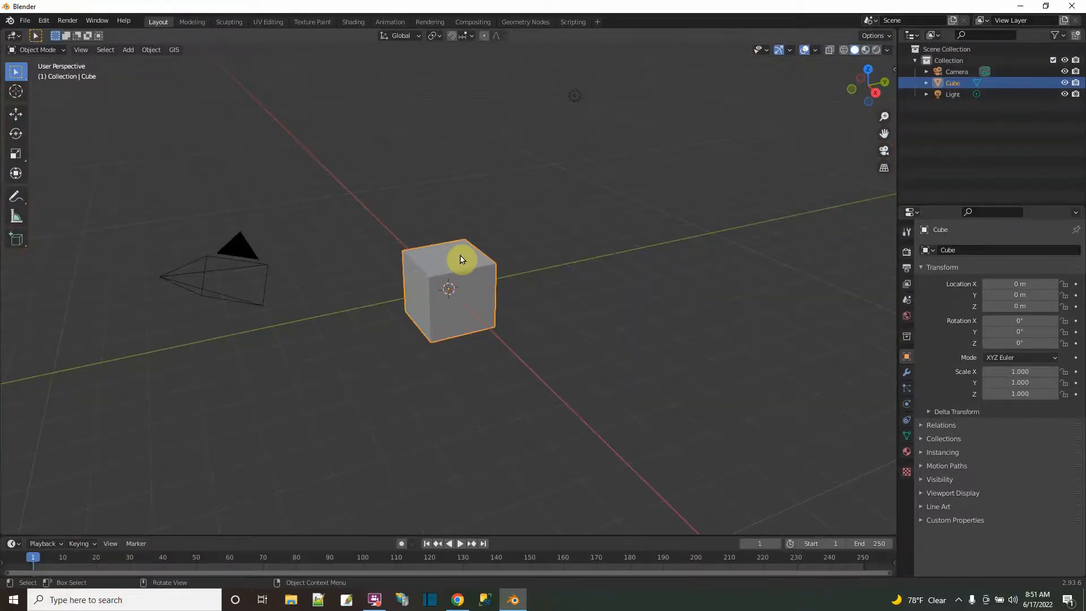
- Delete the default cube and add a Grid mesh from Add > Mesh
{"action": "left_click", "coordinate": [956, 72]}
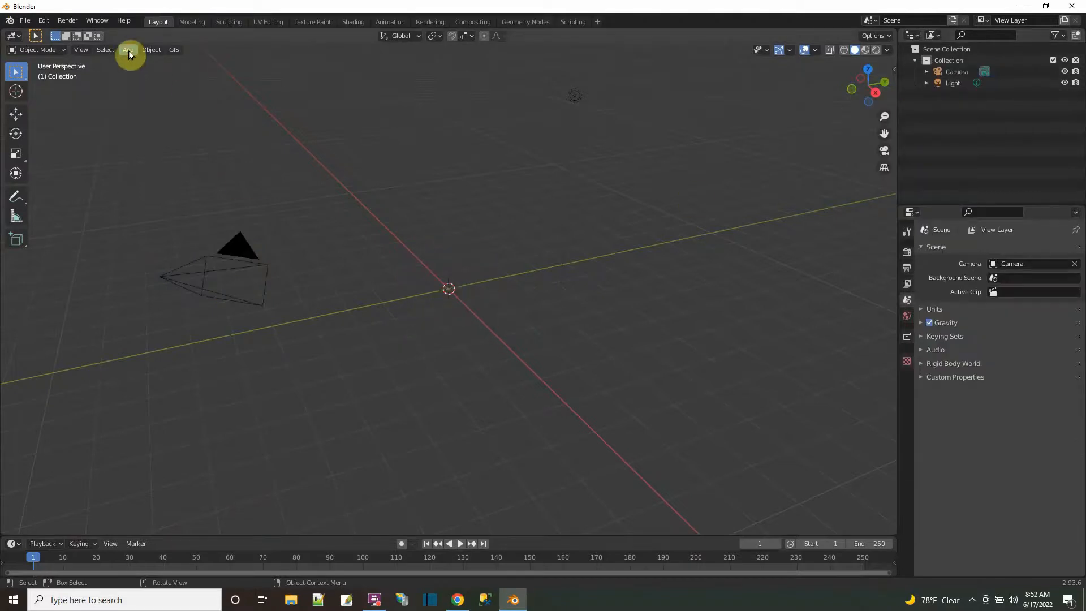
{"action": "left_click", "coordinate": [127, 49]}
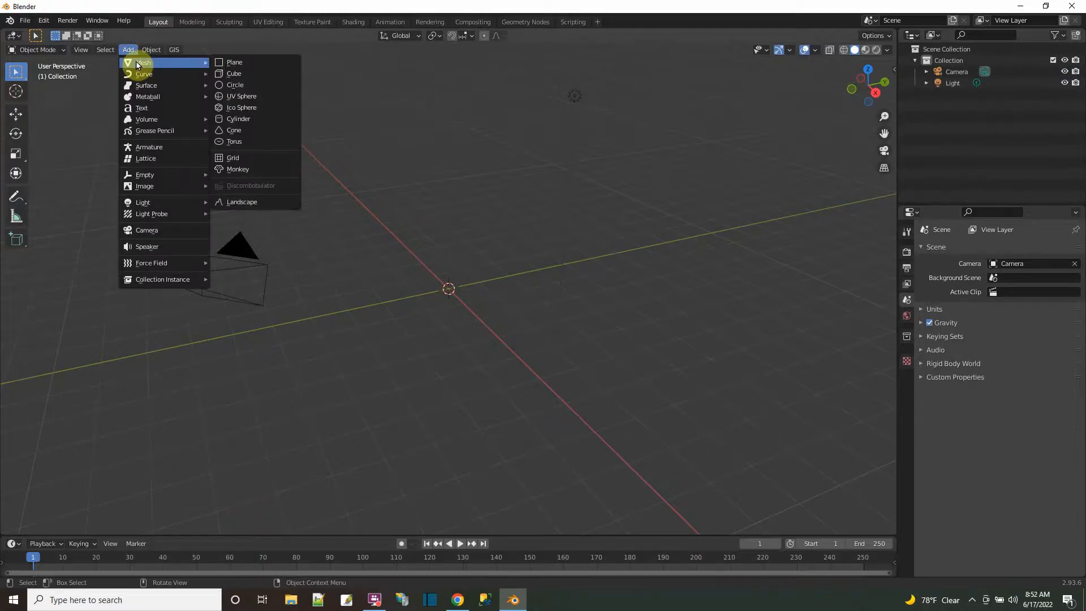
{"action": "mouse_move", "coordinate": [232, 157]}
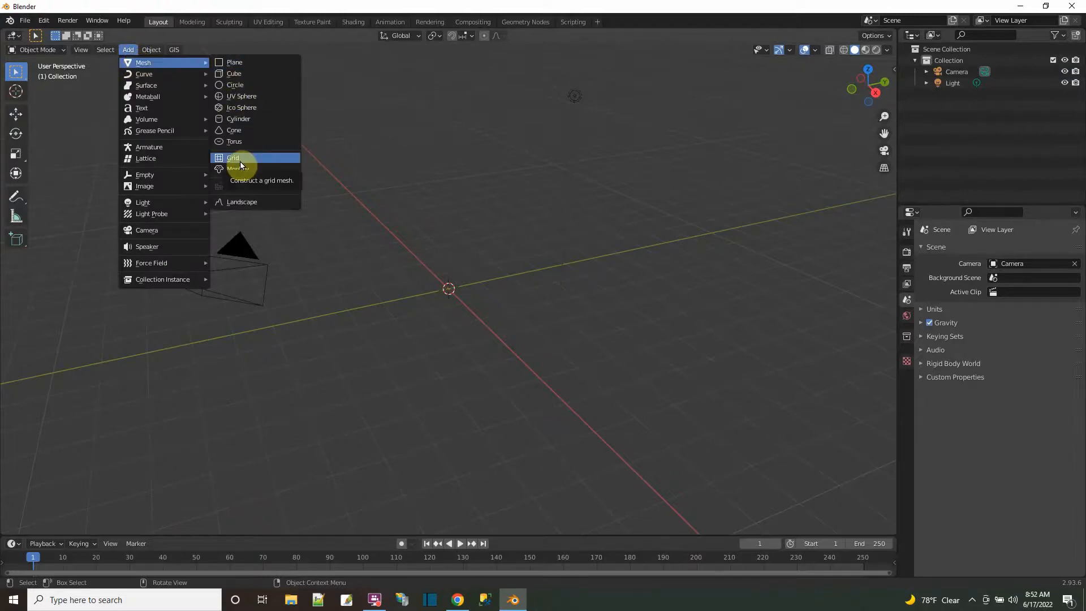
{"action": "left_click", "coordinate": [232, 158]}
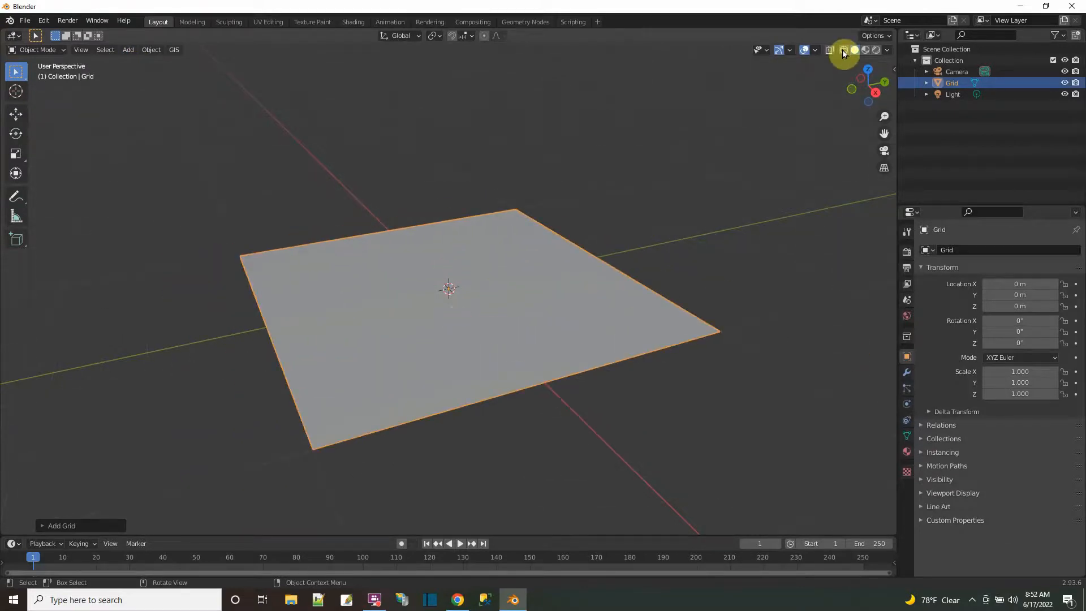
- Switch to wireframe, set the grid size to 100, and delete the camera and light
{"action": "left_click", "coordinate": [843, 50]}
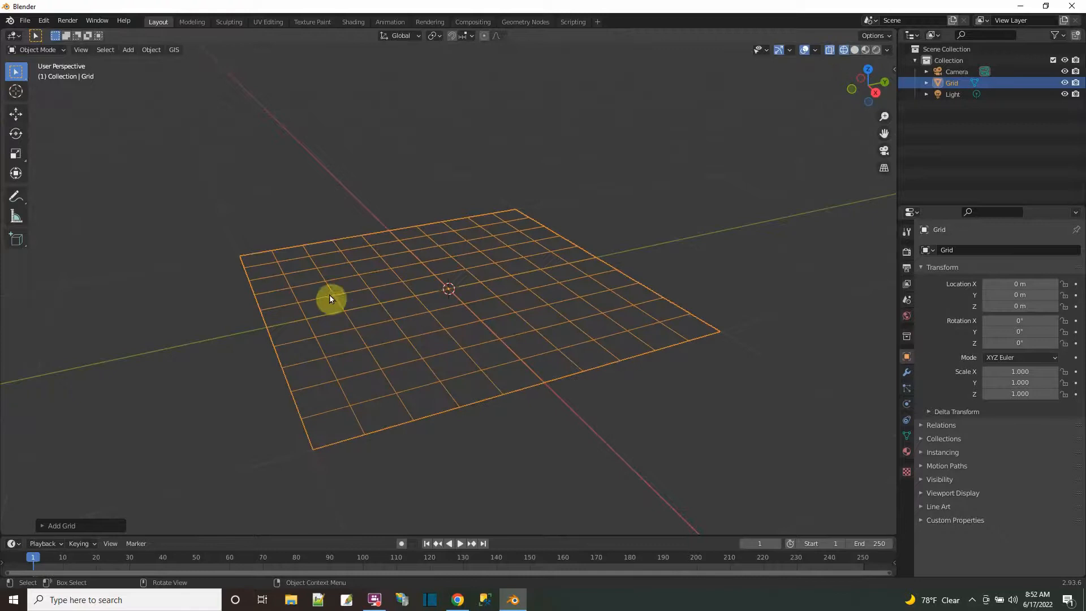
{"action": "mouse_move", "coordinate": [142, 416]}
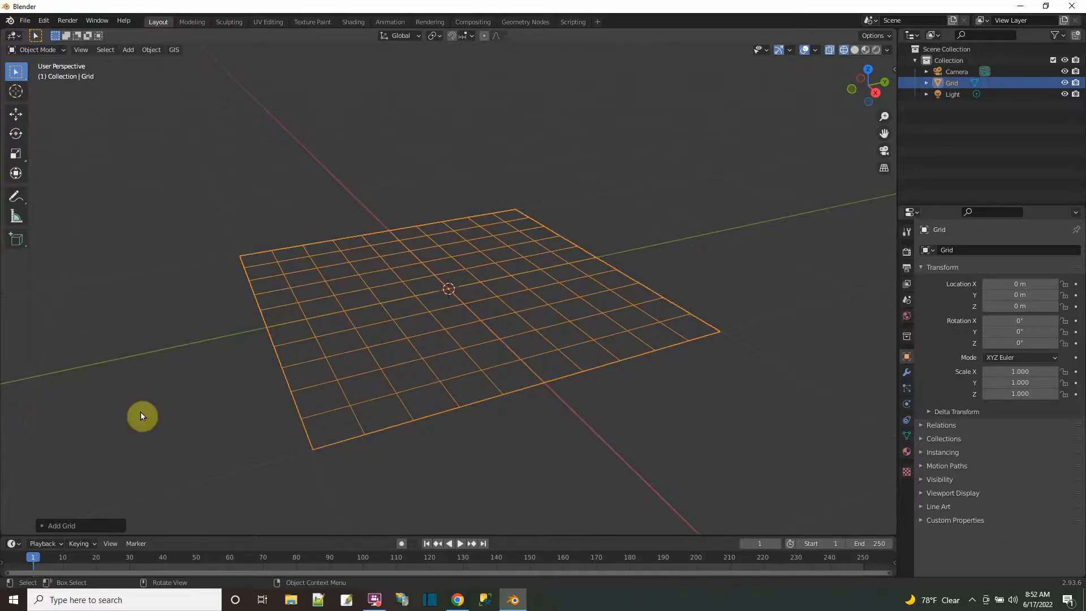
{"action": "mouse_move", "coordinate": [240, 348]}
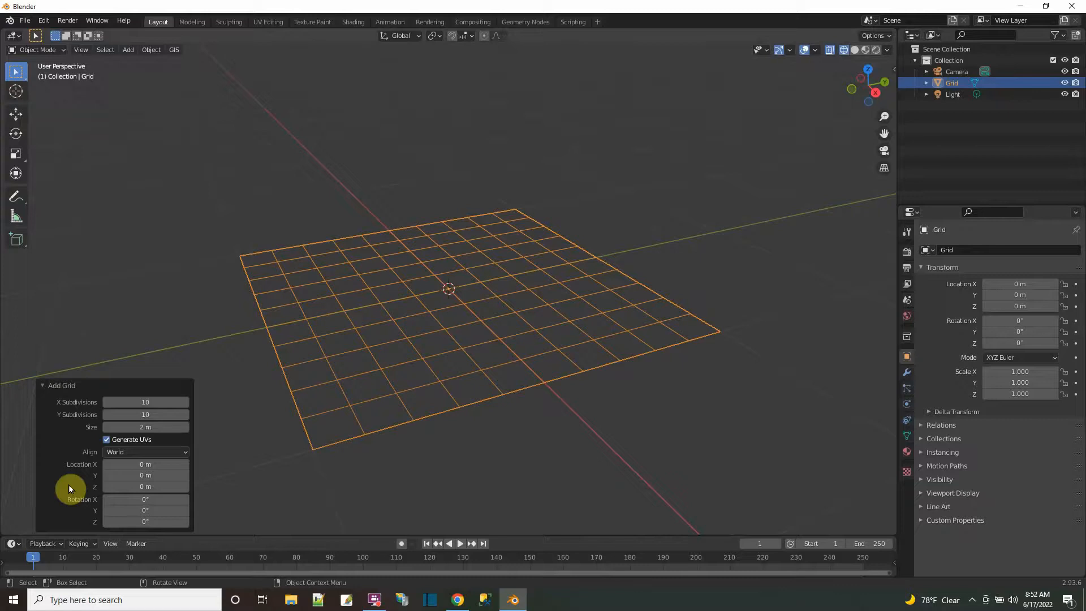
{"action": "mouse_move", "coordinate": [440, 281]}
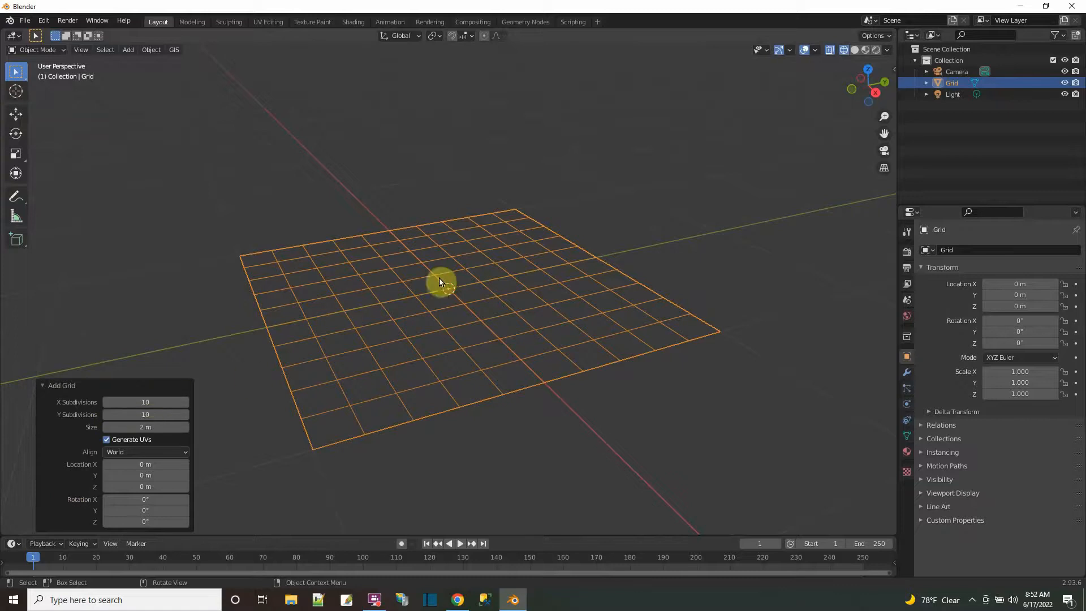
{"action": "left_click", "coordinate": [145, 427]}
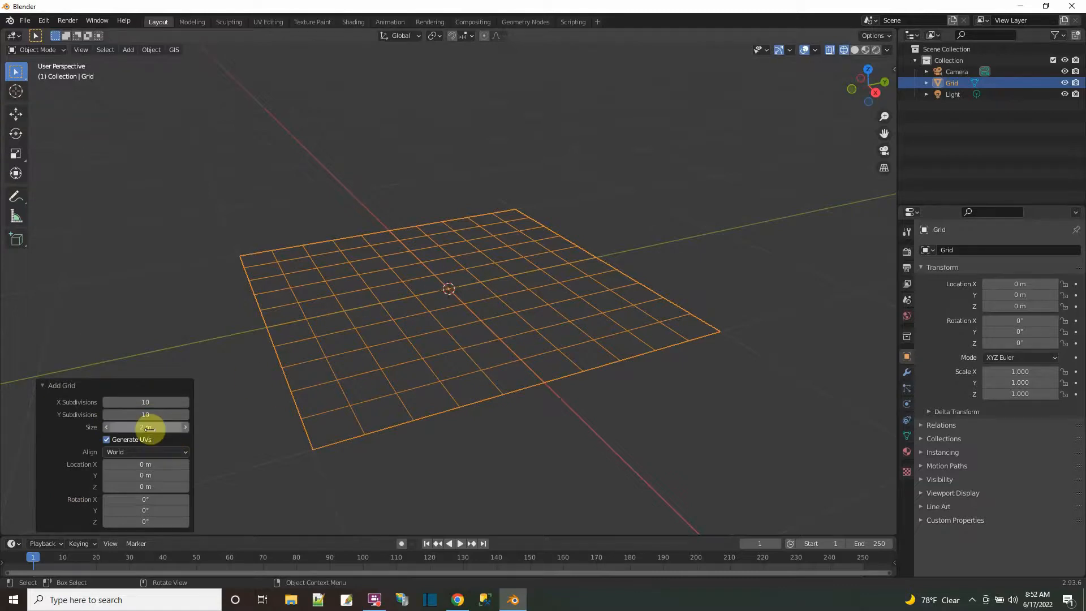
{"action": "left_click", "coordinate": [146, 426]}
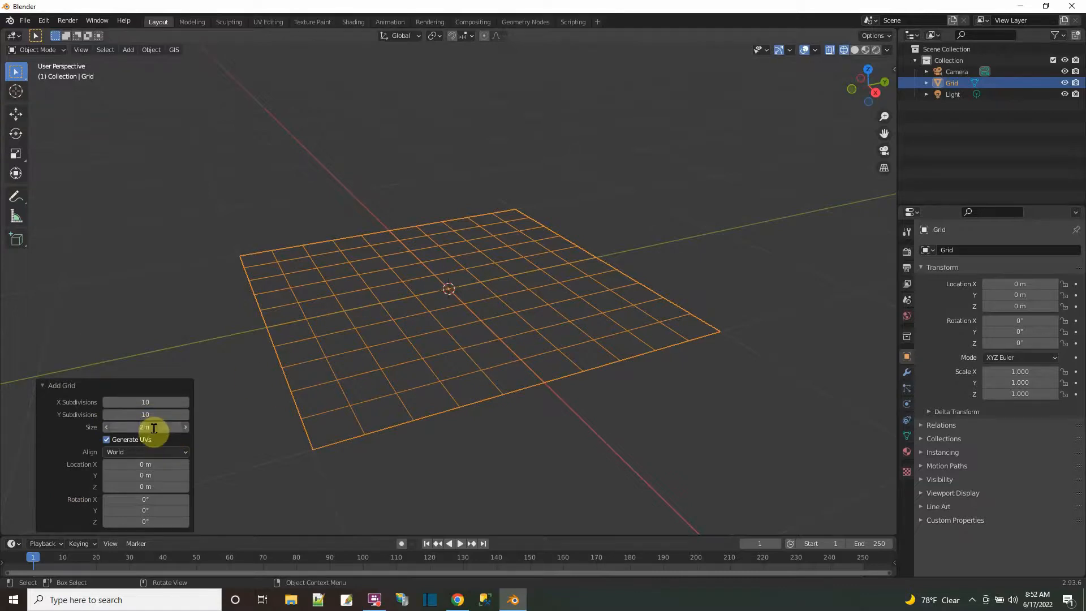
{"action": "left_click", "coordinate": [145, 426]}
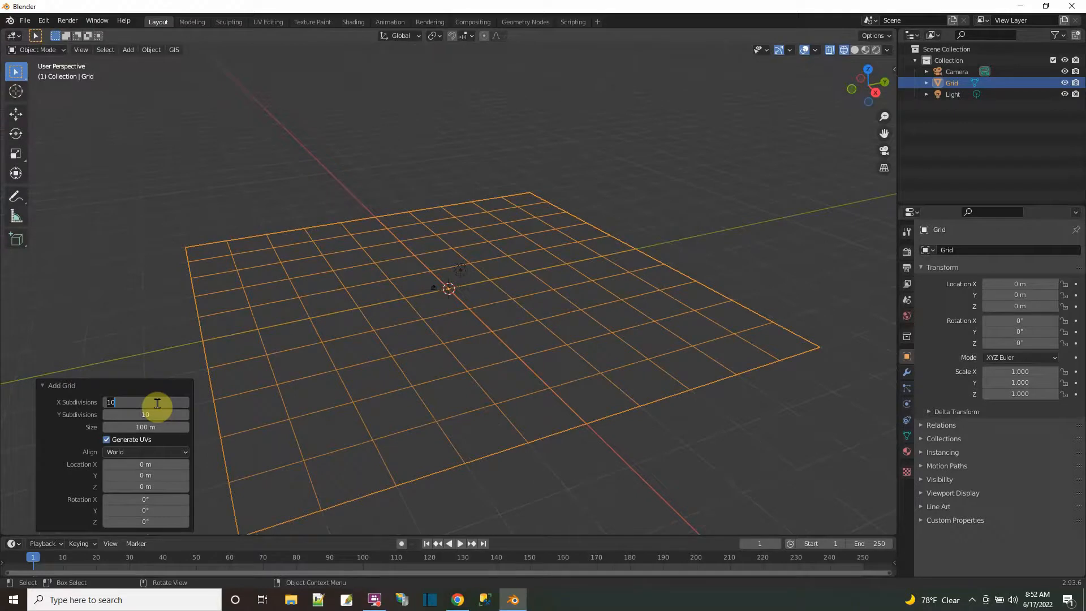
{"action": "type", "text": "100"}
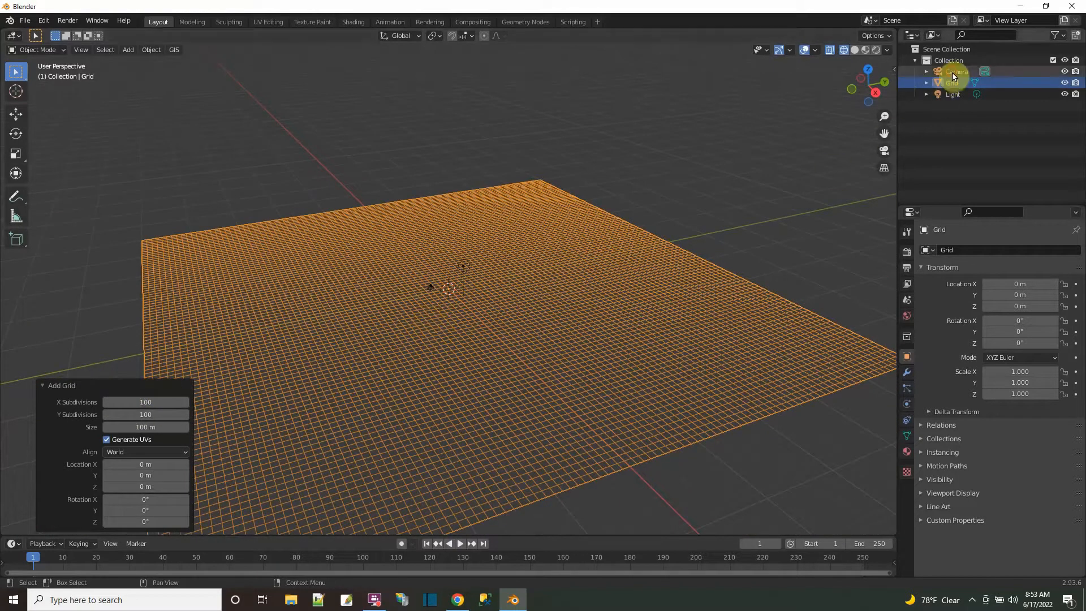
{"action": "right_click", "coordinate": [953, 82]}
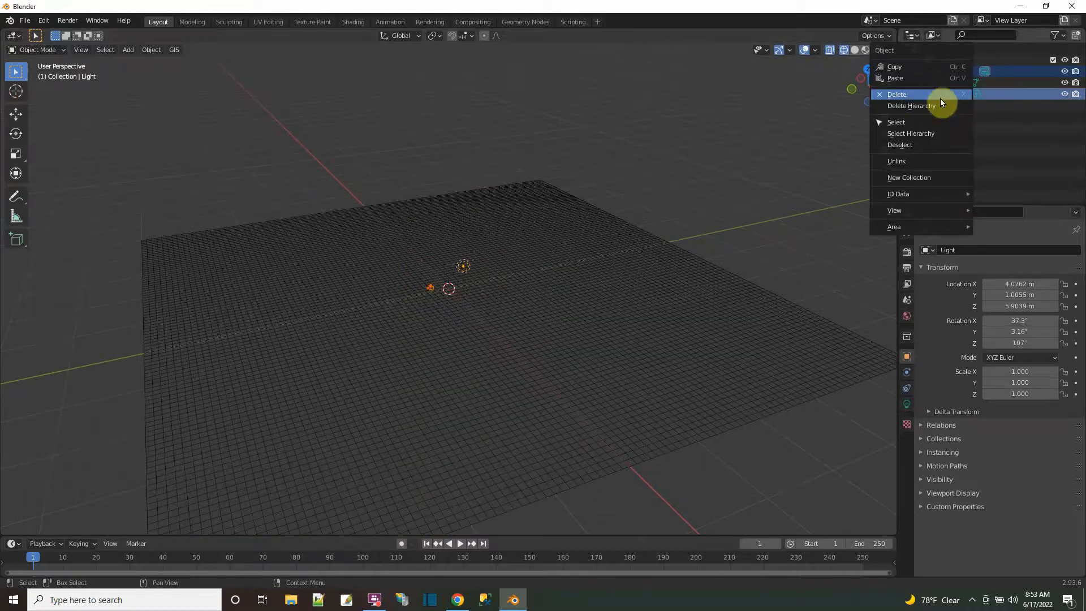
{"action": "left_click", "coordinate": [896, 93]}
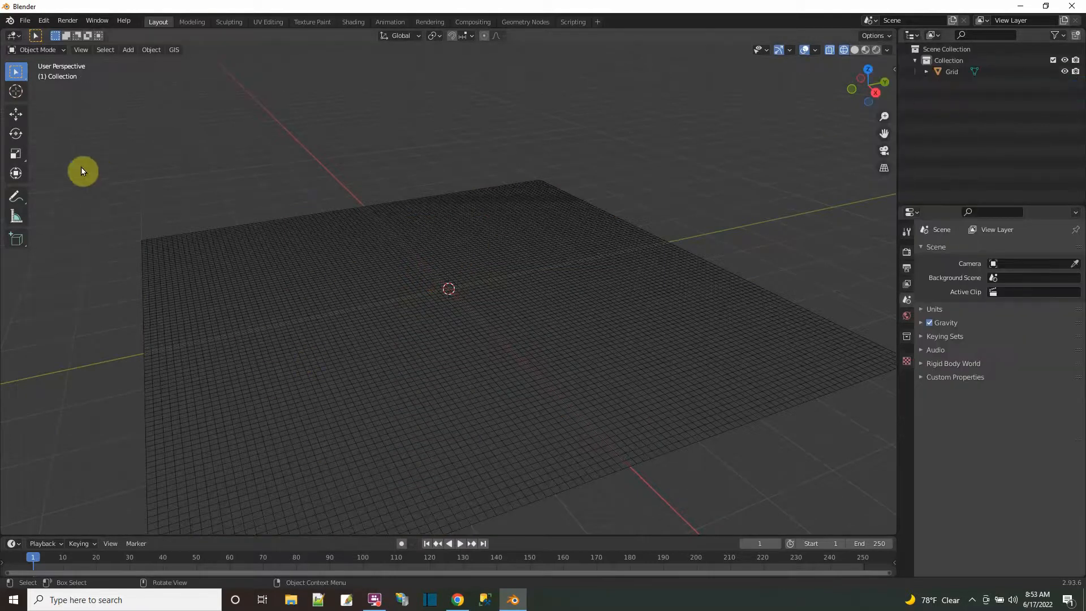
{"action": "mouse_move", "coordinate": [814, 65]}
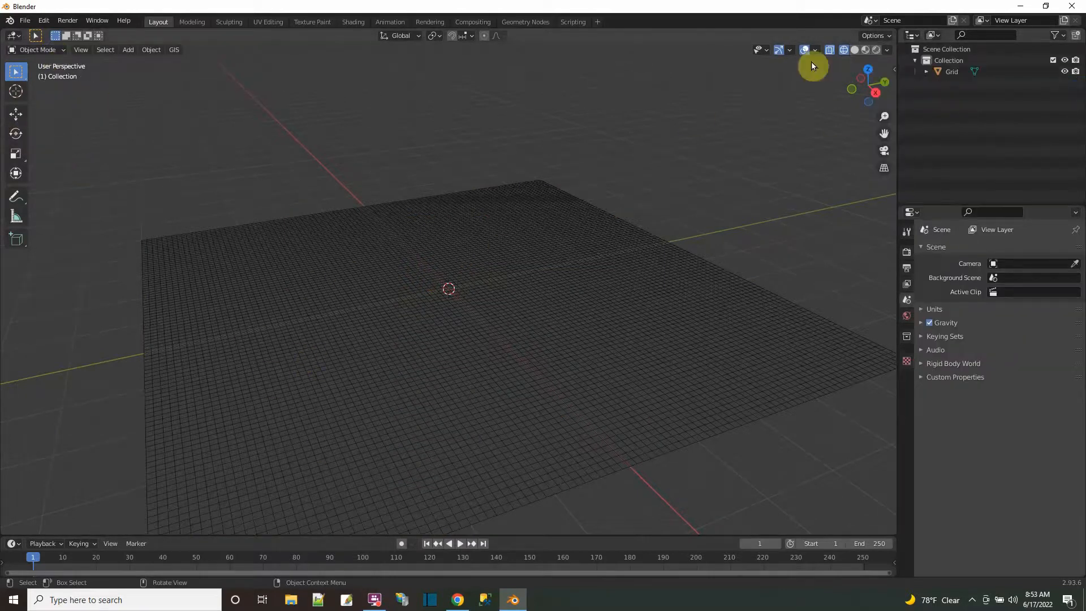
- Switch the grid to Edit Mode from the mode dropdown and expand the select tool options
{"action": "left_click", "coordinate": [37, 49]}
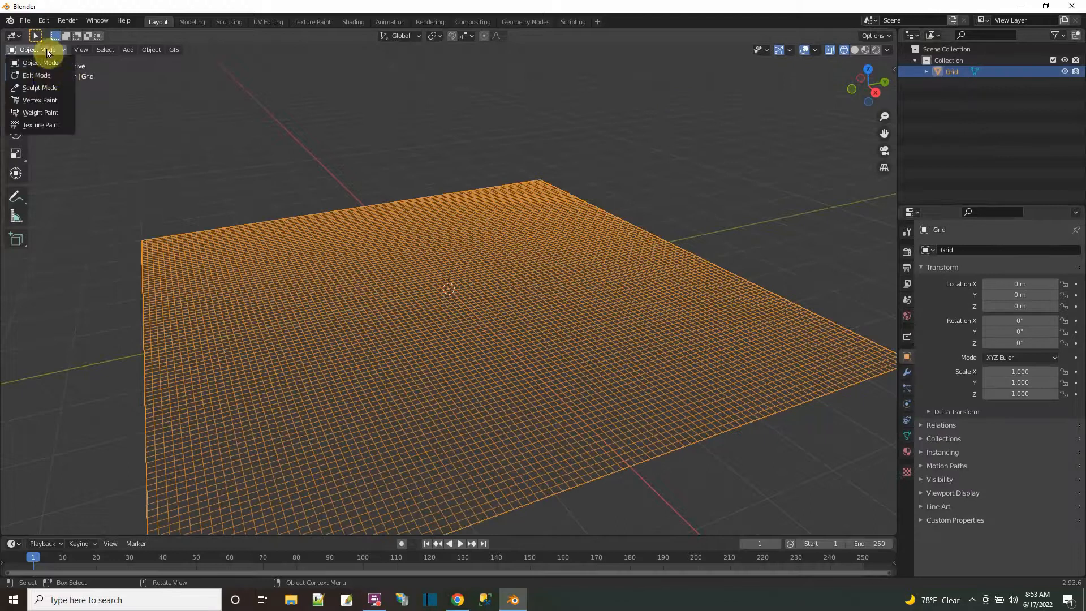
{"action": "left_click", "coordinate": [37, 74]}
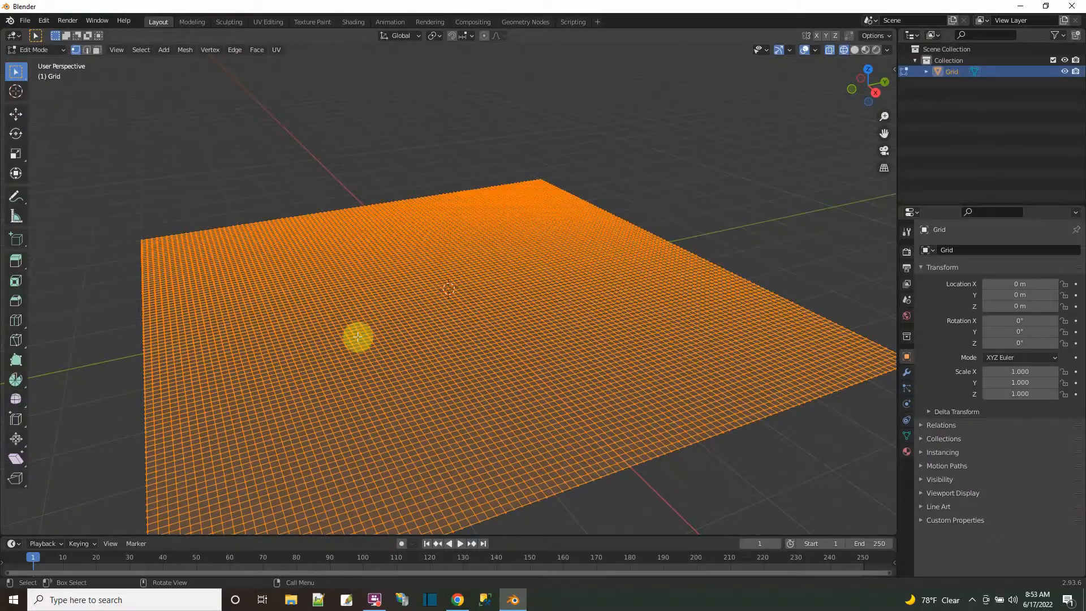
{"action": "mouse_move", "coordinate": [335, 346]}
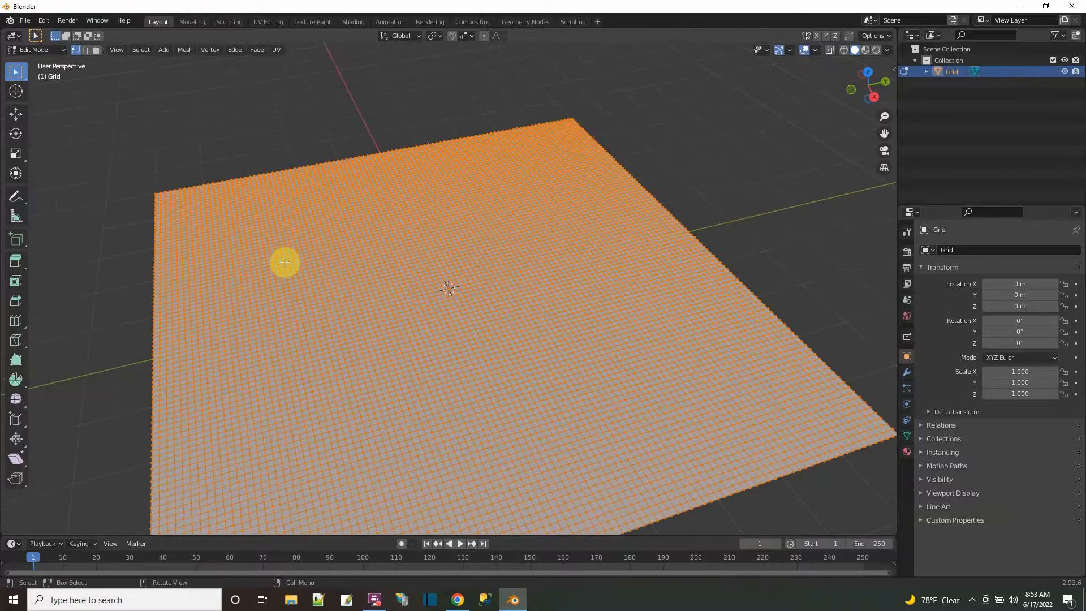
{"action": "left_click", "coordinate": [15, 71]}
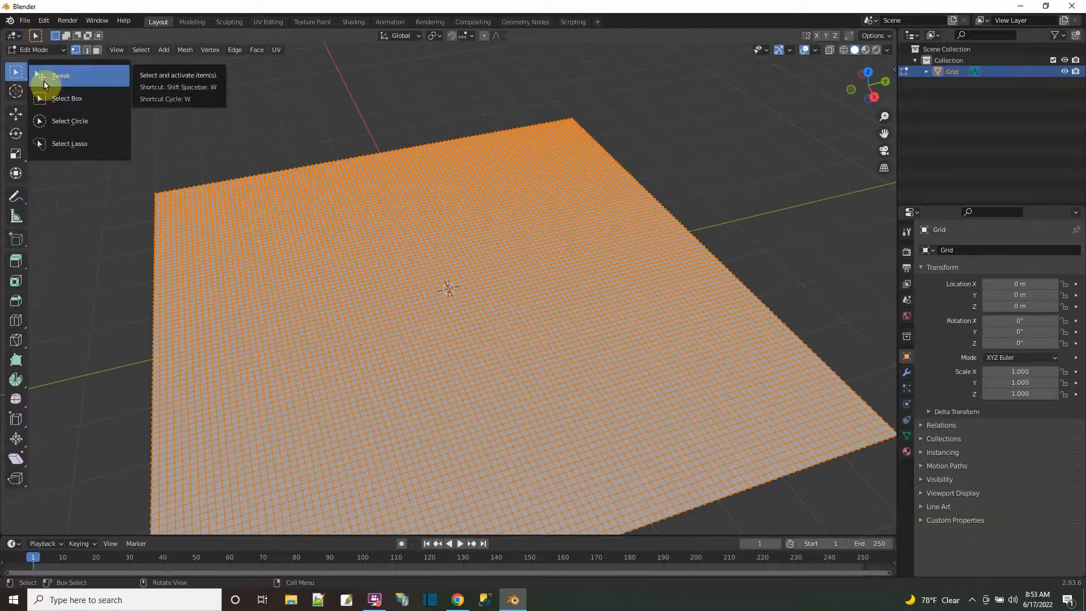
{"action": "mouse_move", "coordinate": [69, 121]}
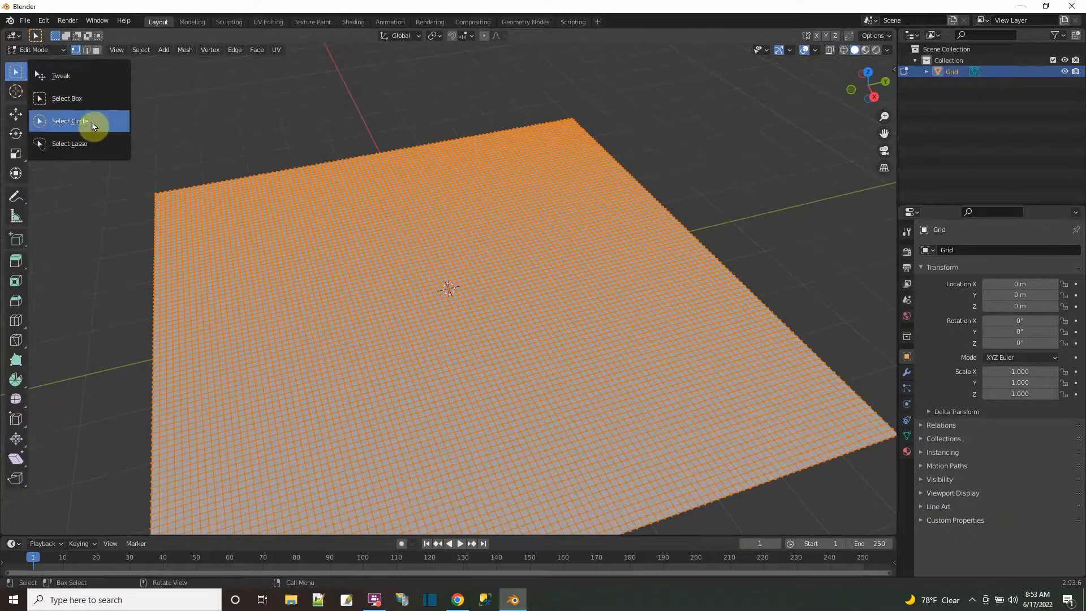
- Use Select Circle to paint winding vertex bands along a rough track outline
{"action": "left_click", "coordinate": [69, 120]}
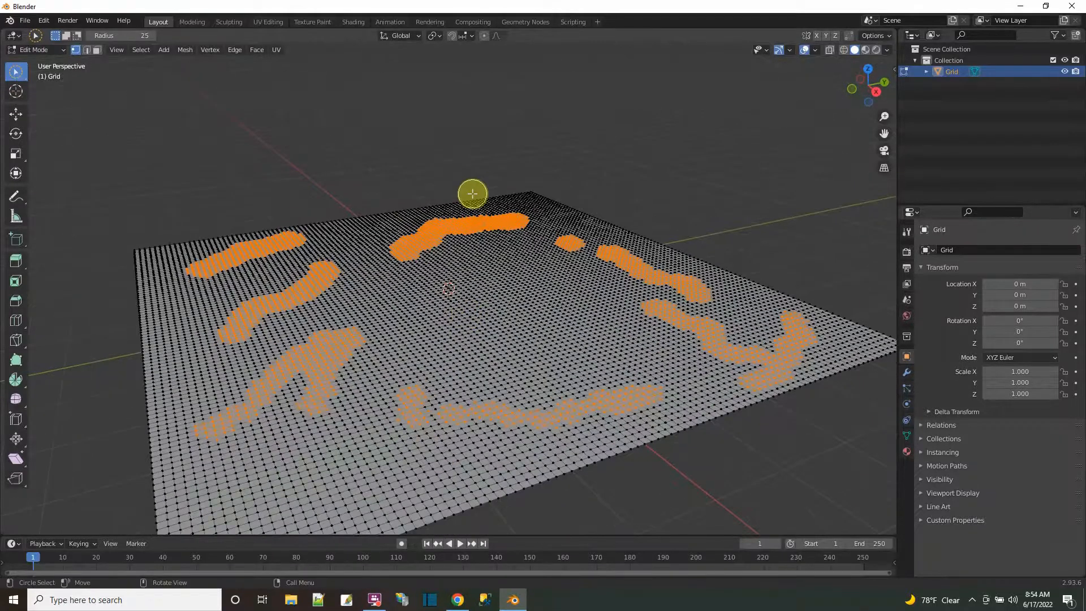
{"action": "mouse_move", "coordinate": [429, 338]}
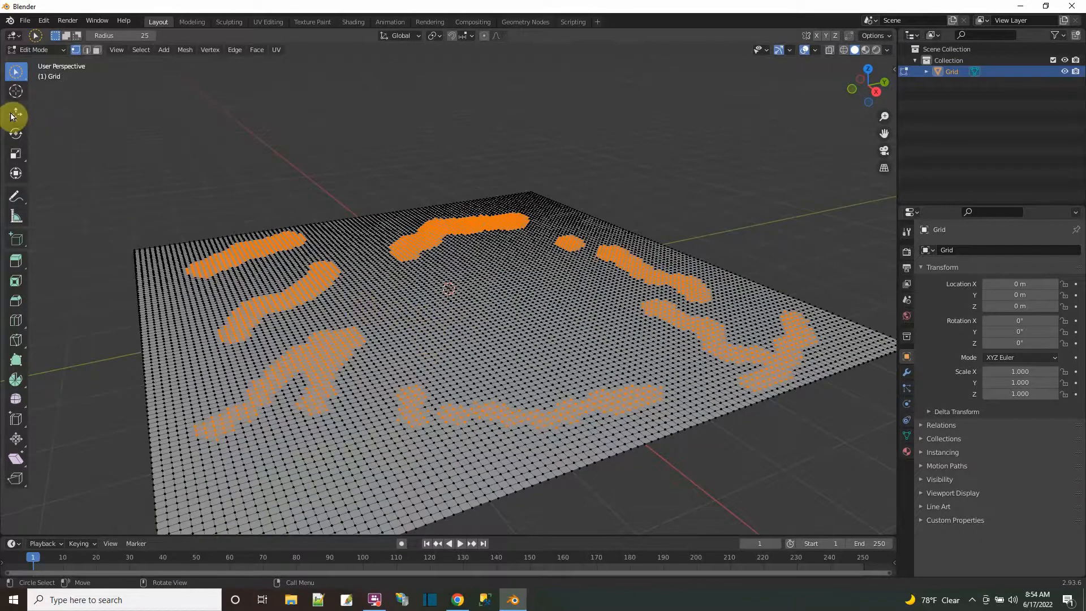
- Lift the selected strips upward with proportional editing, using a Sharp falloff
{"action": "left_click", "coordinate": [15, 114]}
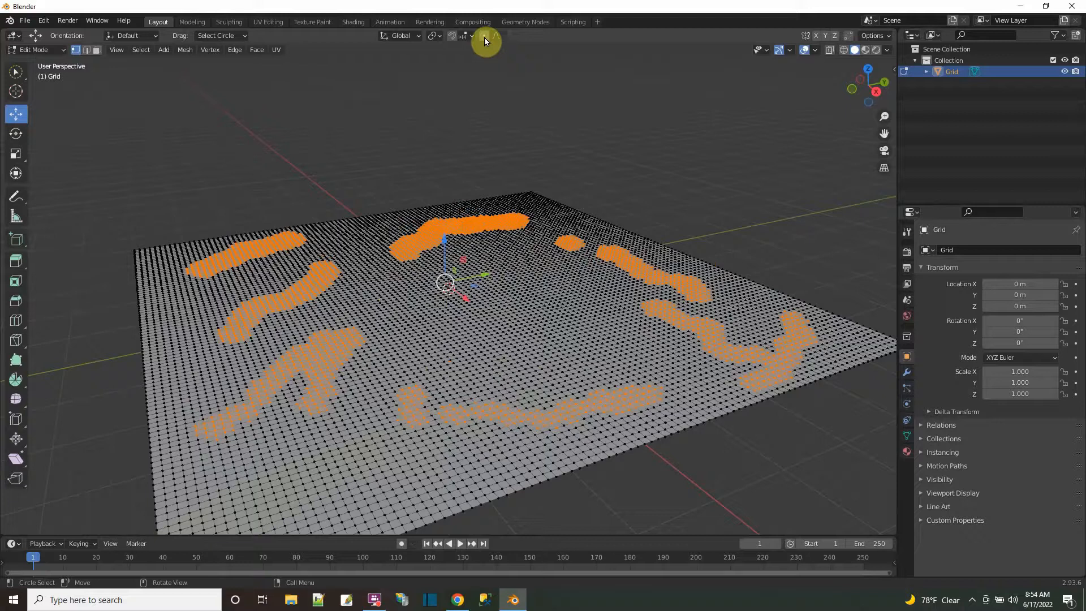
{"action": "mouse_move", "coordinate": [484, 40]}
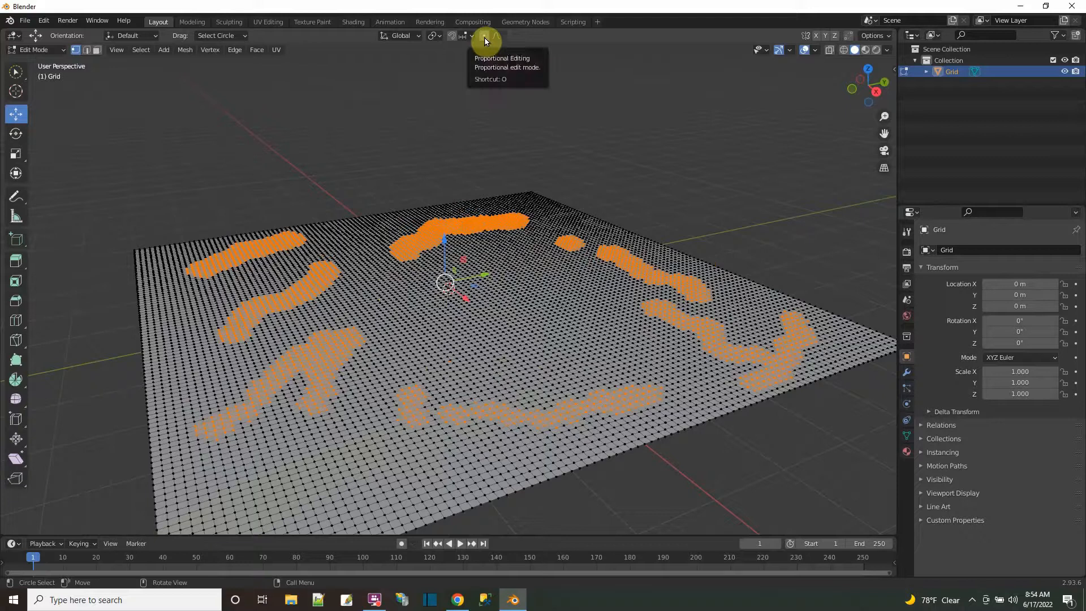
{"action": "left_click", "coordinate": [483, 35]}
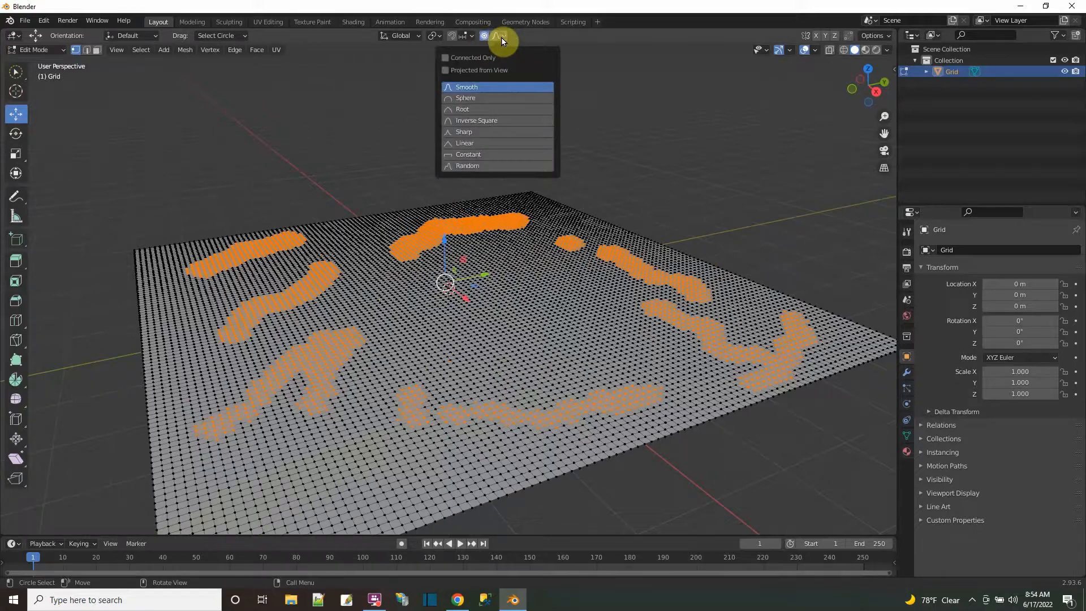
{"action": "mouse_move", "coordinate": [450, 142]}
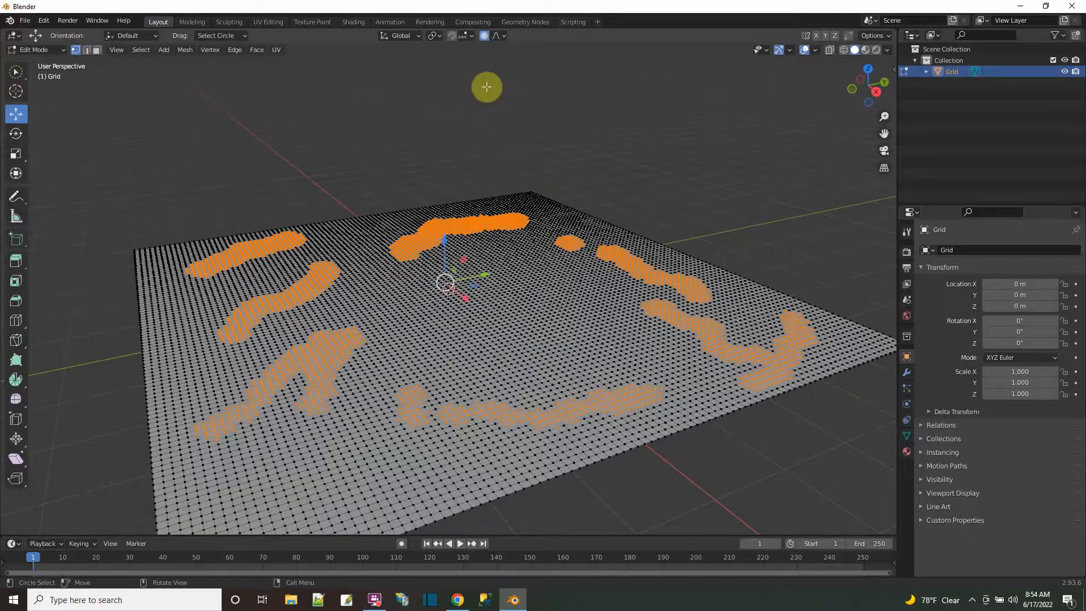
{"action": "key", "text": "g"}
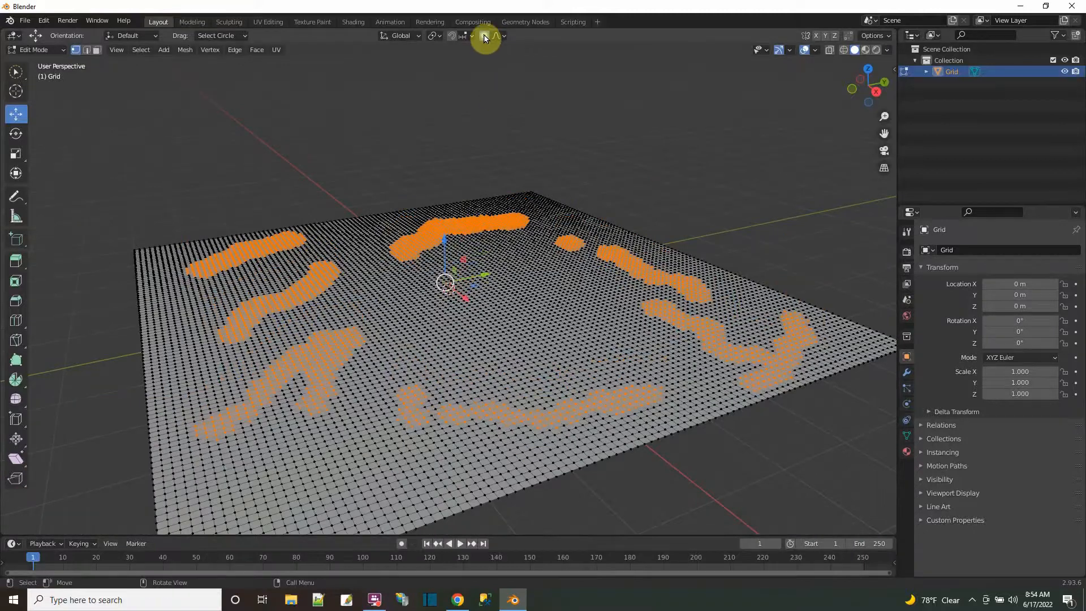
{"action": "key", "text": "g"}
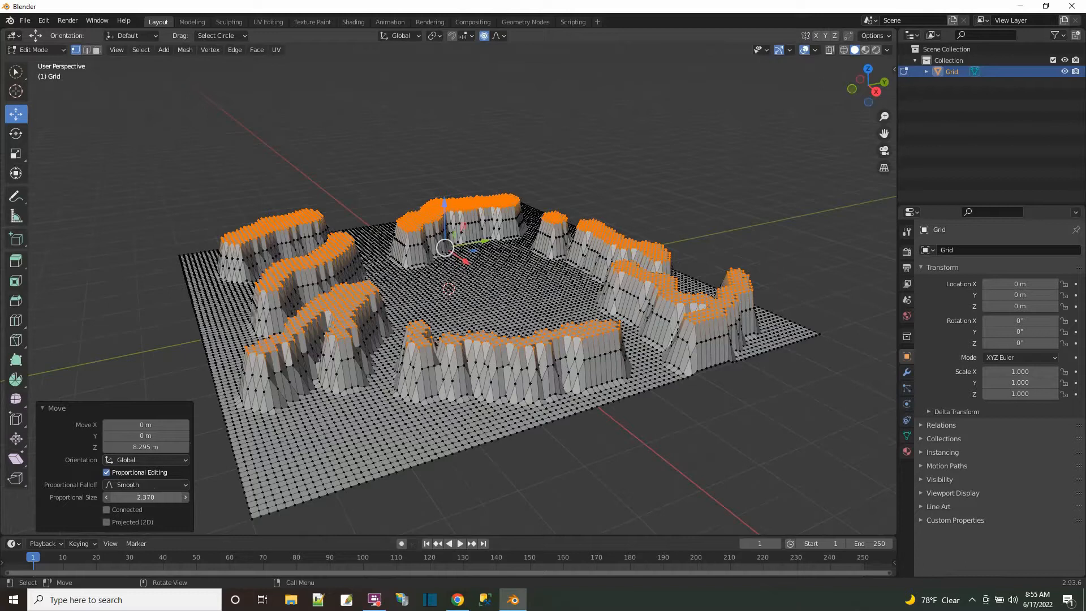
{"action": "left_click", "coordinate": [145, 484]}
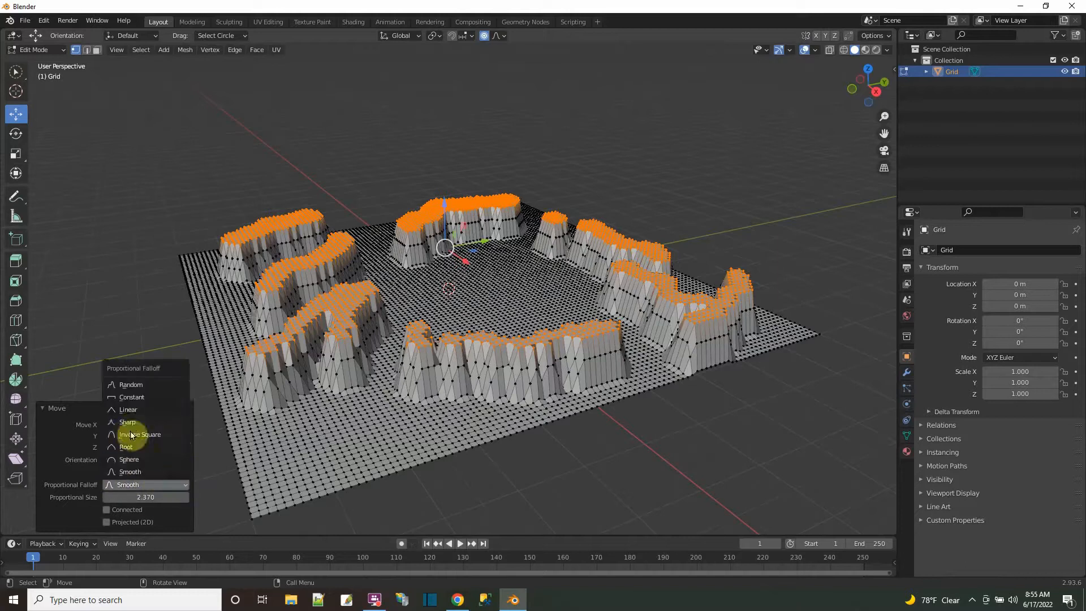
{"action": "left_click", "coordinate": [127, 421]}
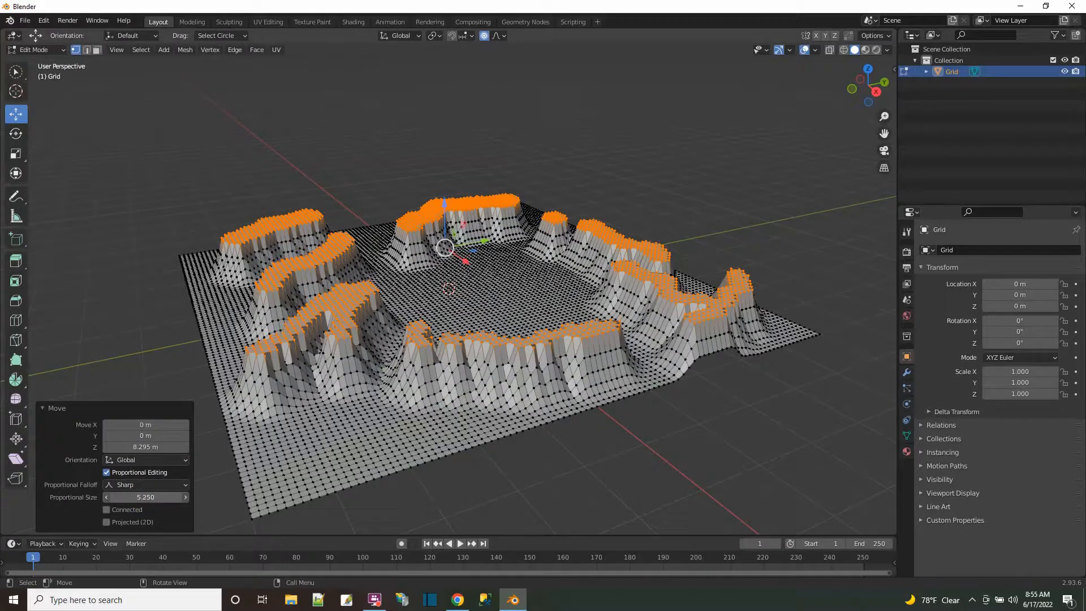
- Move scattered cliff vertices upward into mesas, trying Sharp and another proportional falloff
{"action": "left_click", "coordinate": [145, 484]}
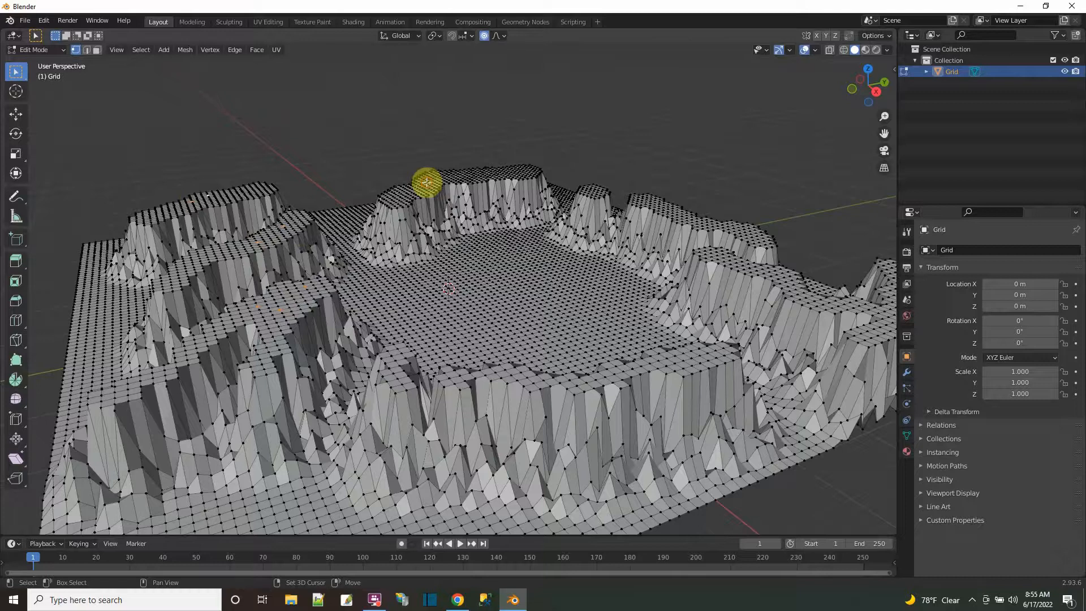
{"action": "mouse_move", "coordinate": [733, 253]}
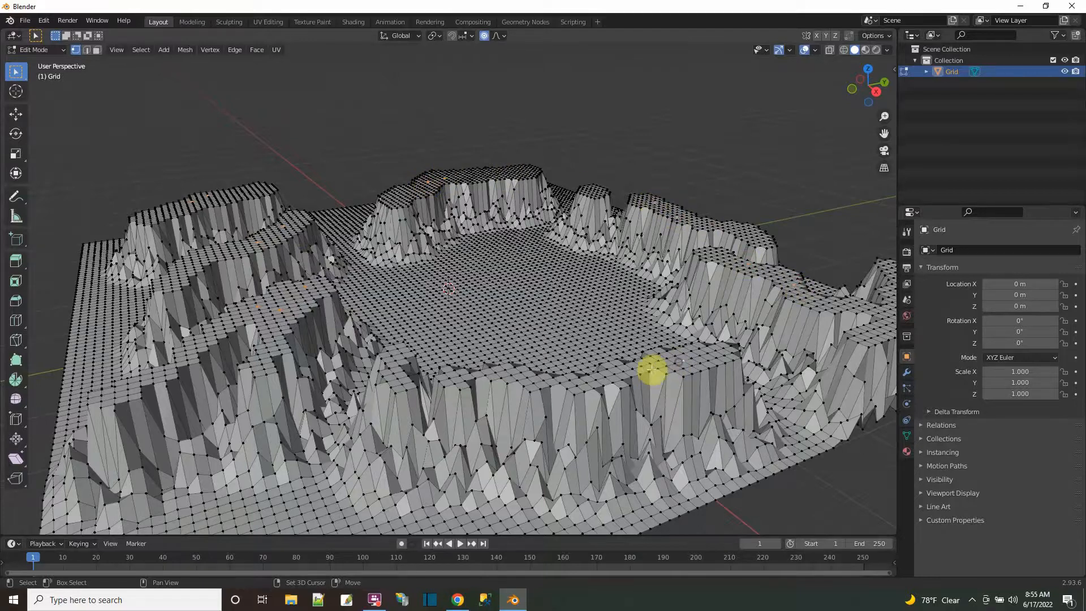
{"action": "mouse_move", "coordinate": [367, 408]}
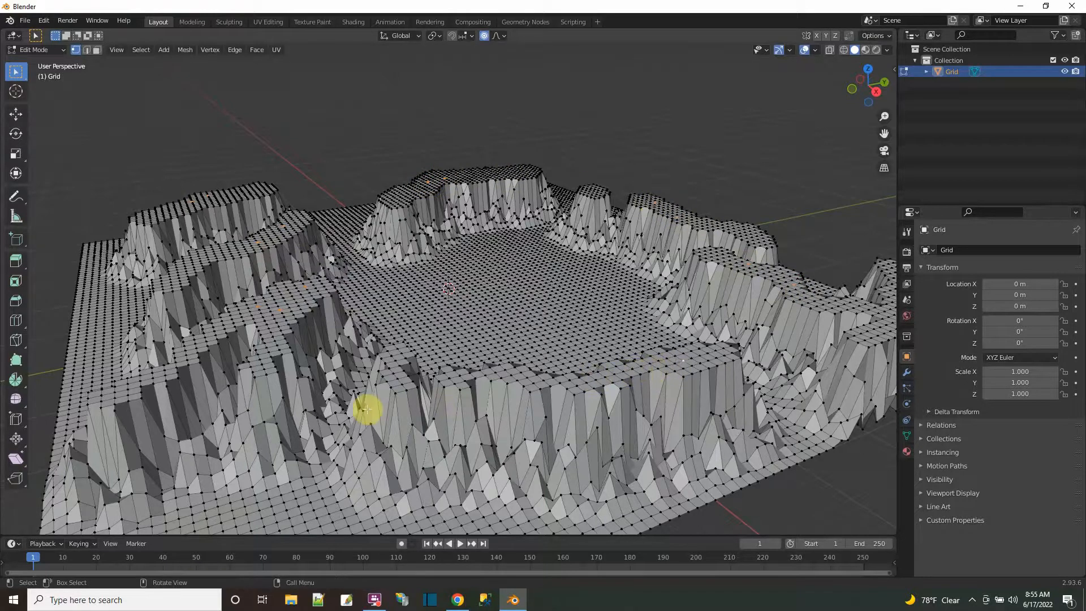
{"action": "left_click", "coordinate": [16, 113]}
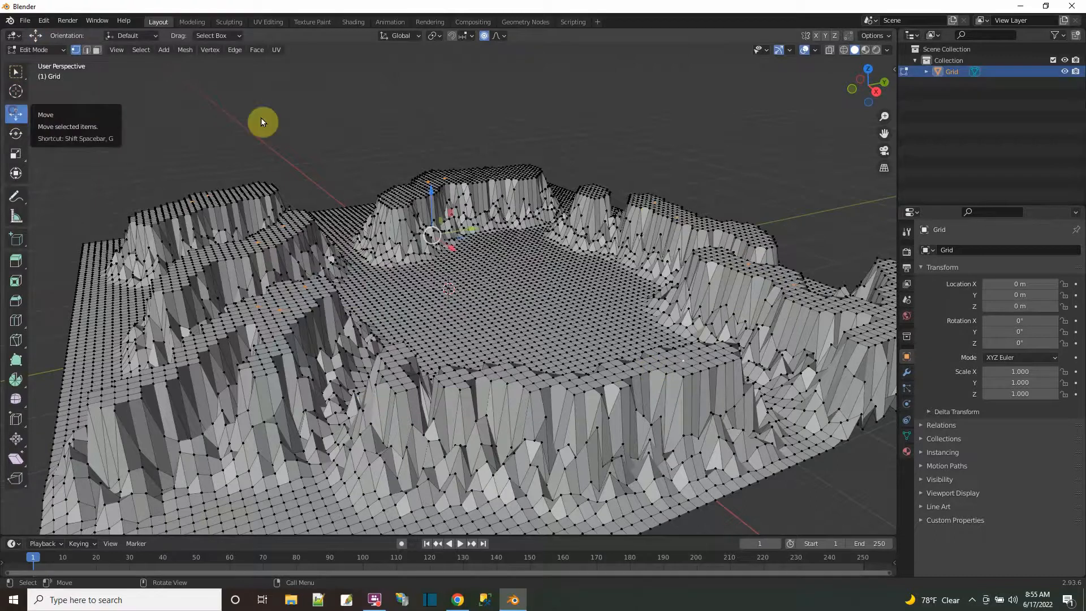
{"action": "mouse_move", "coordinate": [430, 190]}
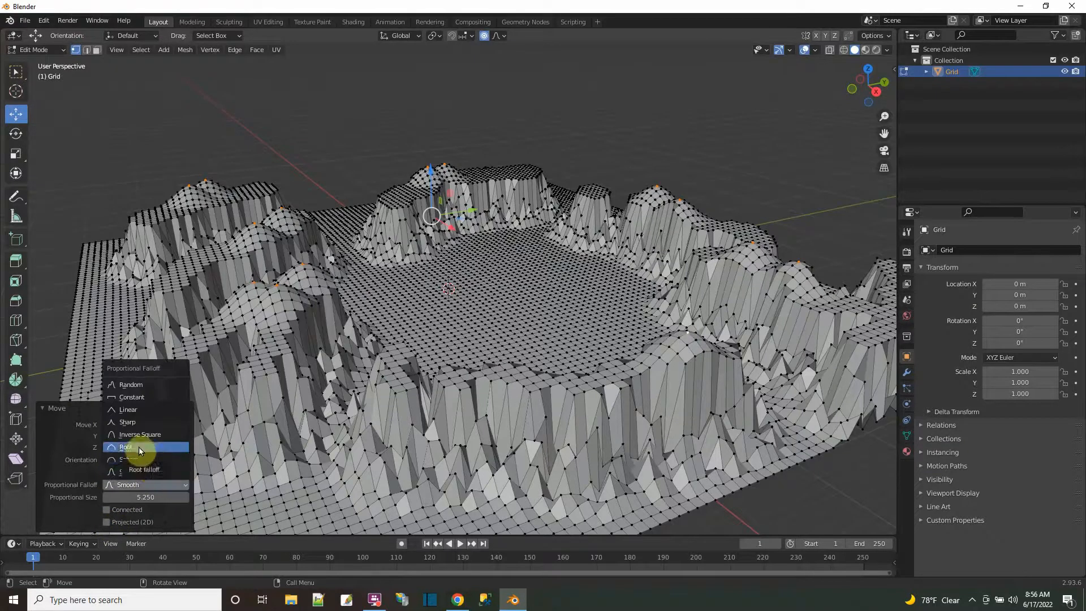
{"action": "mouse_move", "coordinate": [132, 422]}
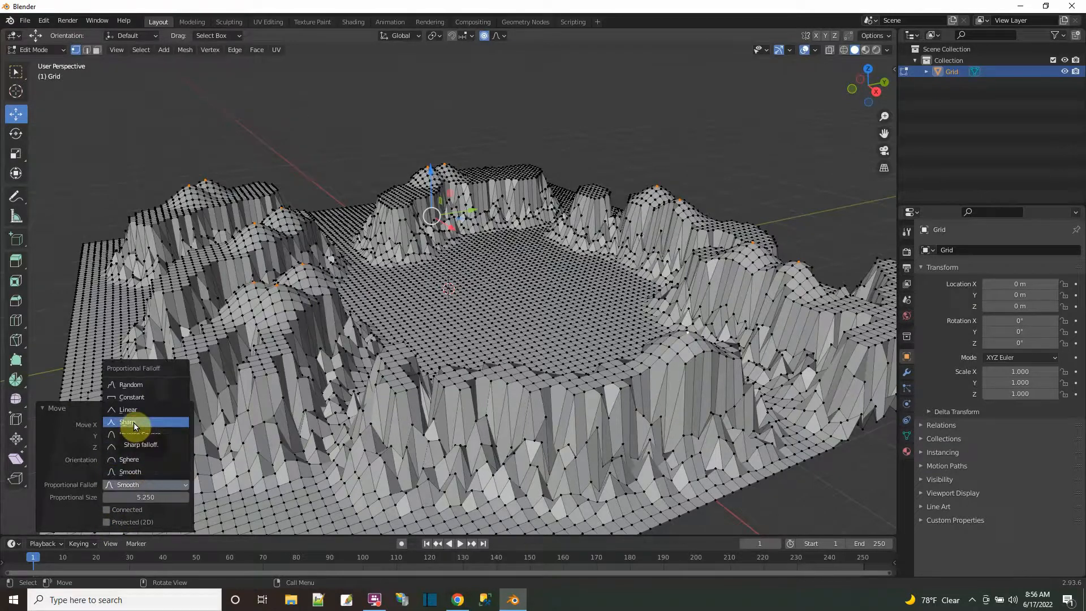
{"action": "left_click", "coordinate": [127, 422]}
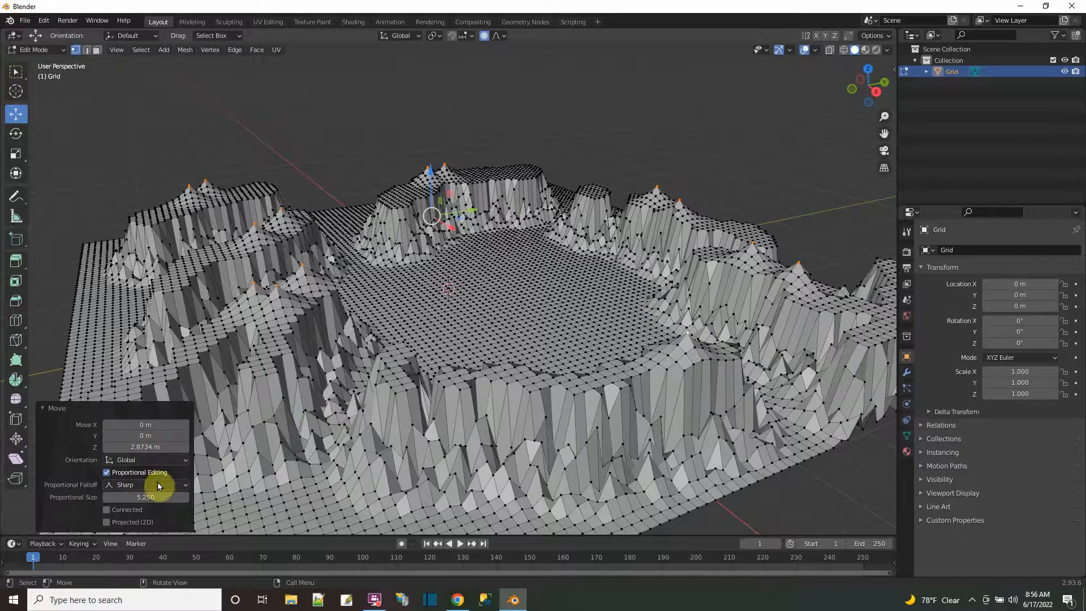
{"action": "left_click", "coordinate": [146, 484]}
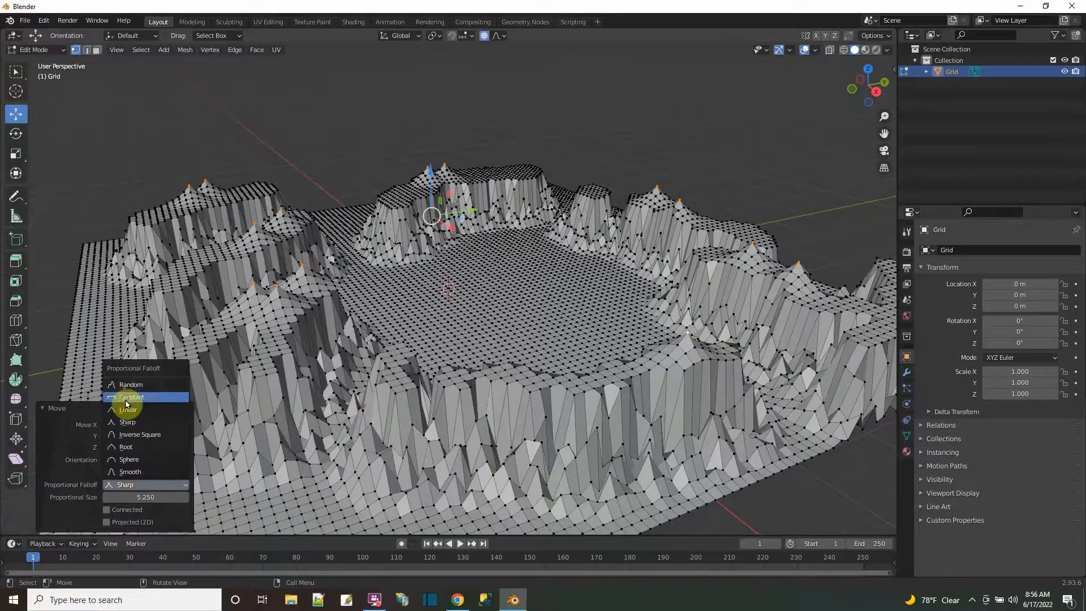
{"action": "left_click", "coordinate": [132, 397]}
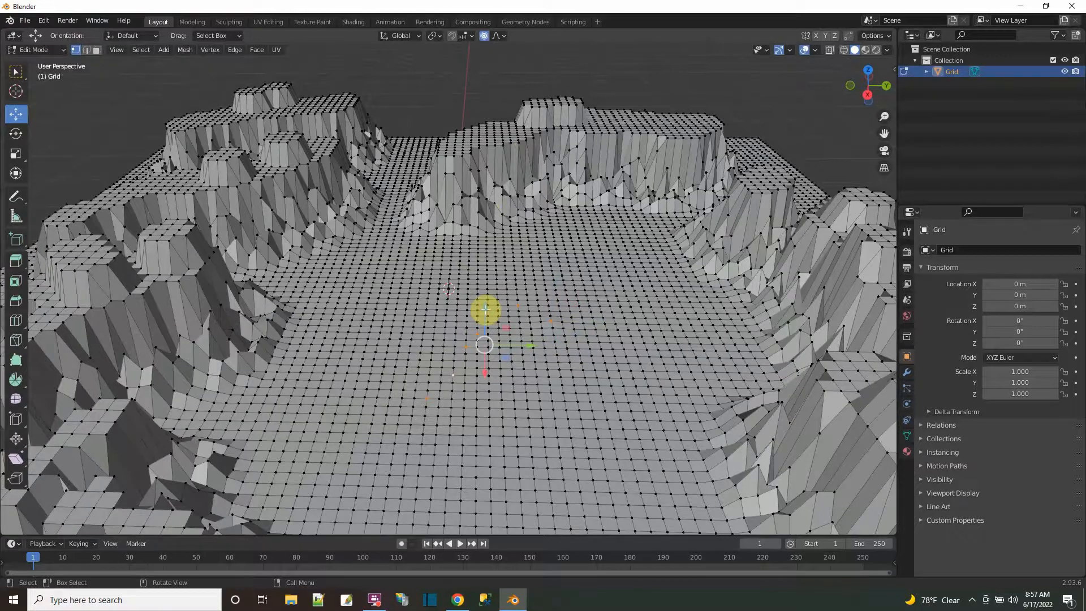
- Move the centre floor vertices down along Z to form a shallow hollow
{"action": "key", "text": "g"}
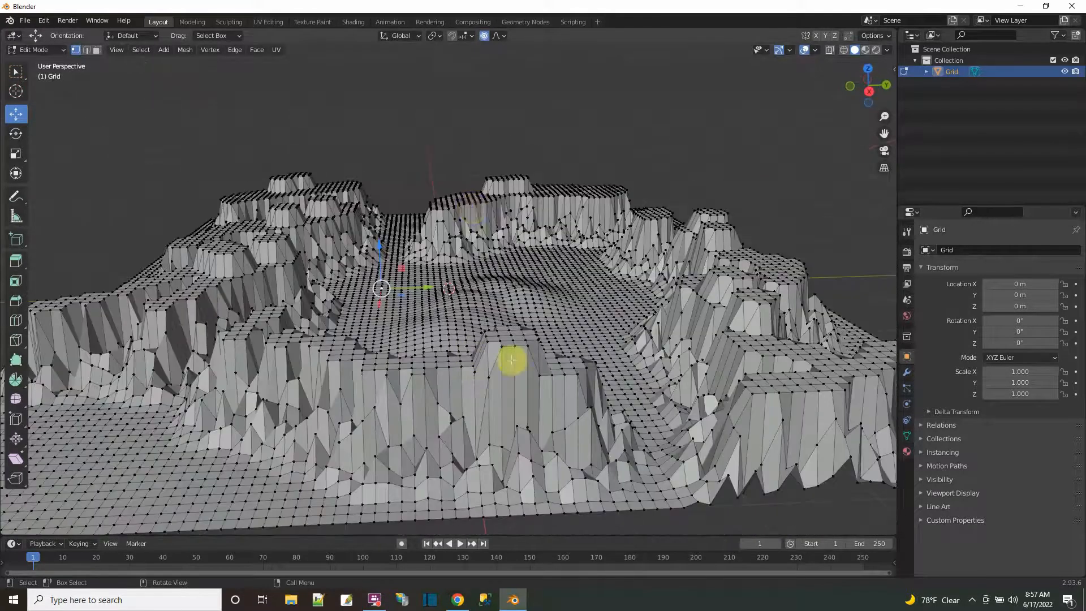
{"action": "mouse_move", "coordinate": [267, 21]}
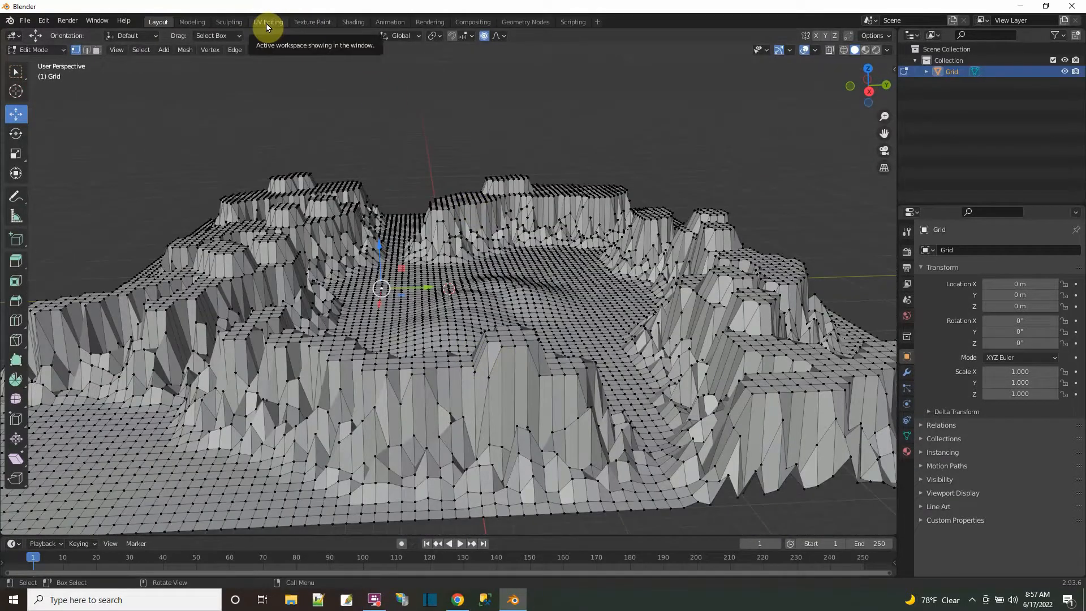
- In UV Editing, set the material's Base Color to an Image Texture using blender.jpg
{"action": "left_click", "coordinate": [268, 22]}
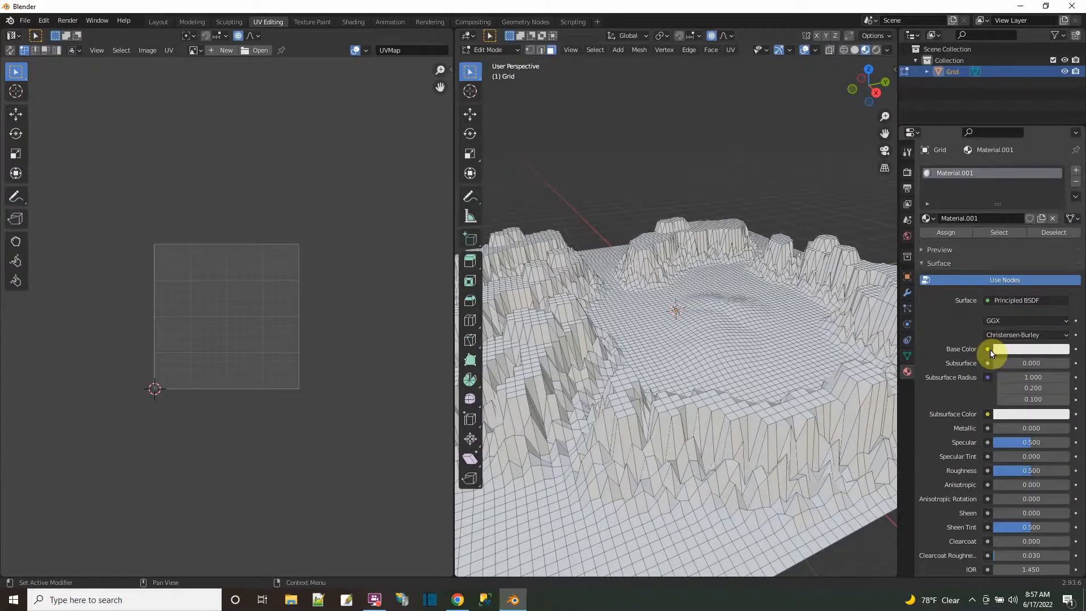
{"action": "left_click", "coordinate": [991, 349]}
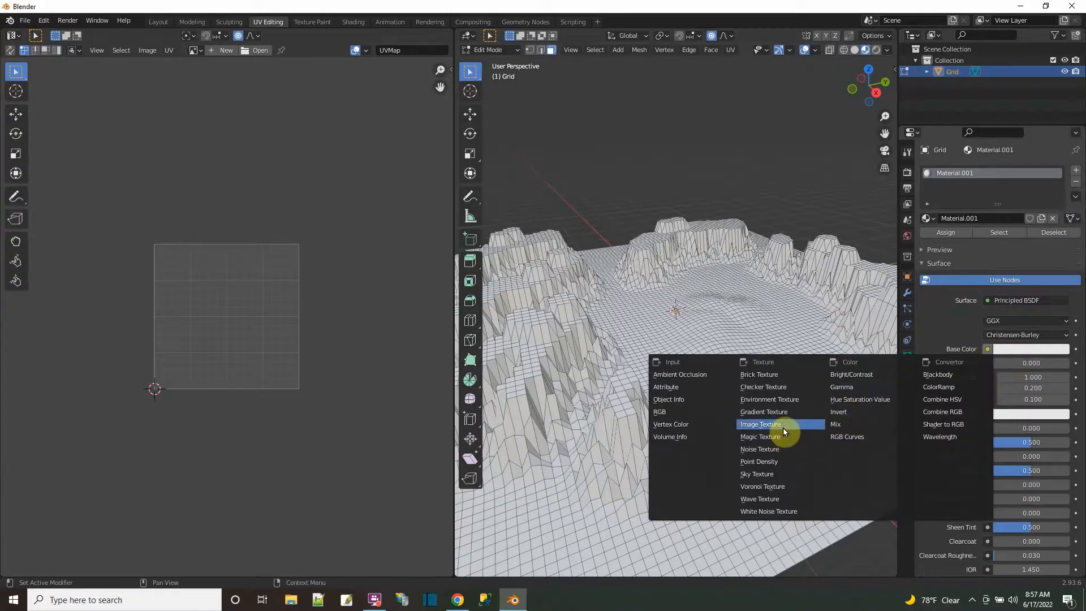
{"action": "left_click", "coordinate": [759, 425]}
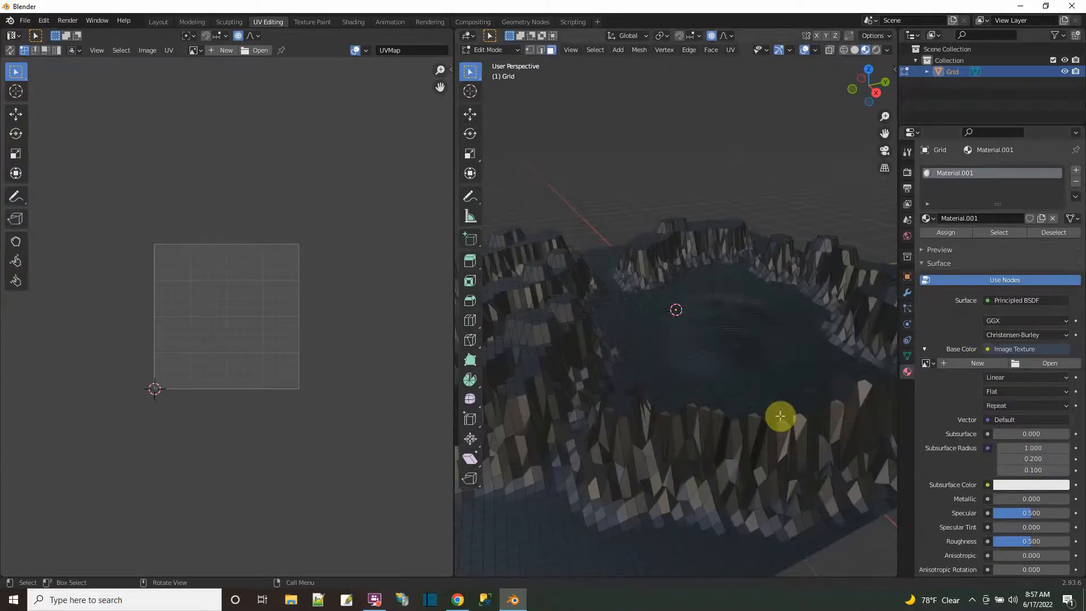
{"action": "left_click", "coordinate": [1049, 363]}
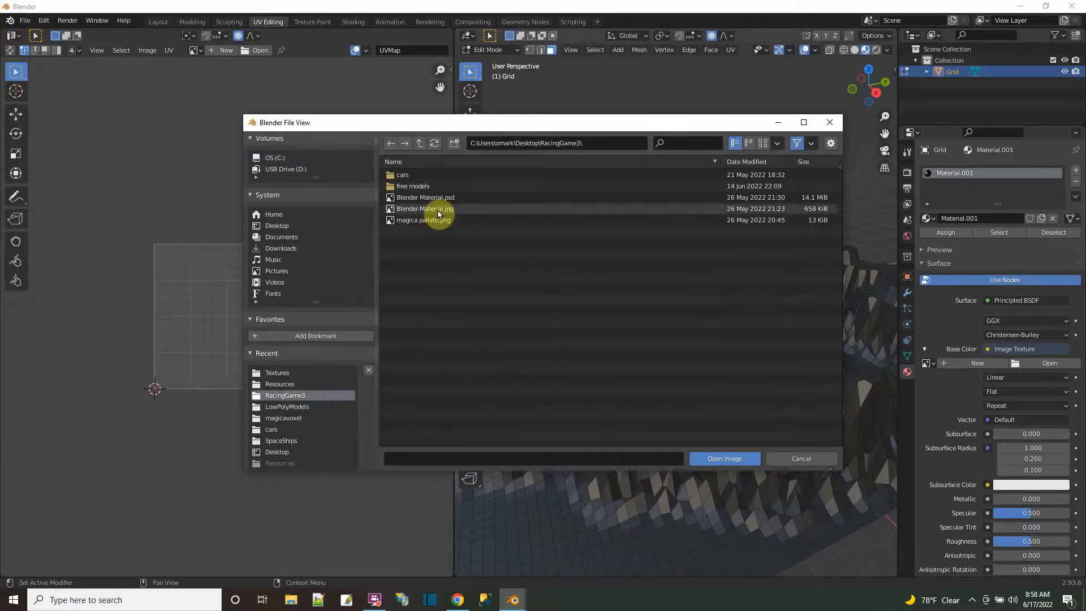
{"action": "mouse_move", "coordinate": [277, 373]}
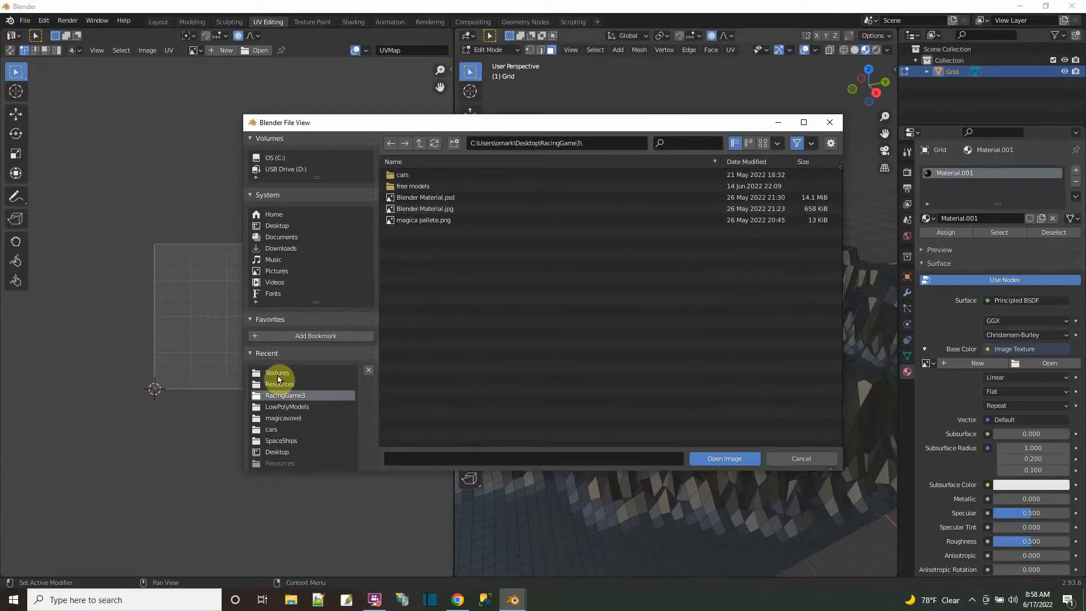
{"action": "left_click", "coordinate": [722, 459]}
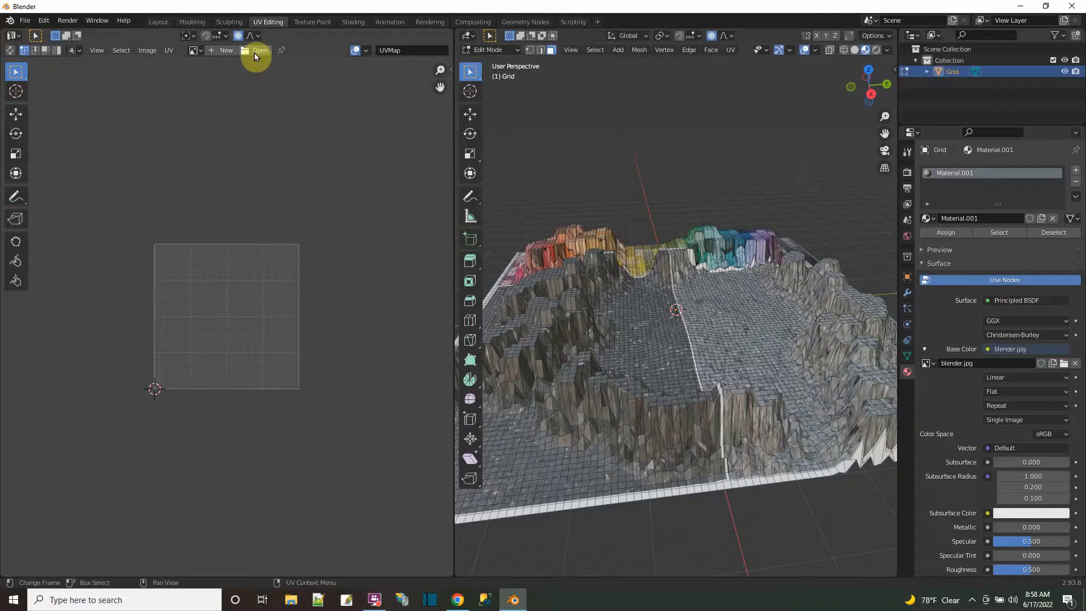
- Open blender.jpg from the Textures folder in the UV Editor
{"action": "left_click", "coordinate": [259, 49]}
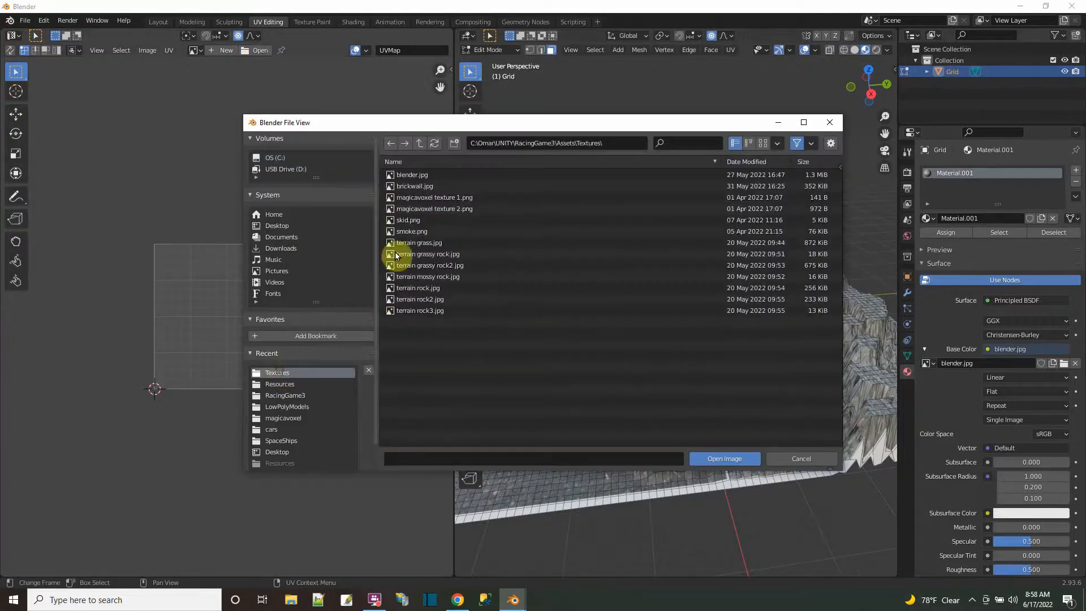
{"action": "left_click", "coordinate": [722, 458]}
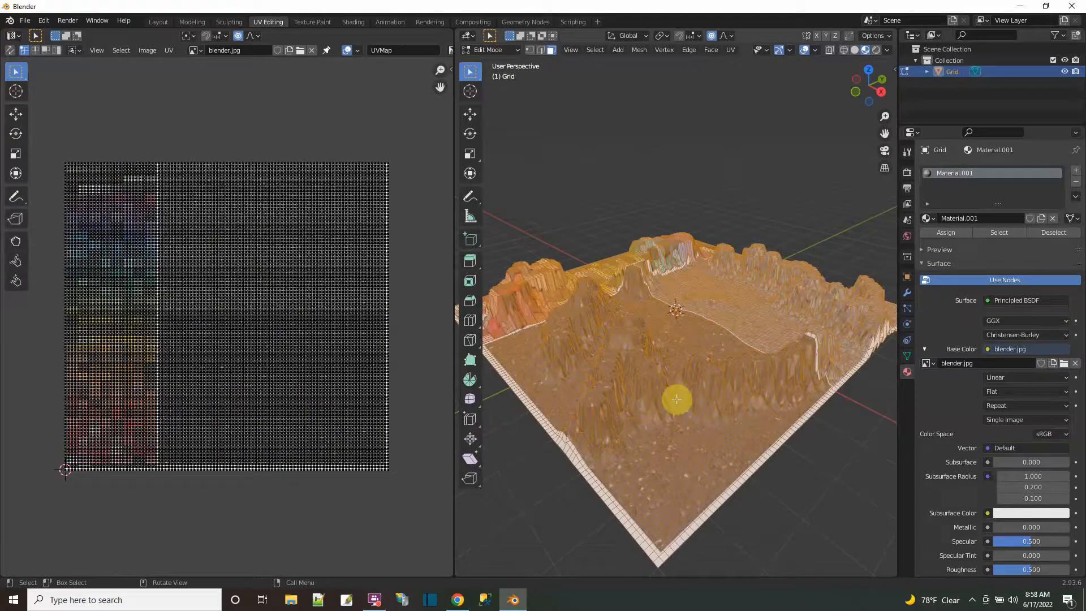
{"action": "mouse_move", "coordinate": [766, 53]}
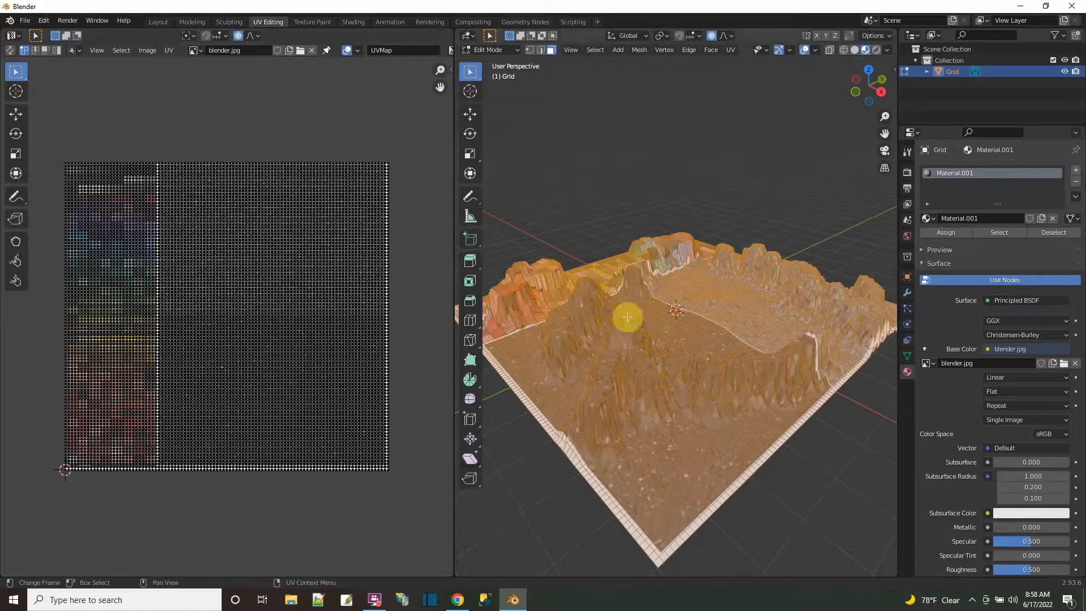
{"action": "mouse_move", "coordinate": [221, 483]}
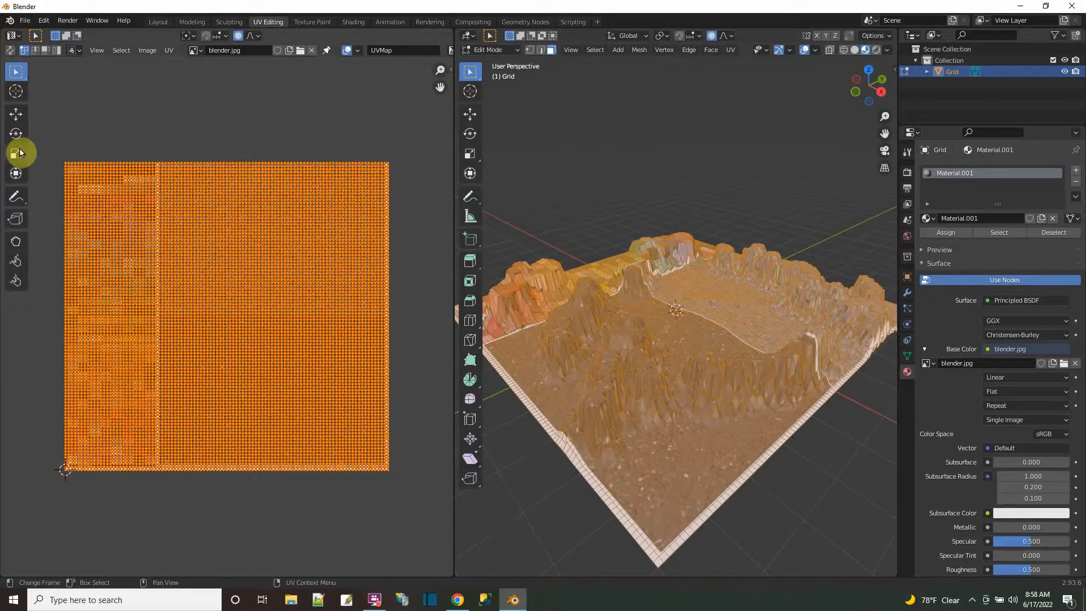
- Switch the UV Editor to the Scale tool to shrink the terrain's UVs
{"action": "left_click", "coordinate": [15, 154]}
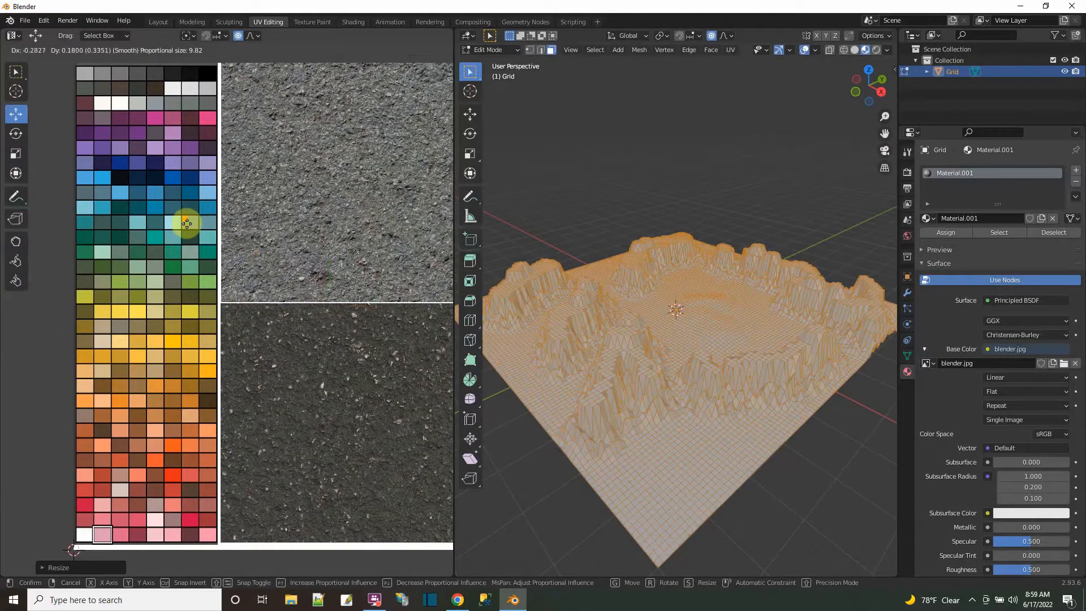
{"action": "mouse_move", "coordinate": [177, 371]}
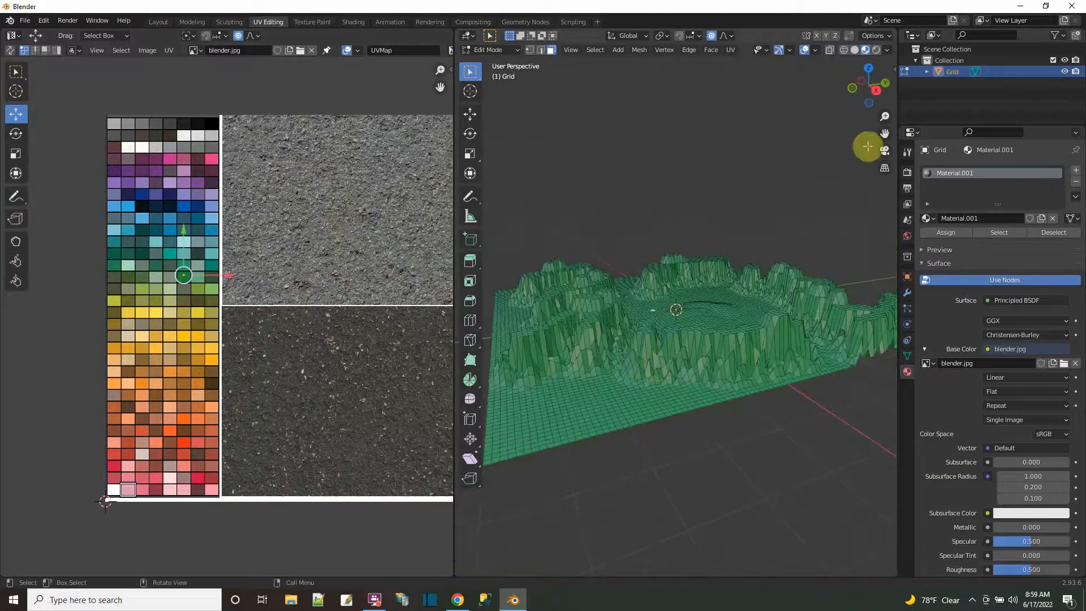
- Check the green-floored, brown-cliffed terrain from side views before returning to Modeling
{"action": "left_click", "coordinate": [869, 86]}
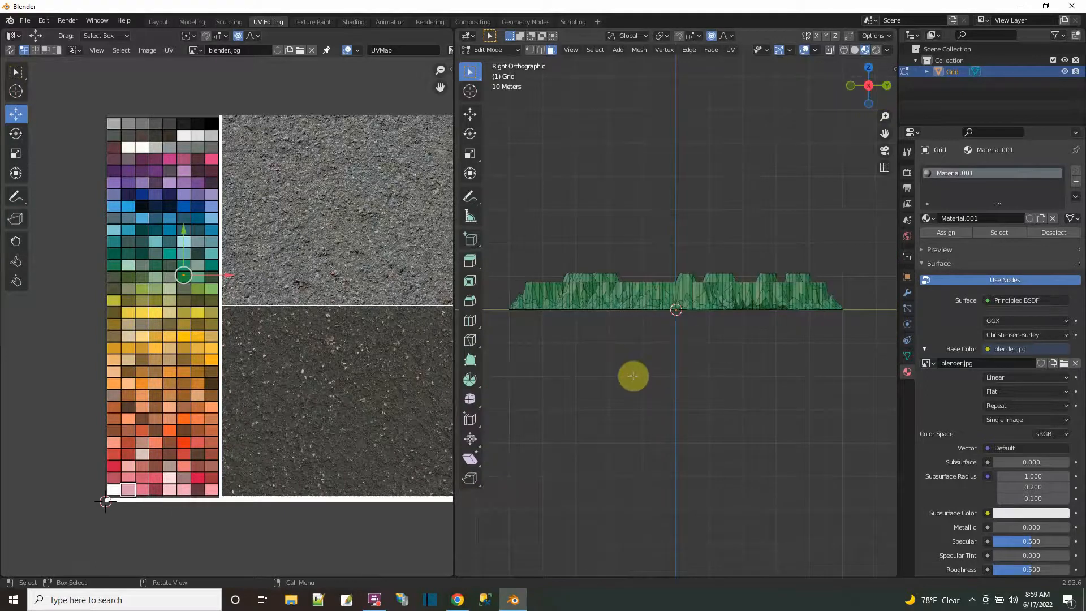
{"action": "mouse_move", "coordinate": [506, 284]}
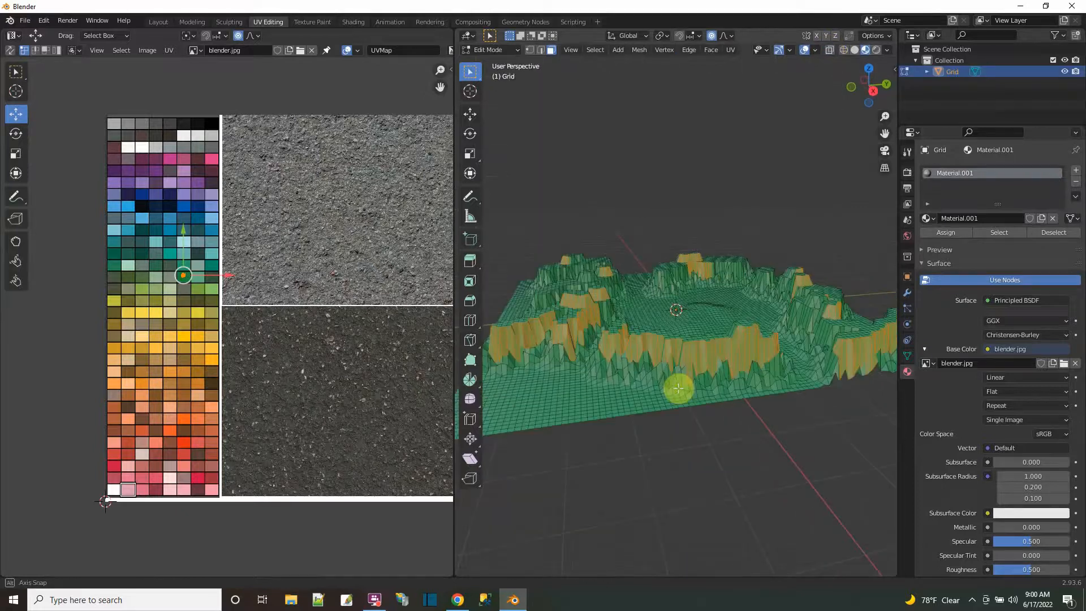
{"action": "mouse_move", "coordinate": [873, 97]}
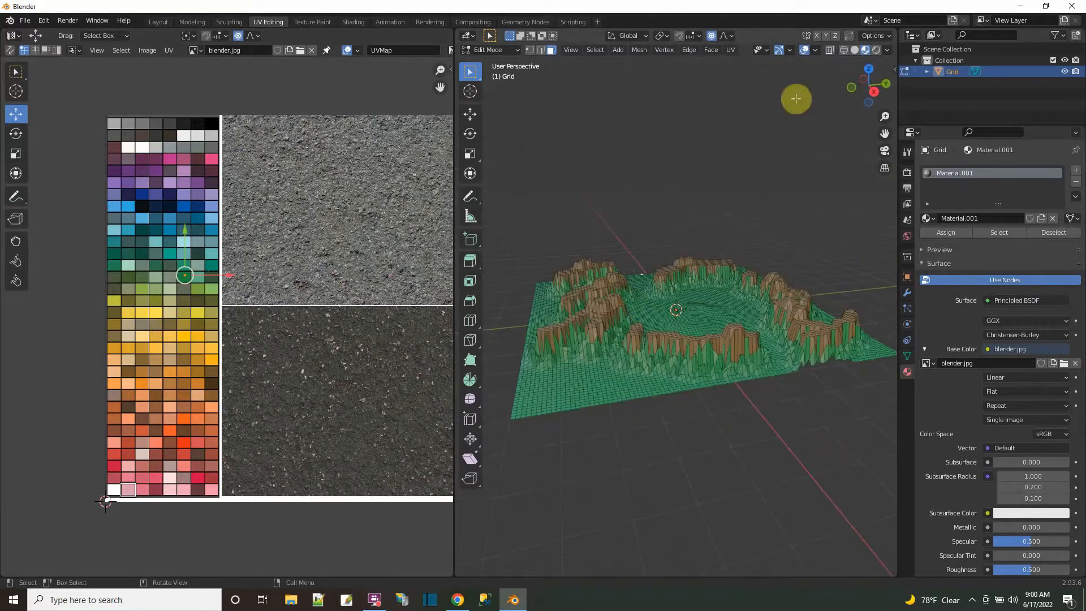
{"action": "left_click", "coordinate": [875, 92]}
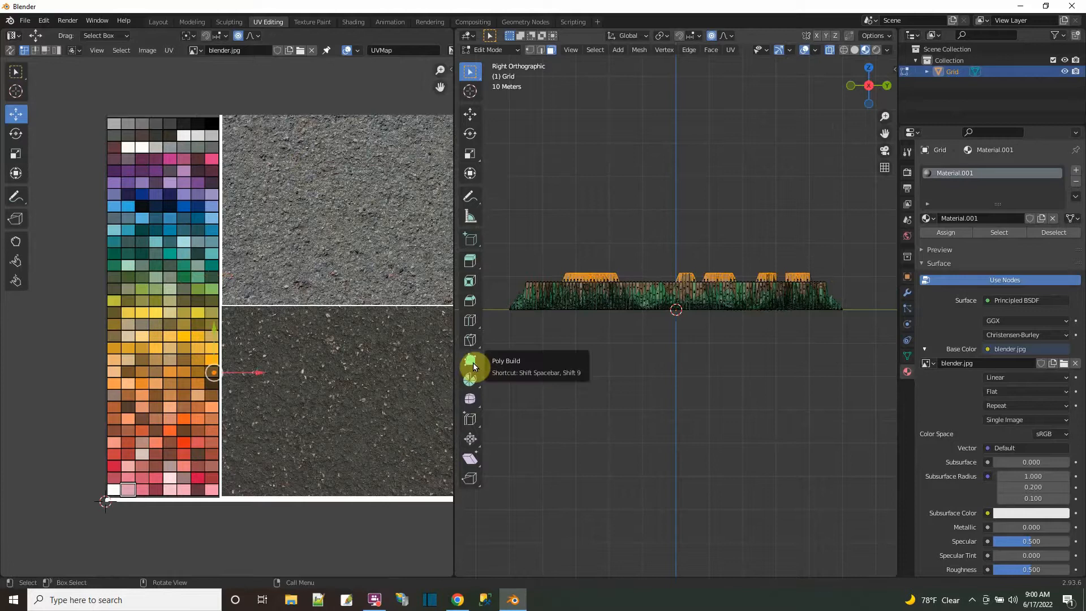
{"action": "mouse_move", "coordinate": [215, 373]}
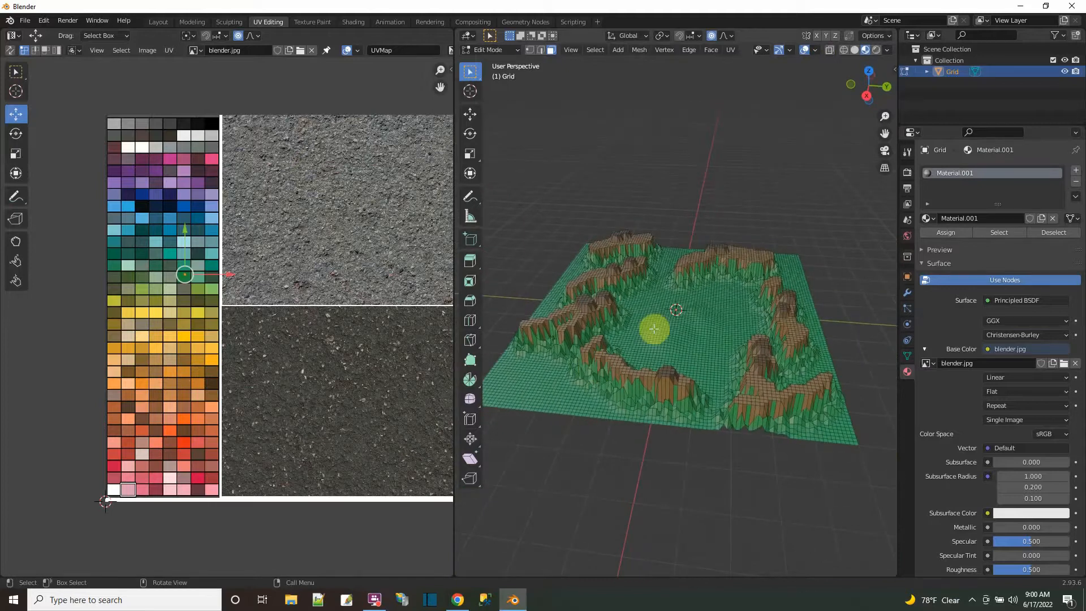
{"action": "mouse_move", "coordinate": [639, 336]}
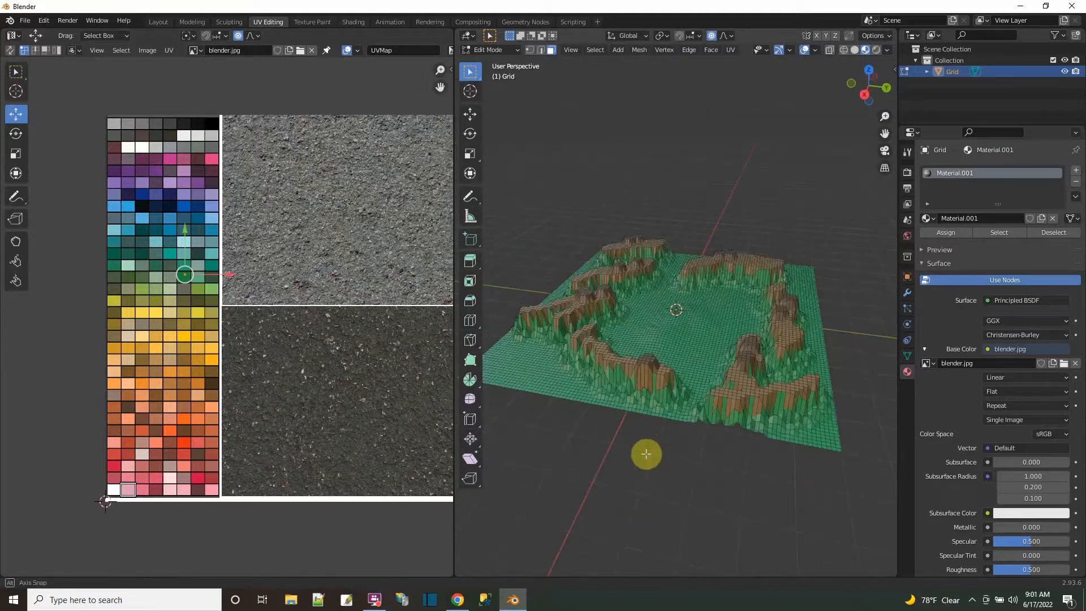
{"action": "left_click", "coordinate": [192, 21]}
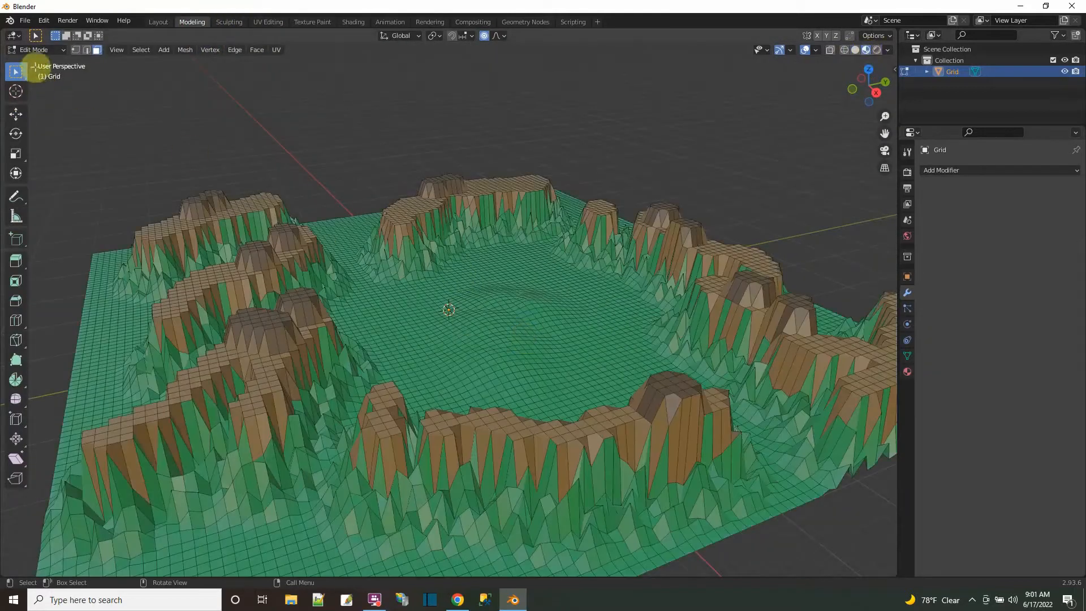
- Put the terrain back in Object Mode and bring up Blender's export formats
{"action": "key", "text": "Tab"}
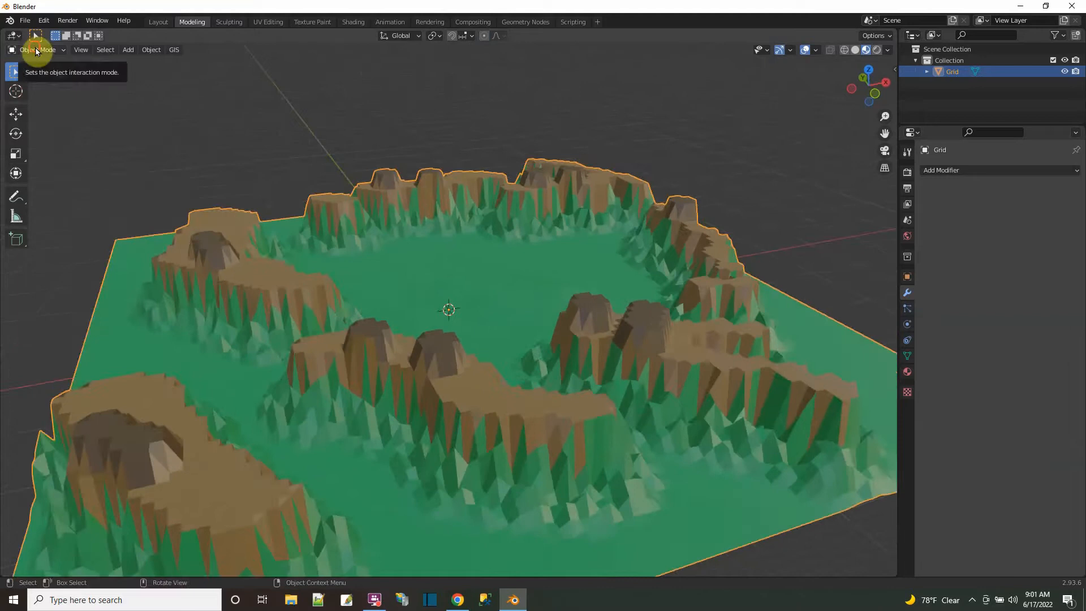
{"action": "key", "text": "Tab"}
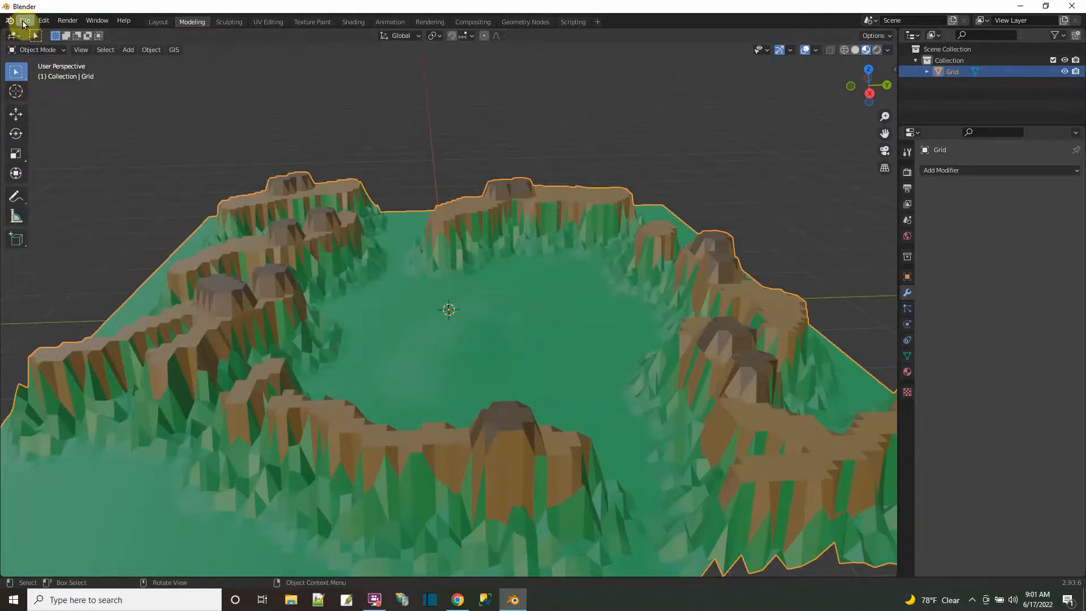
{"action": "left_click", "coordinate": [41, 185]}
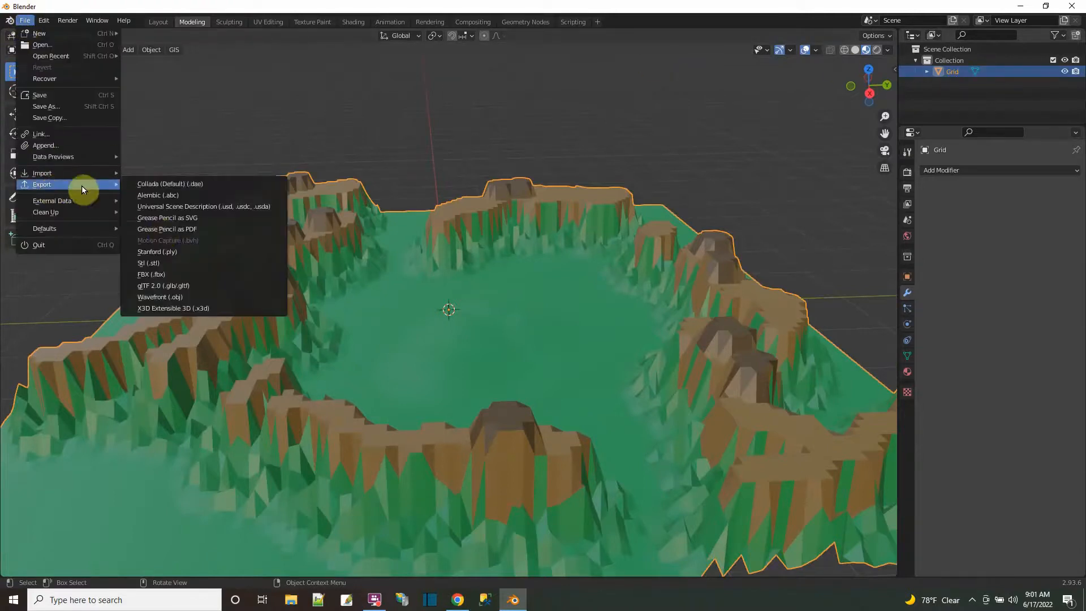
{"action": "mouse_move", "coordinate": [171, 277]}
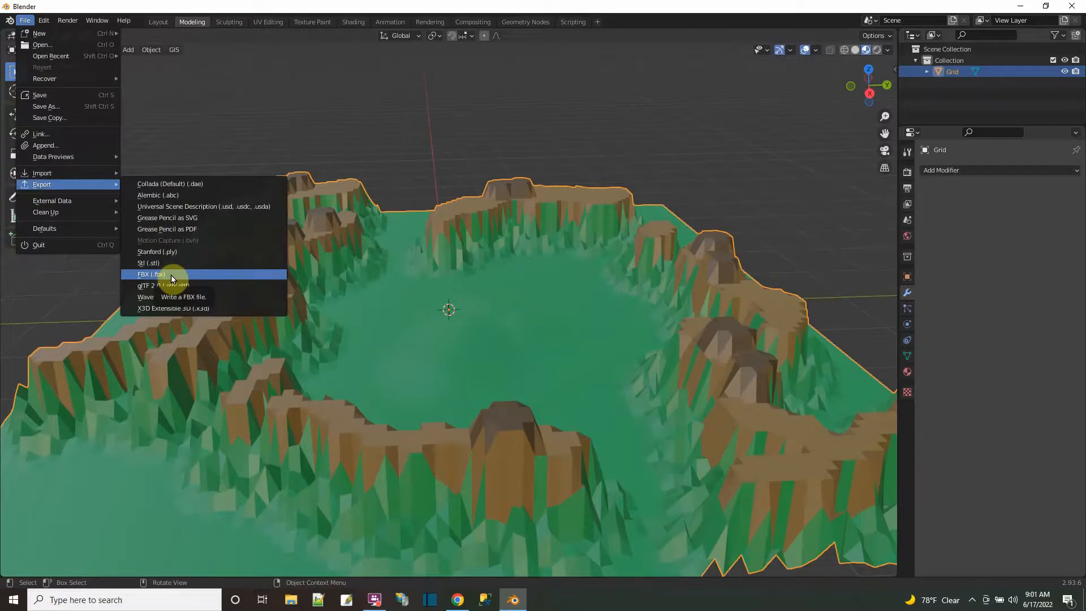
- Export the terrain to the Desktop as LowPolyTerrain.fbx with Apply Transform enabled
{"action": "left_click", "coordinate": [149, 273]}
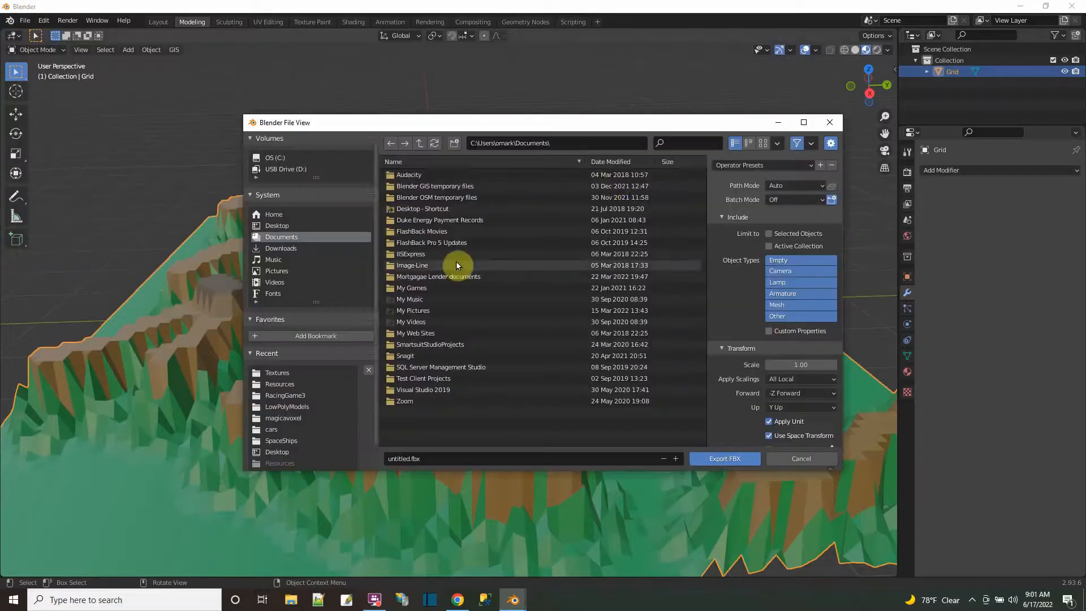
{"action": "left_click", "coordinate": [276, 225]}
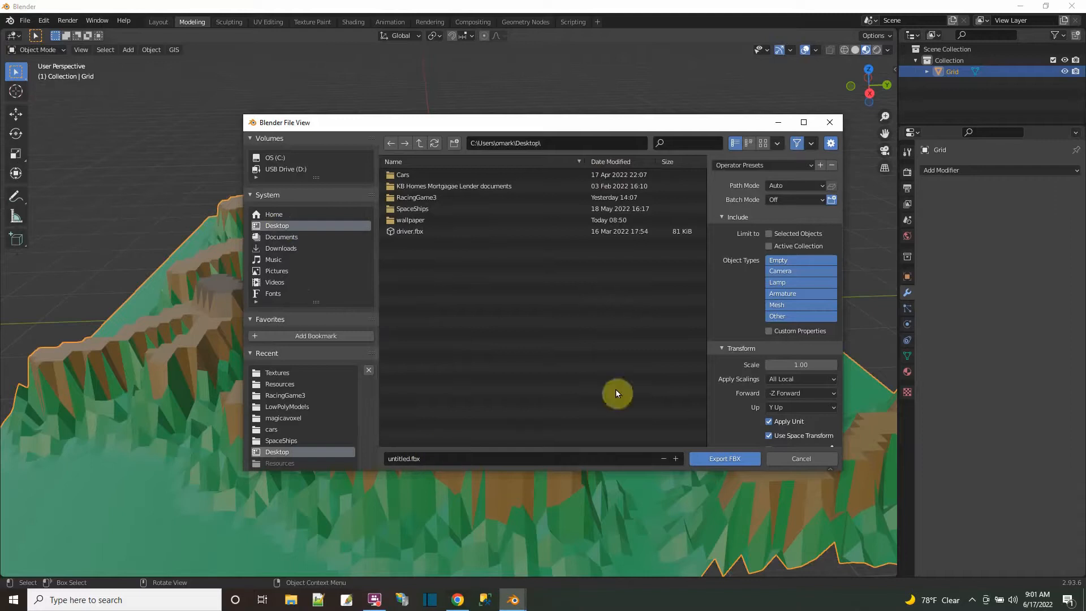
{"action": "mouse_move", "coordinate": [791, 306]}
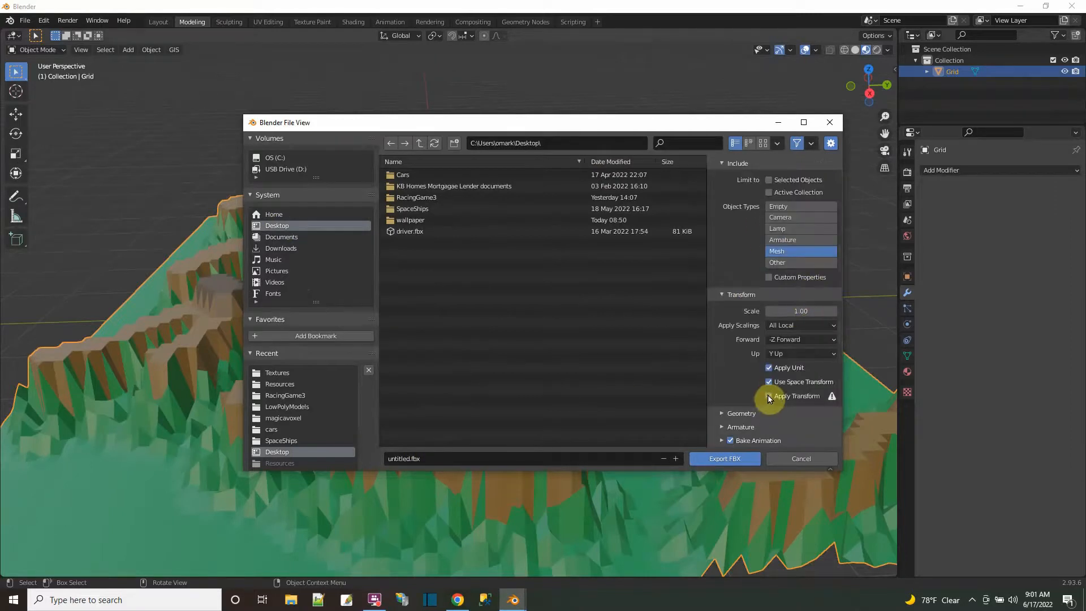
{"action": "left_click", "coordinate": [768, 395]}
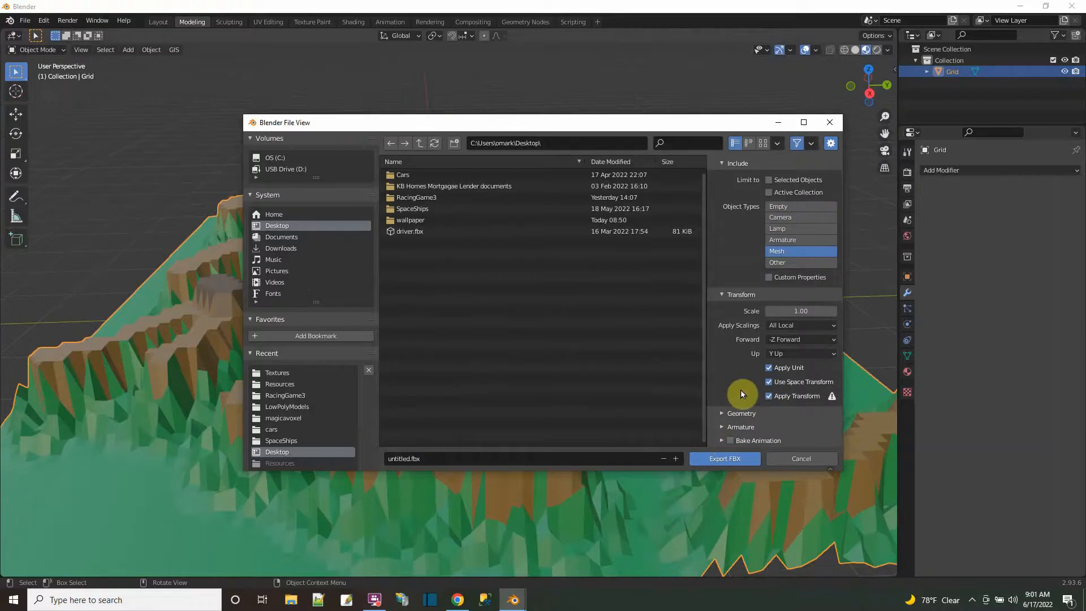
{"action": "mouse_move", "coordinate": [768, 374]}
{"action": "type", "text": "LowPolyTerrain"}
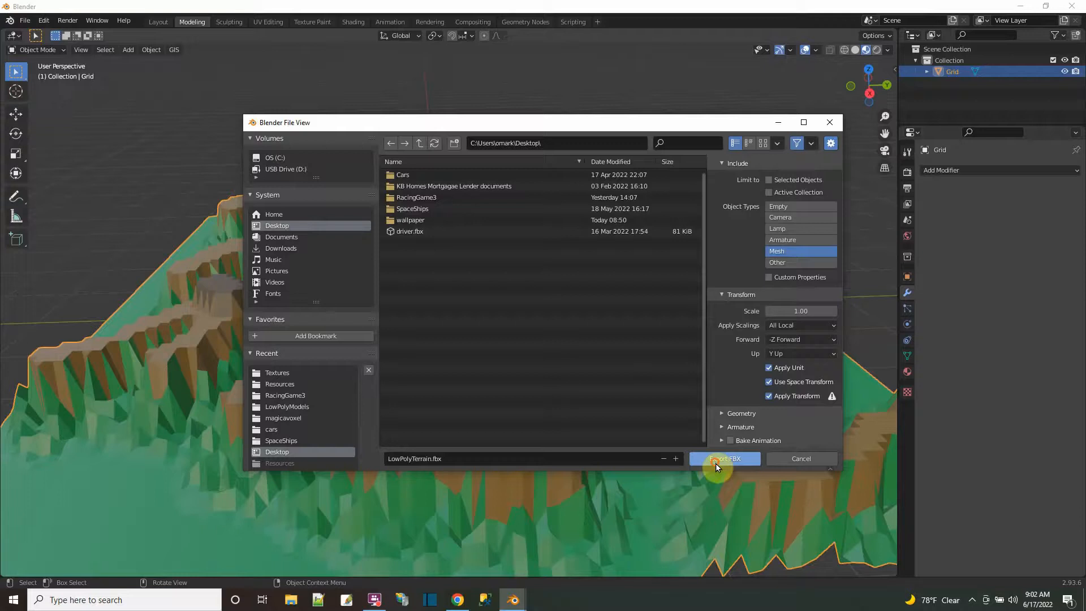
{"action": "left_click", "coordinate": [725, 458]}
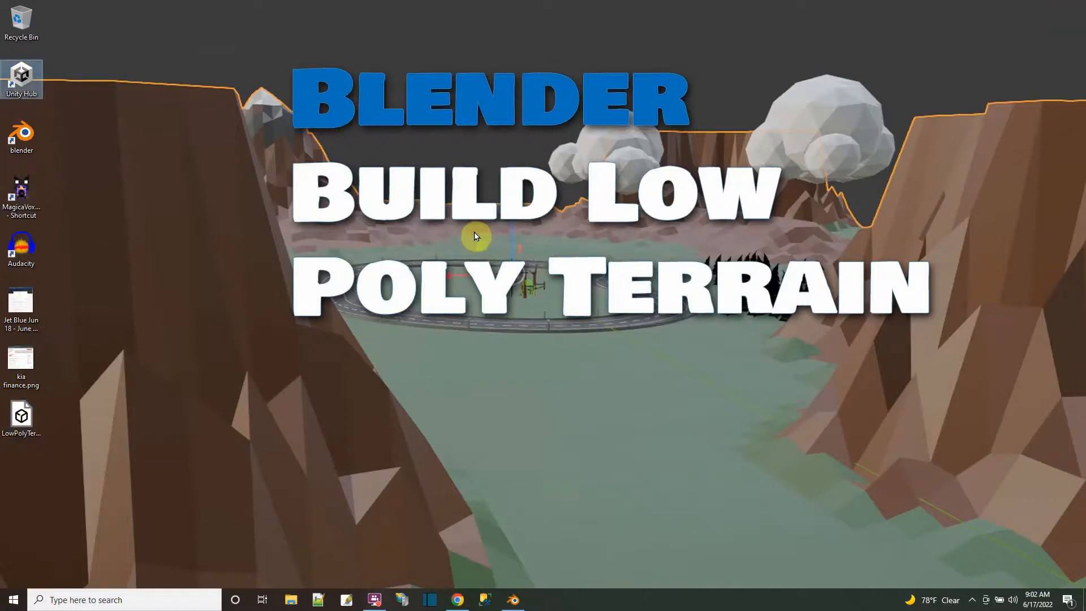
{"action": "mouse_move", "coordinate": [416, 286]}
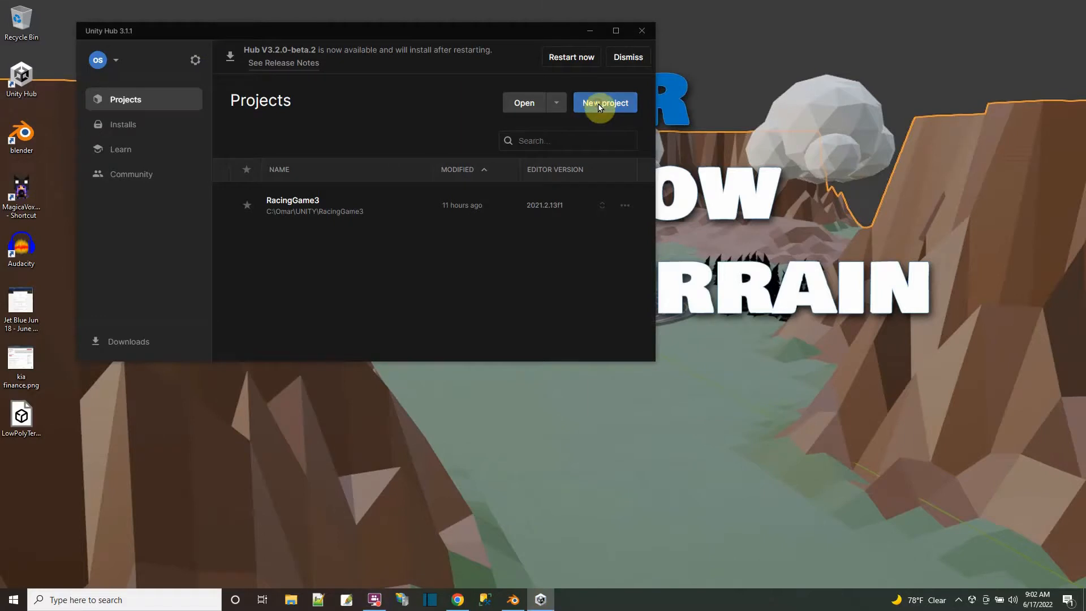
- Create a 3D Unity project named LowPolyTerrain from Unity Hub
{"action": "left_click", "coordinate": [604, 102]}
{"action": "type", "text": "LowPolyTerra"}
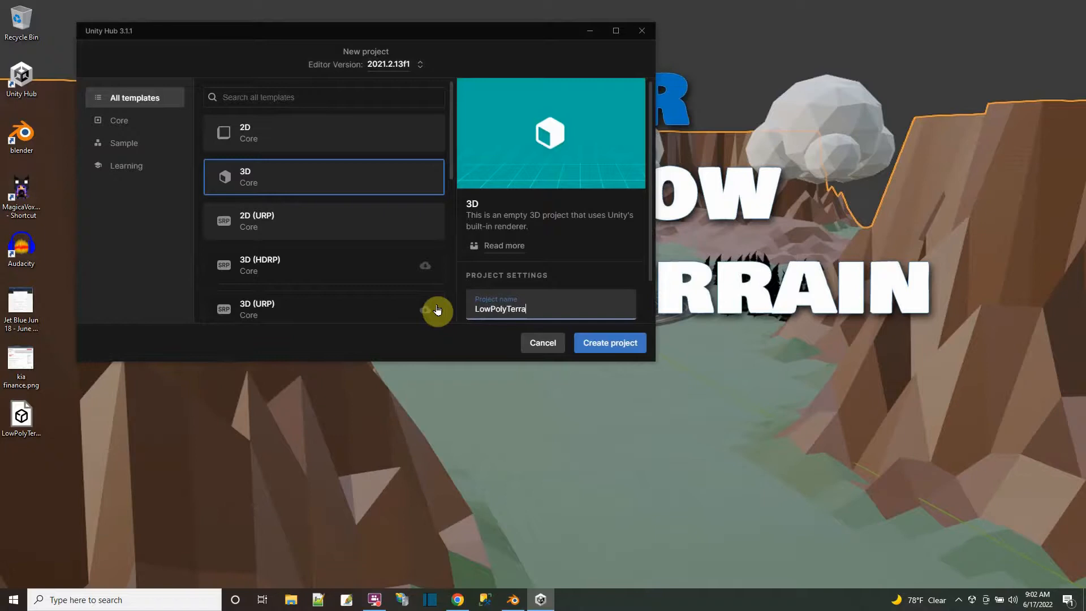
{"action": "type", "text": "in"}
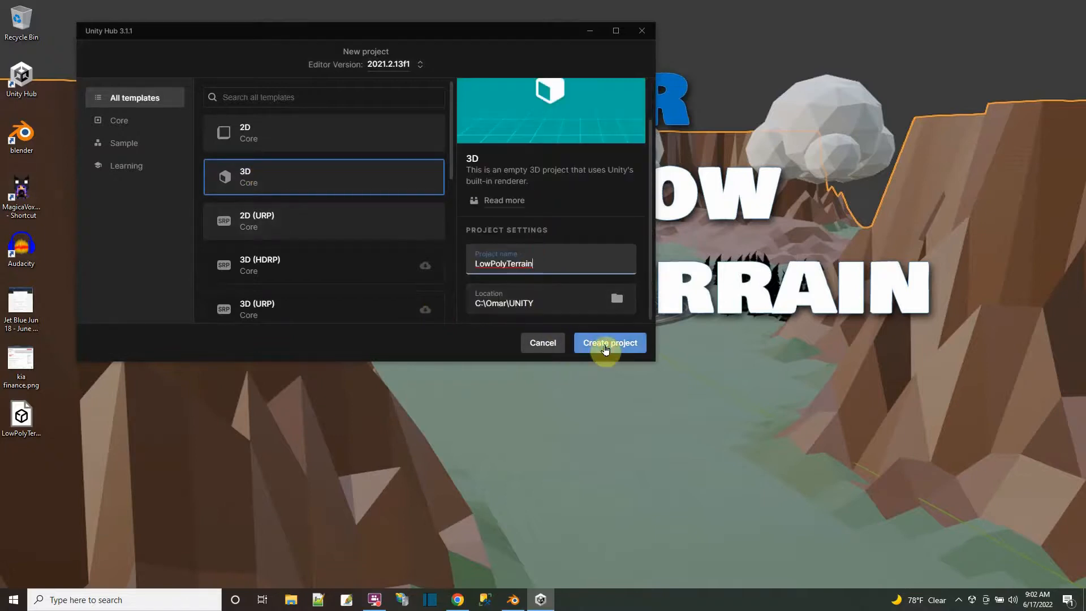
{"action": "left_click", "coordinate": [609, 342]}
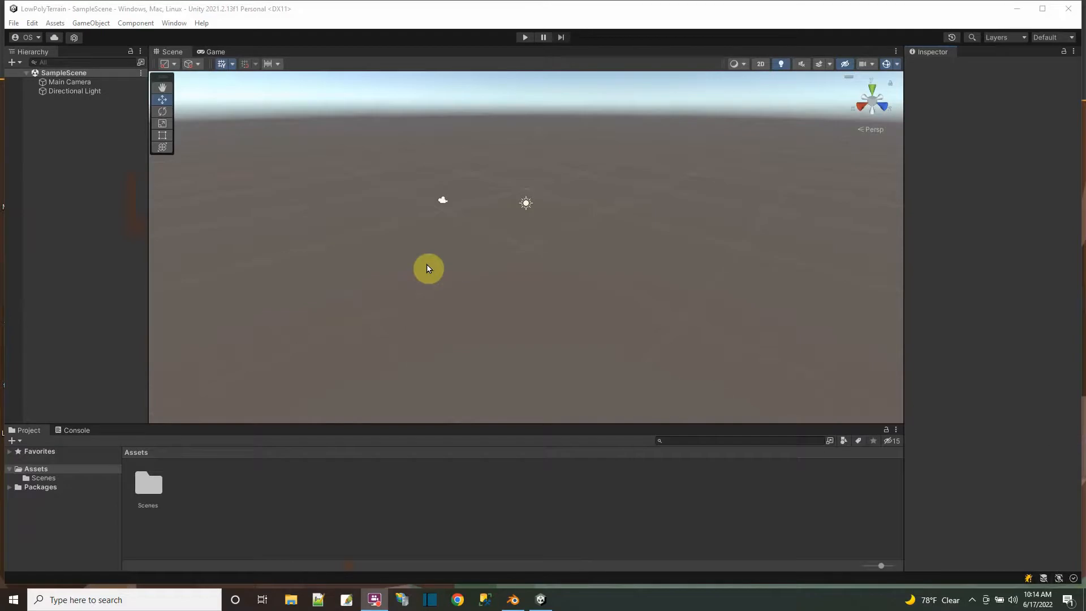
{"action": "mouse_move", "coordinate": [294, 23]}
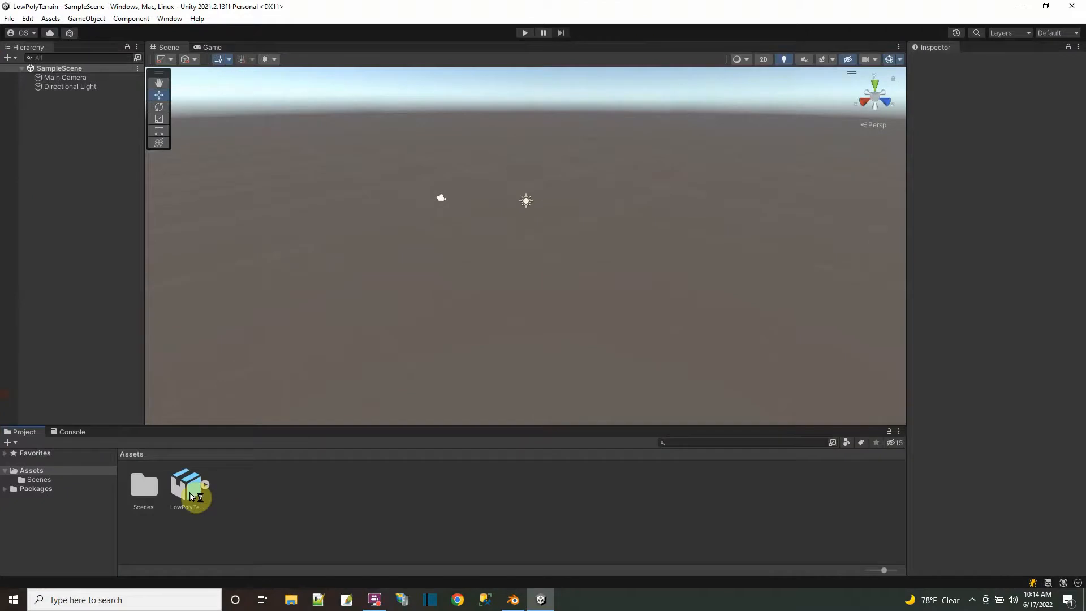
- Inspect the imported LowPolyTerrain model and blender image, and select the new cube
{"action": "left_click", "coordinate": [189, 484]}
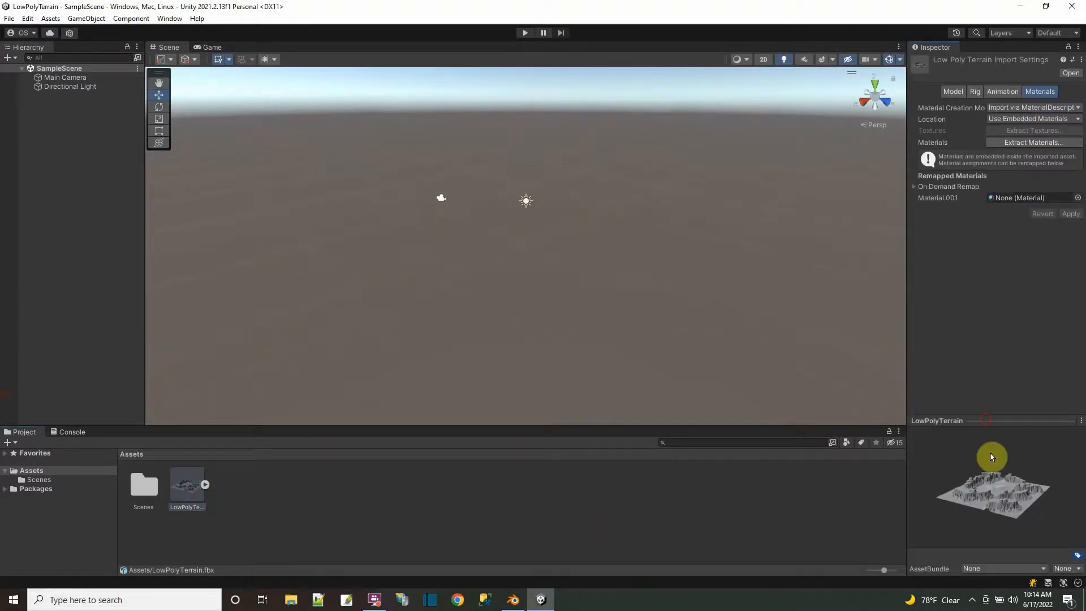
{"action": "mouse_move", "coordinate": [781, 341]}
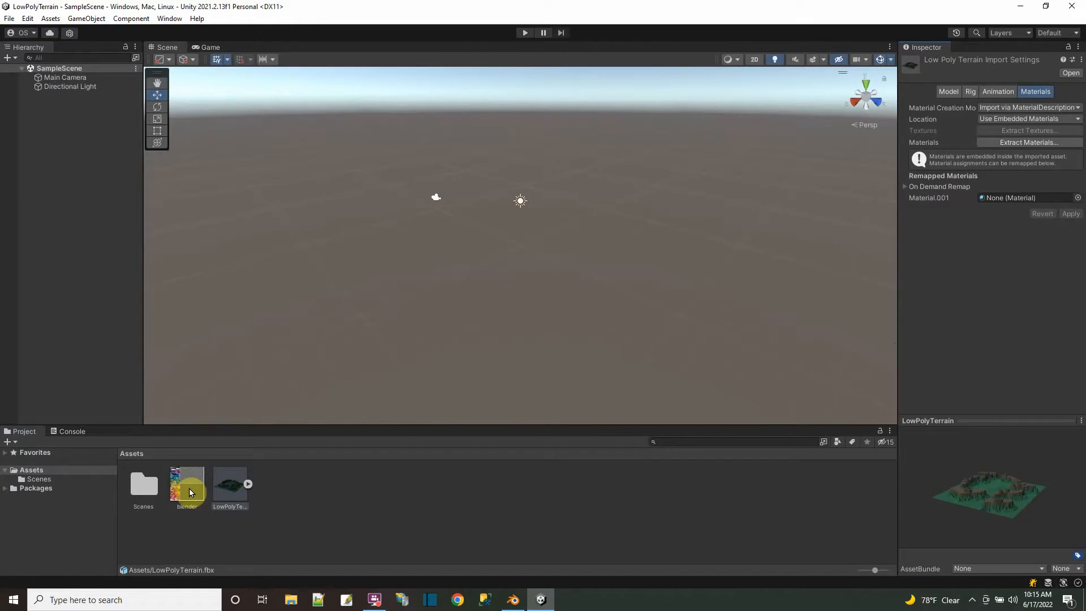
{"action": "left_click", "coordinate": [186, 485]}
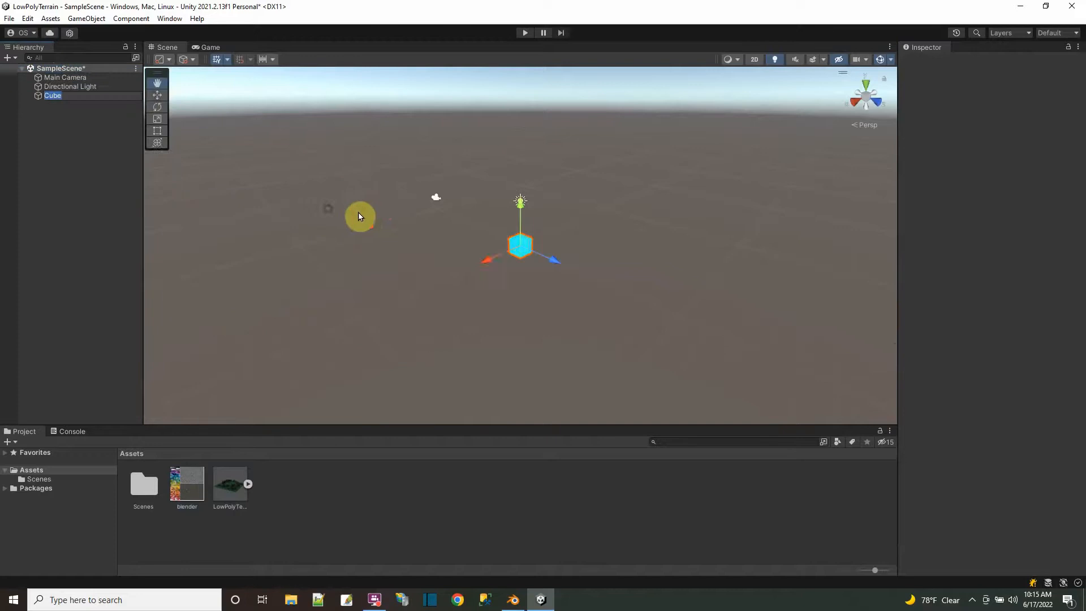
{"action": "left_click", "coordinate": [521, 246]}
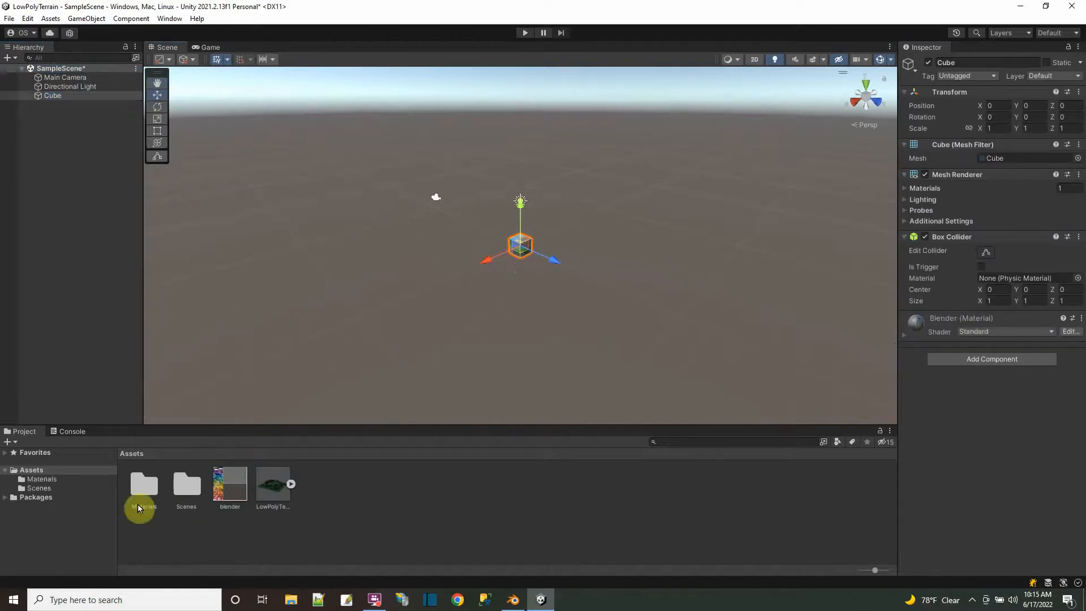
- Remap the LowPolyTerrain model's Material.001 to the blender material
{"action": "double_click", "coordinate": [143, 484]}
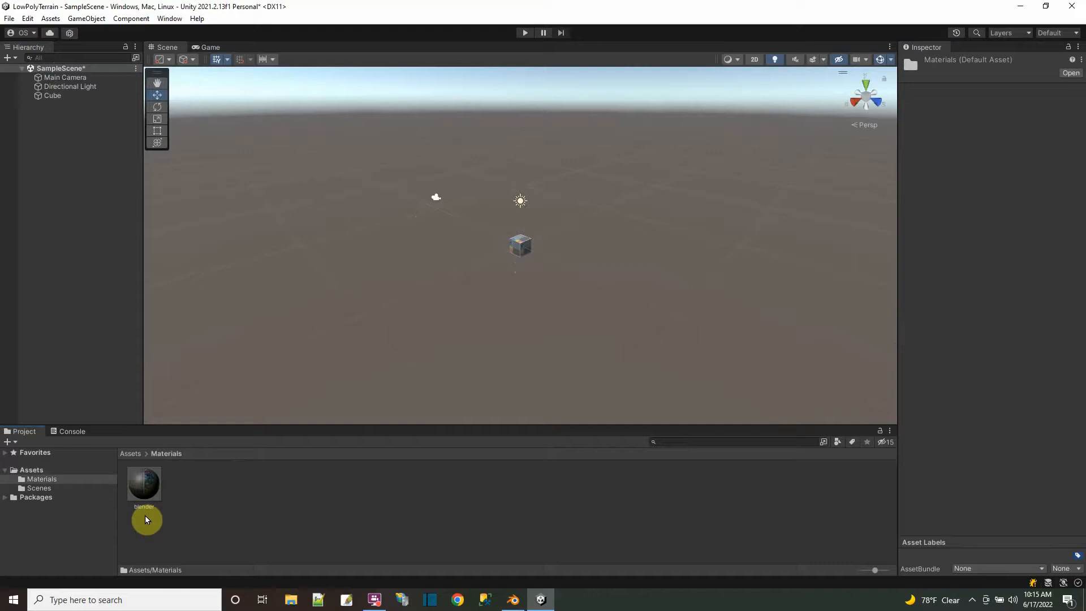
{"action": "left_click", "coordinate": [31, 470]}
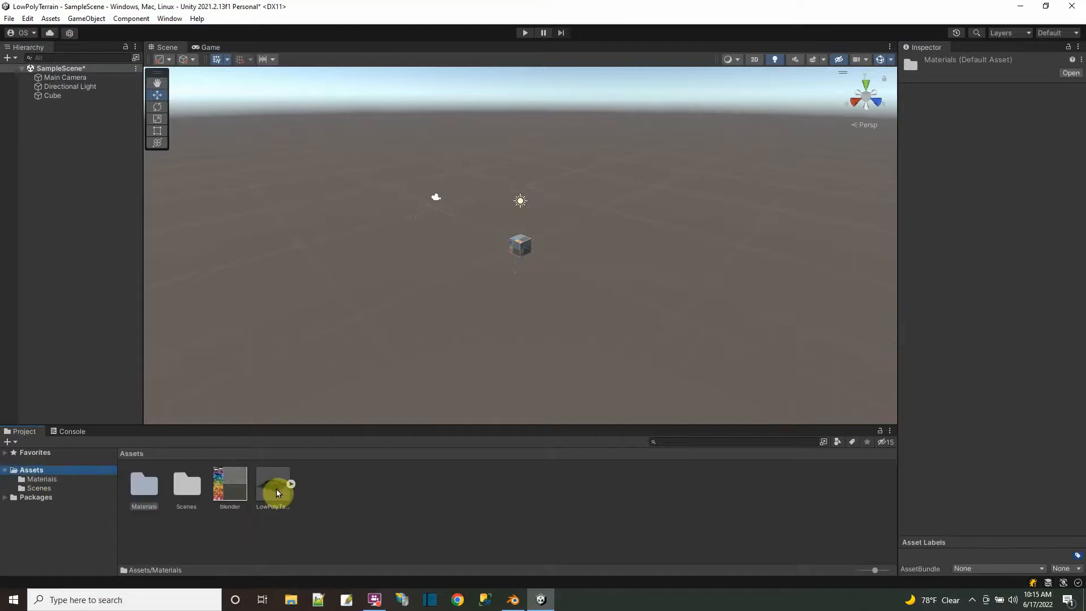
{"action": "left_click", "coordinate": [272, 482]}
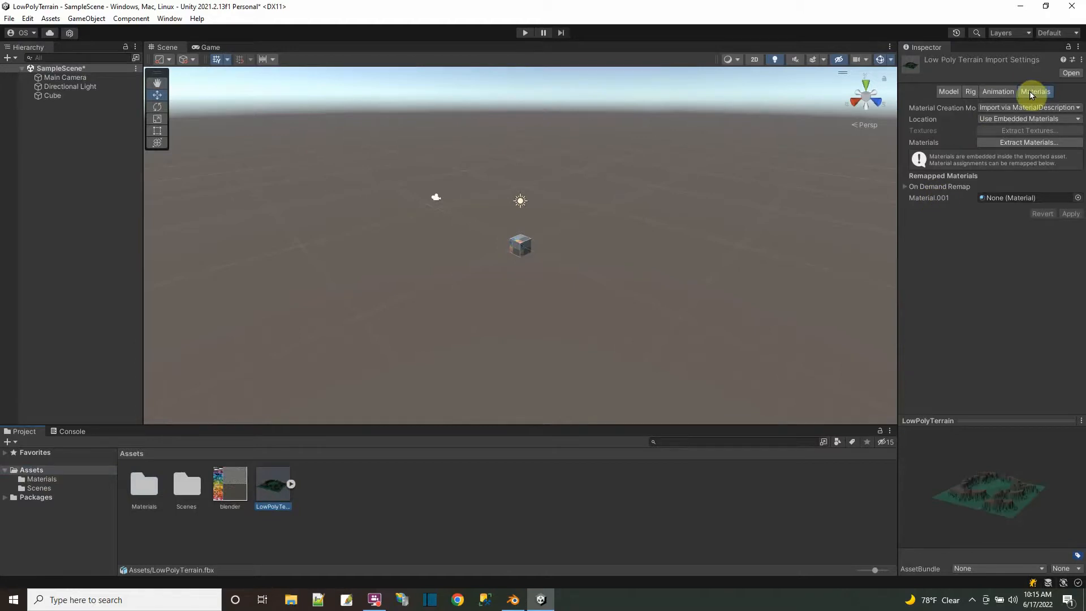
{"action": "mouse_move", "coordinate": [988, 62]}
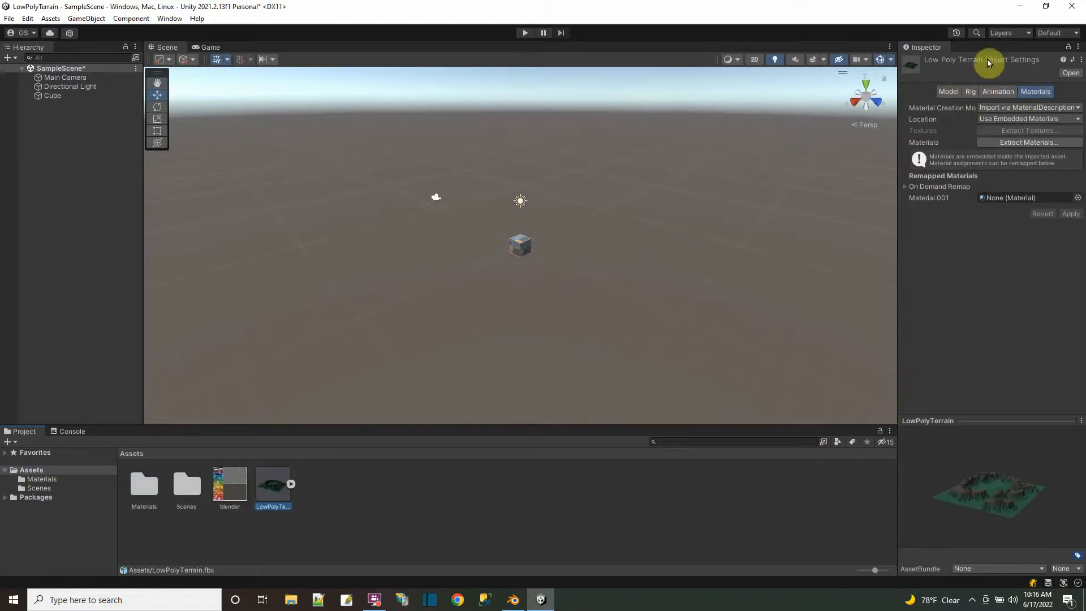
{"action": "mouse_move", "coordinate": [1025, 183]}
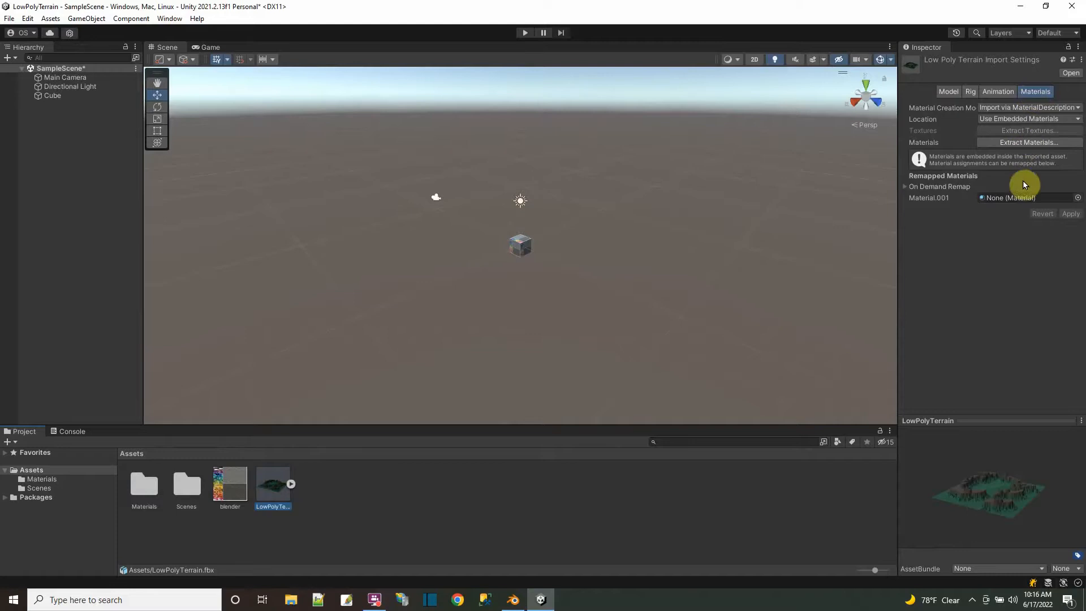
{"action": "left_click", "coordinate": [1077, 198]}
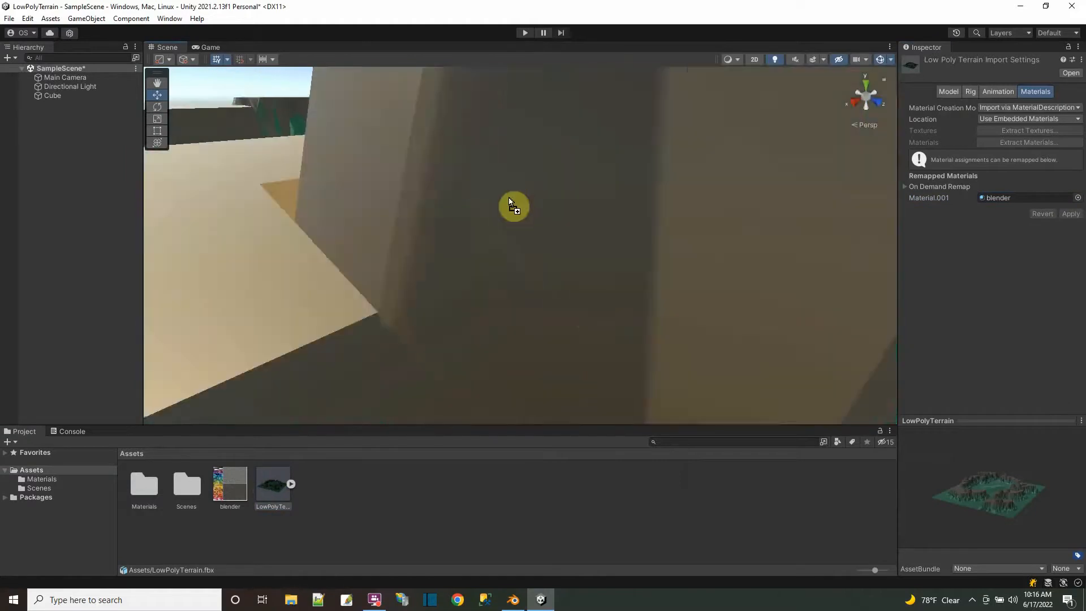
{"action": "left_click", "coordinate": [52, 96]}
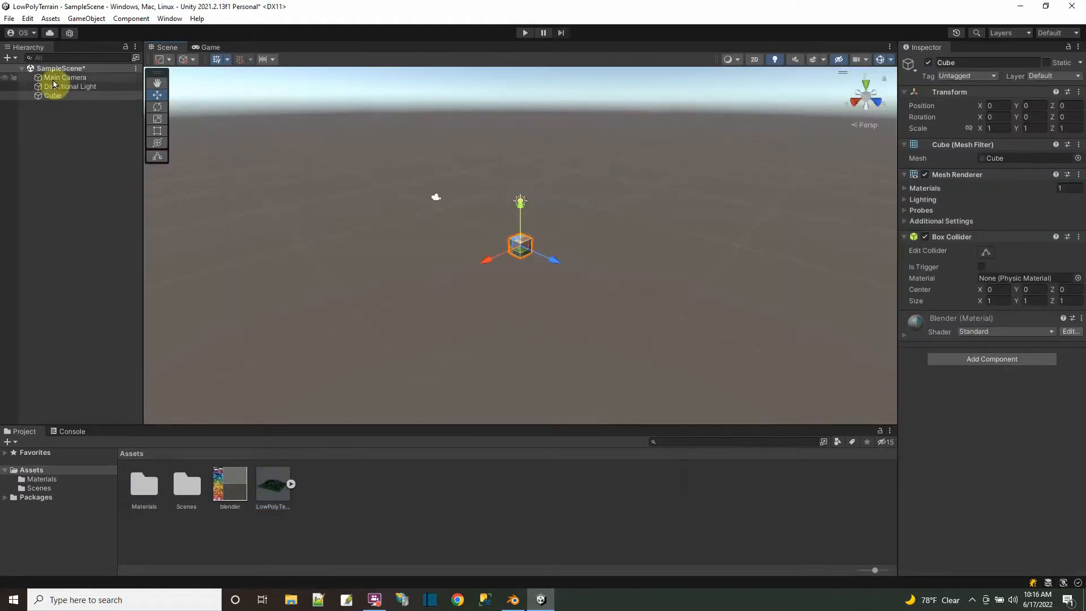
- Delete the cube and give LowPolyTerrain a Mesh Collider with Convex left off
{"action": "right_click", "coordinate": [52, 95]}
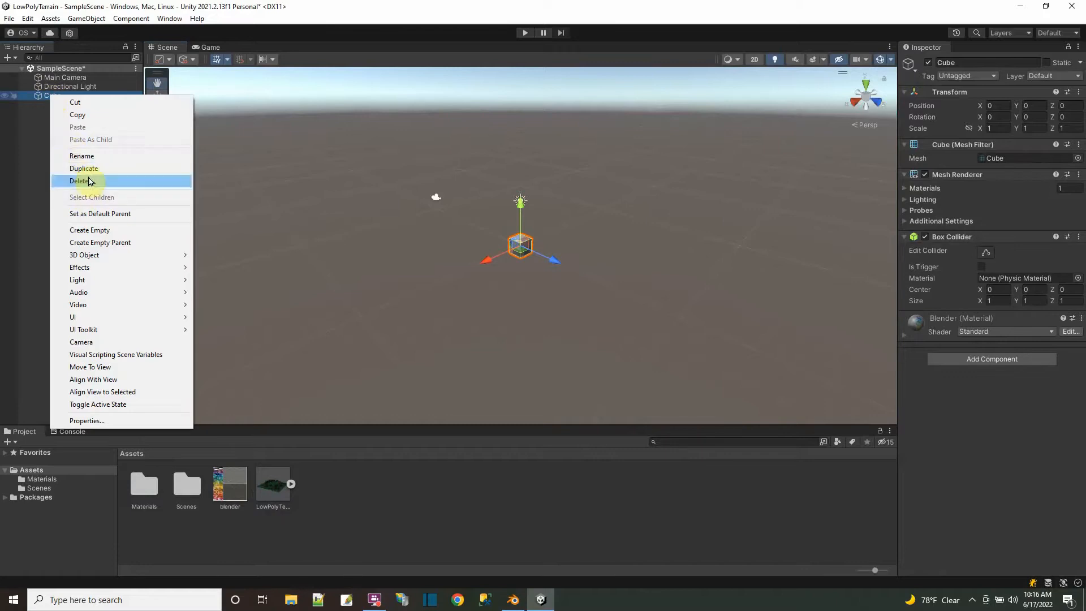
{"action": "left_click", "coordinate": [80, 181]}
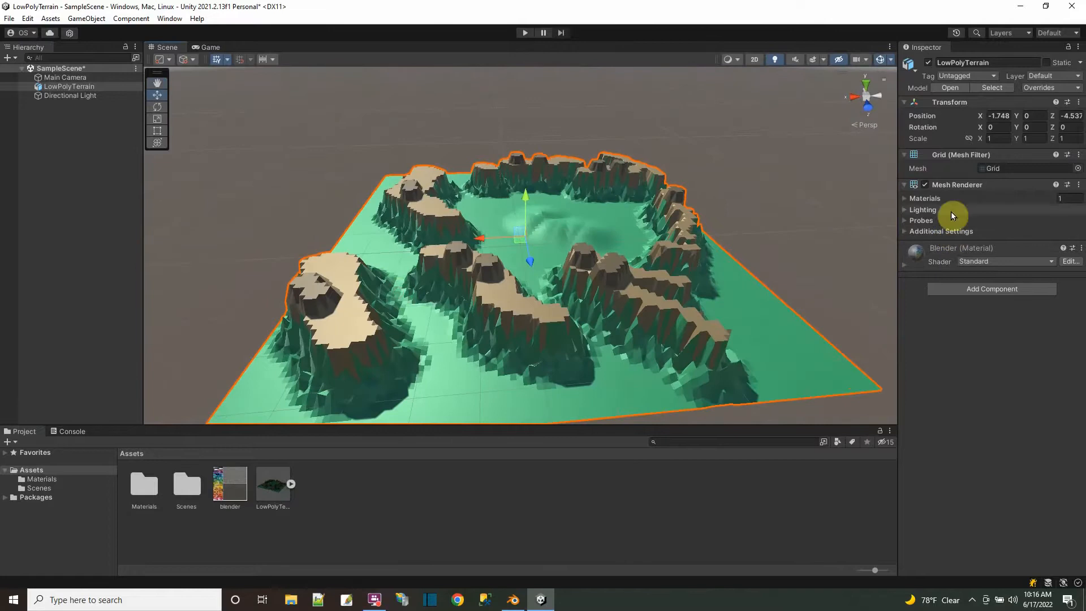
{"action": "mouse_move", "coordinate": [83, 137]}
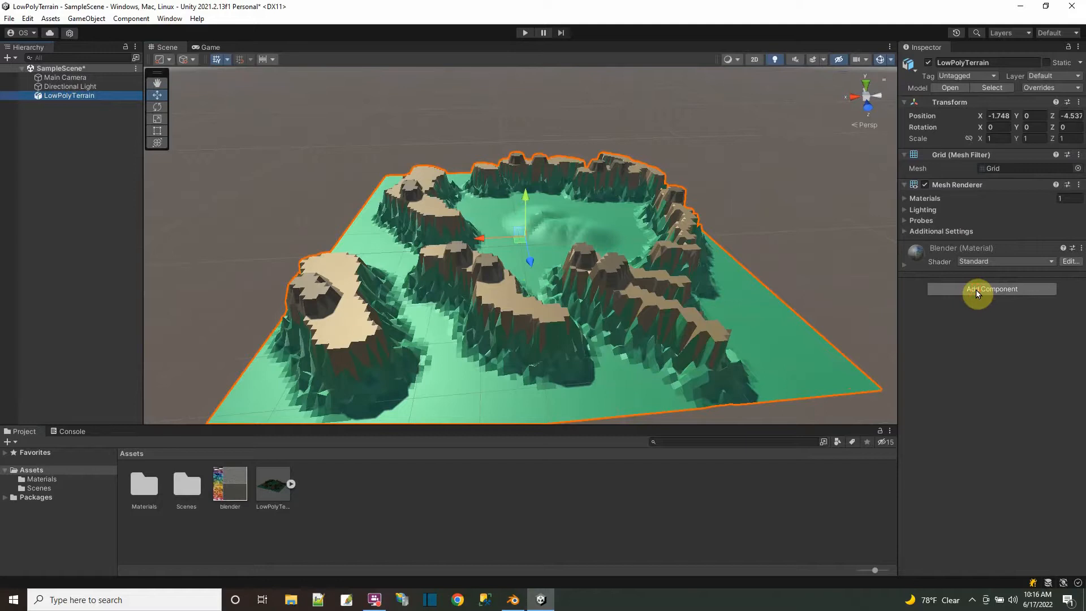
{"action": "left_click", "coordinate": [991, 289]}
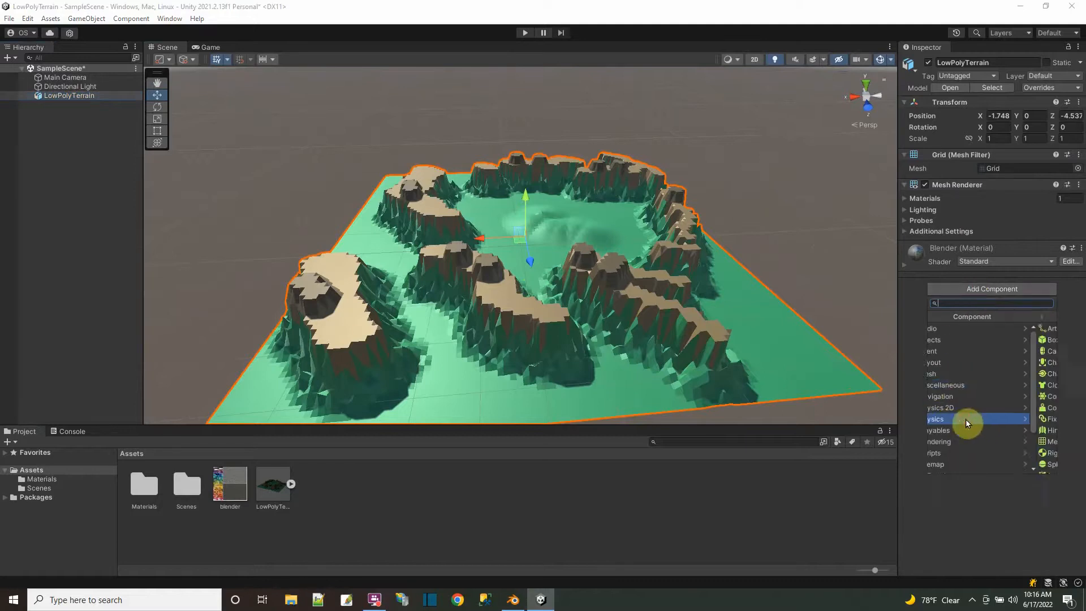
{"action": "left_click", "coordinate": [937, 419]}
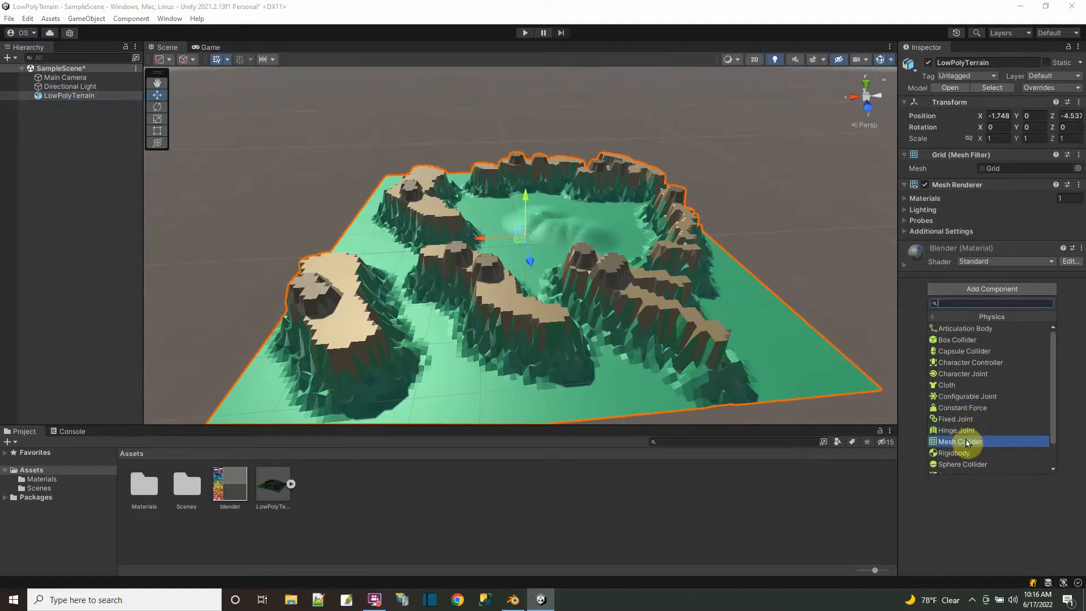
{"action": "left_click", "coordinate": [957, 441]}
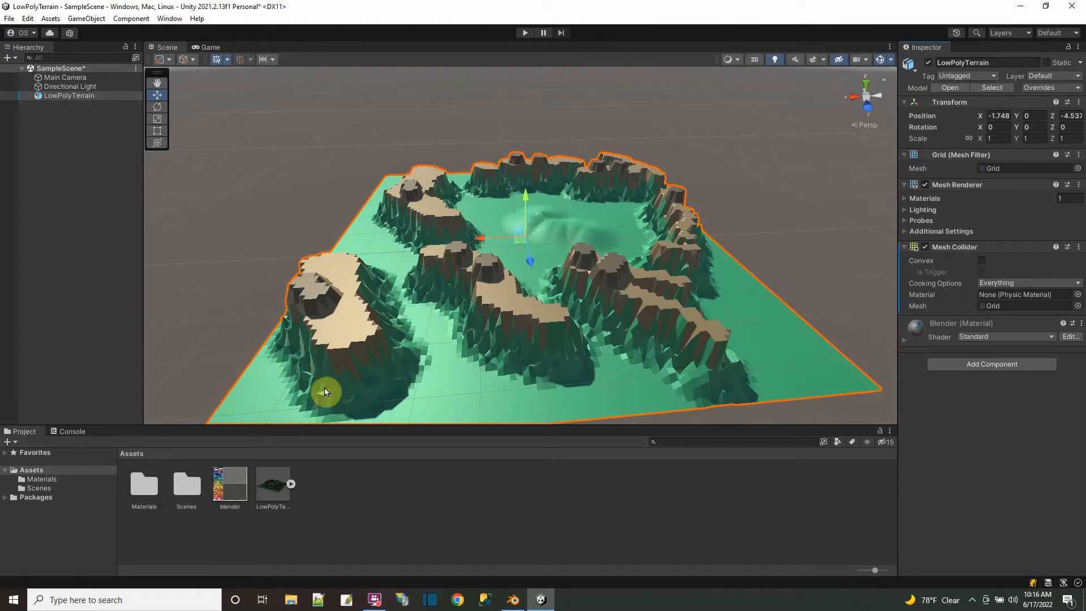
{"action": "mouse_move", "coordinate": [509, 340]}
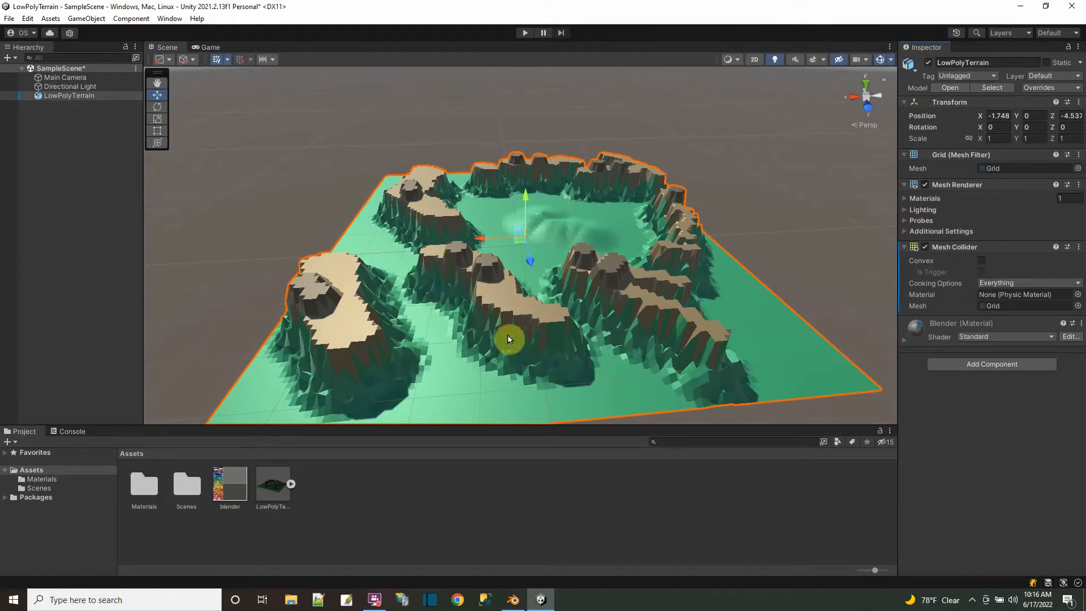
{"action": "mouse_move", "coordinate": [988, 251]}
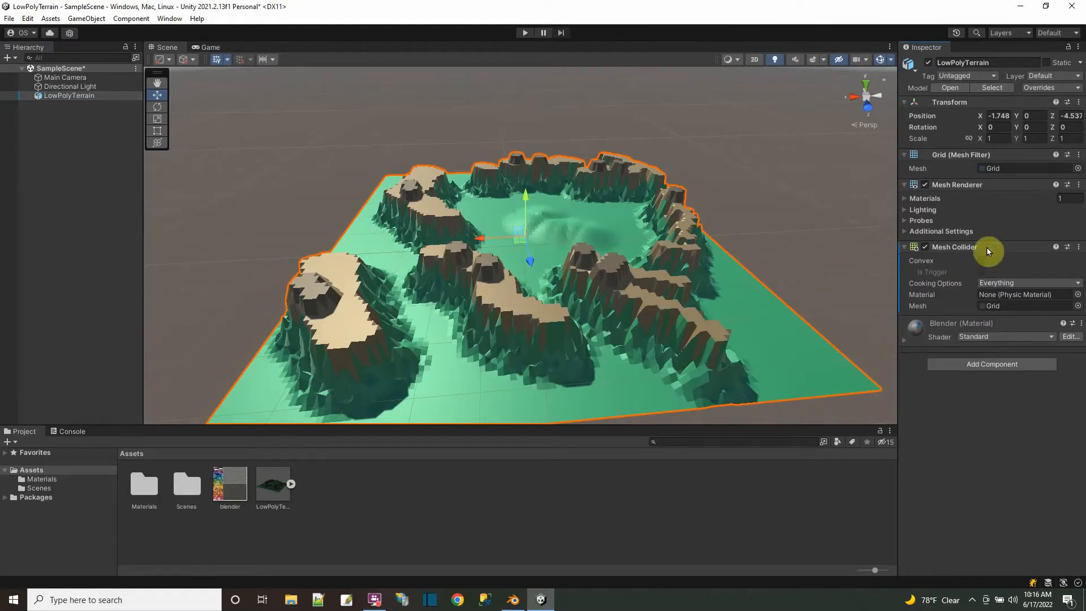
{"action": "left_click", "coordinate": [914, 261]}
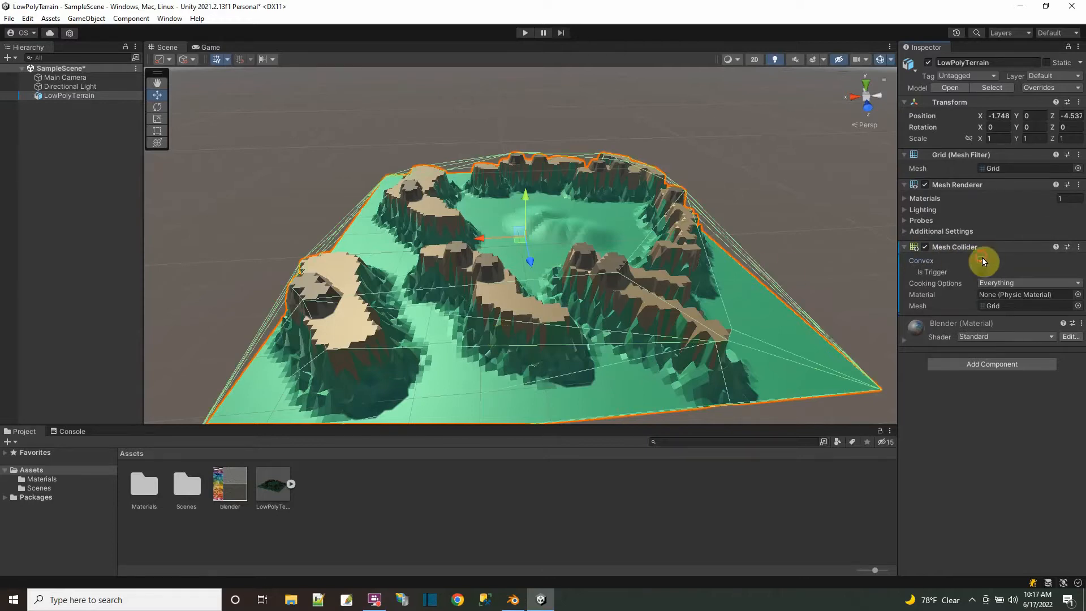
{"action": "left_click", "coordinate": [981, 260]}
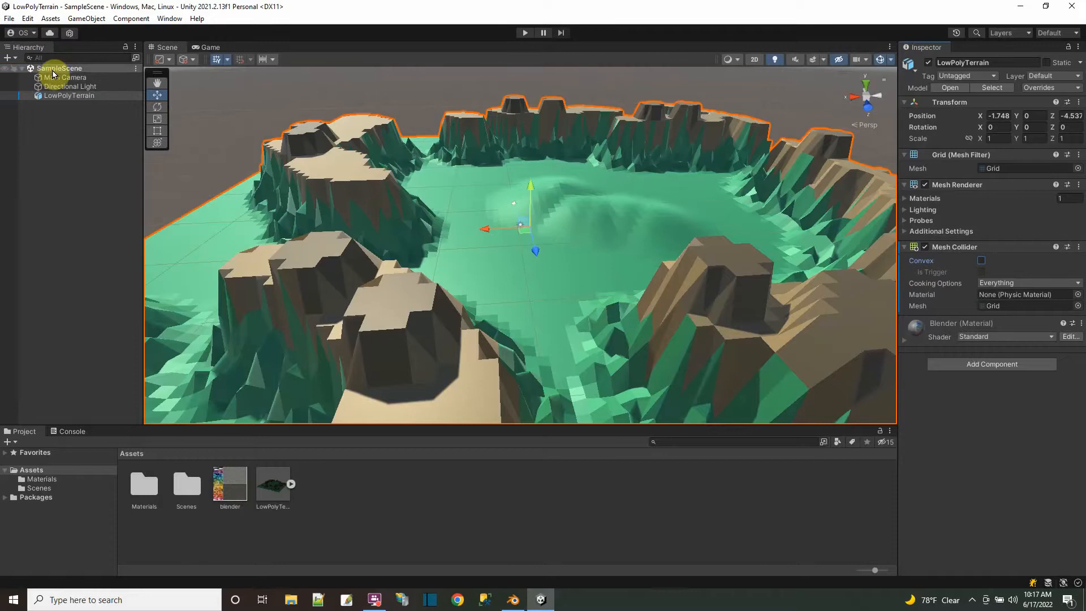
- Add a Rigidbody sphere raised above a cliff top of the terrain
{"action": "right_click", "coordinate": [58, 68]}
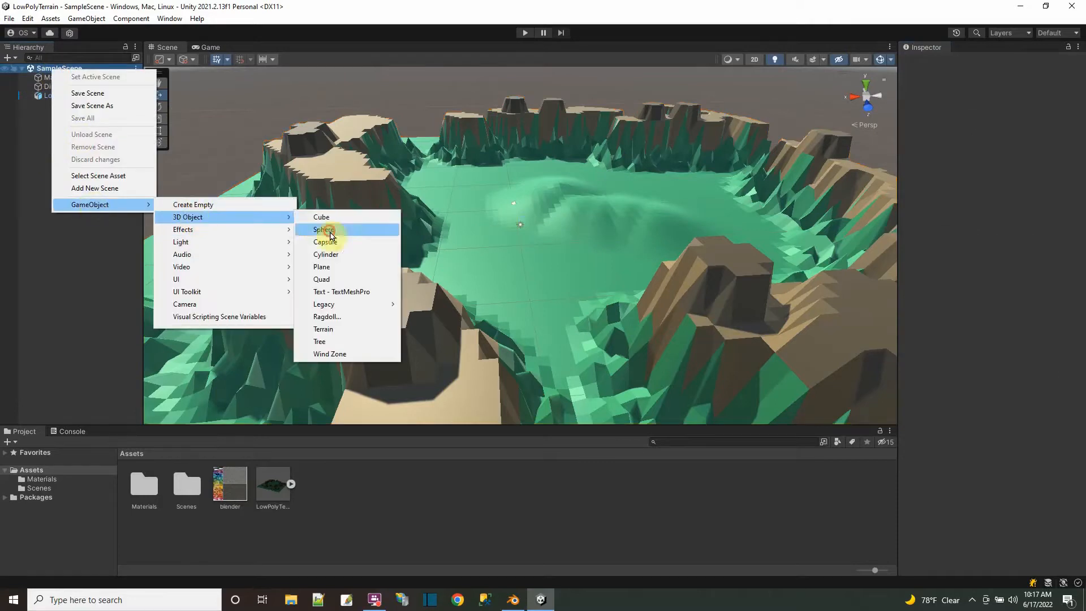
{"action": "left_click", "coordinate": [323, 229]}
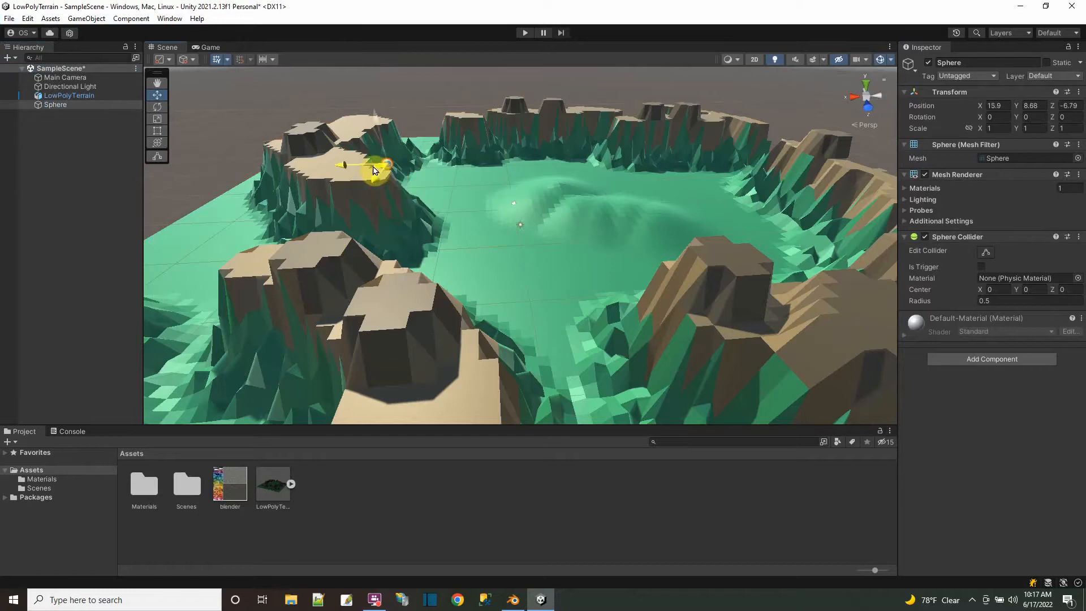
{"action": "left_click_drag", "start_coordinate": [374, 170], "coordinate": [376, 114]}
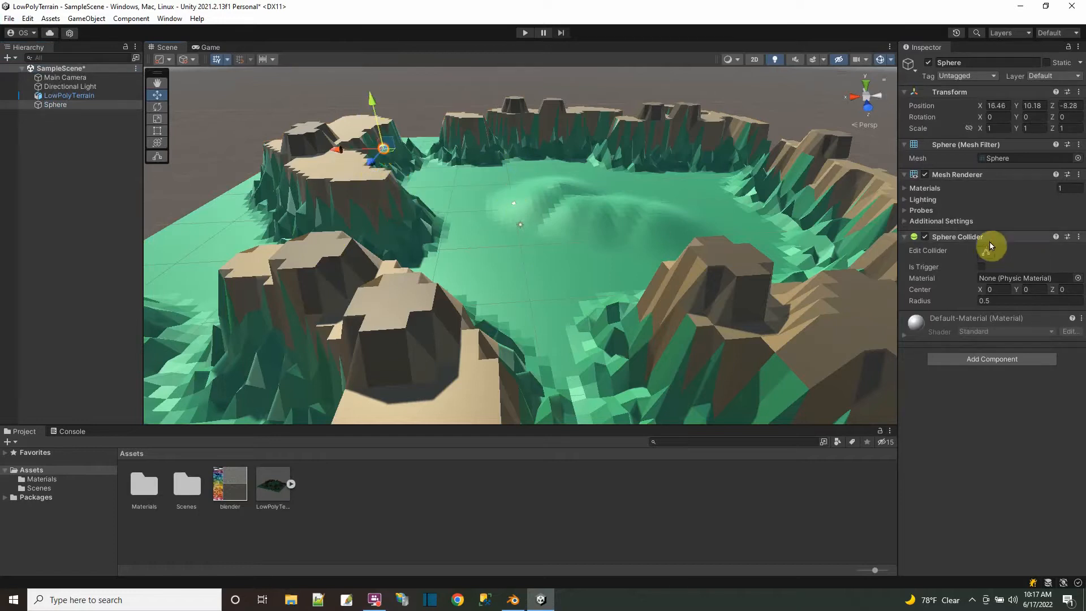
{"action": "left_click", "coordinate": [991, 359]}
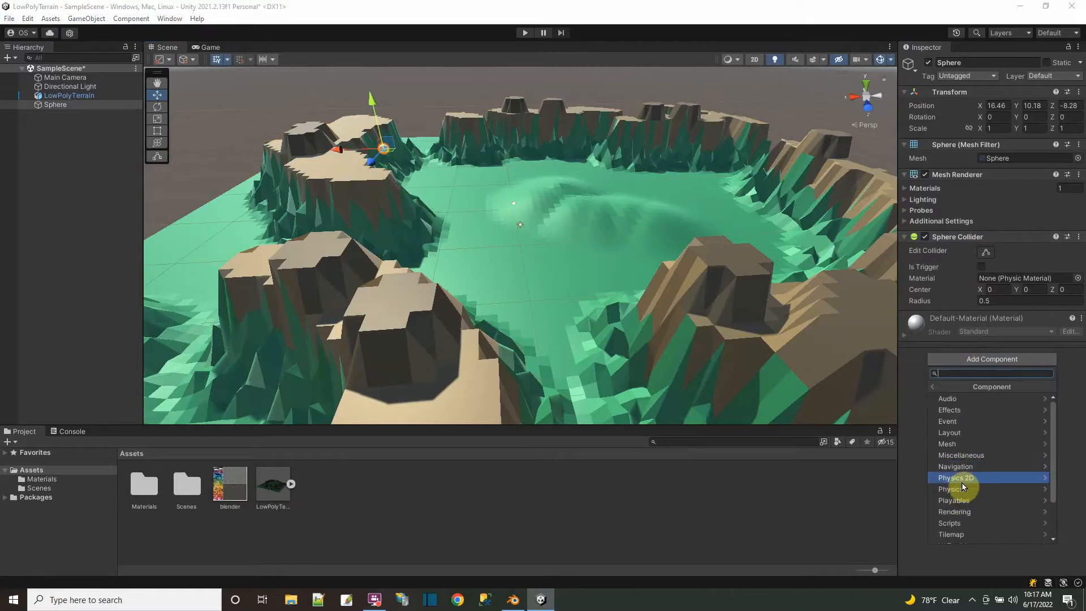
{"action": "left_click", "coordinate": [955, 488]}
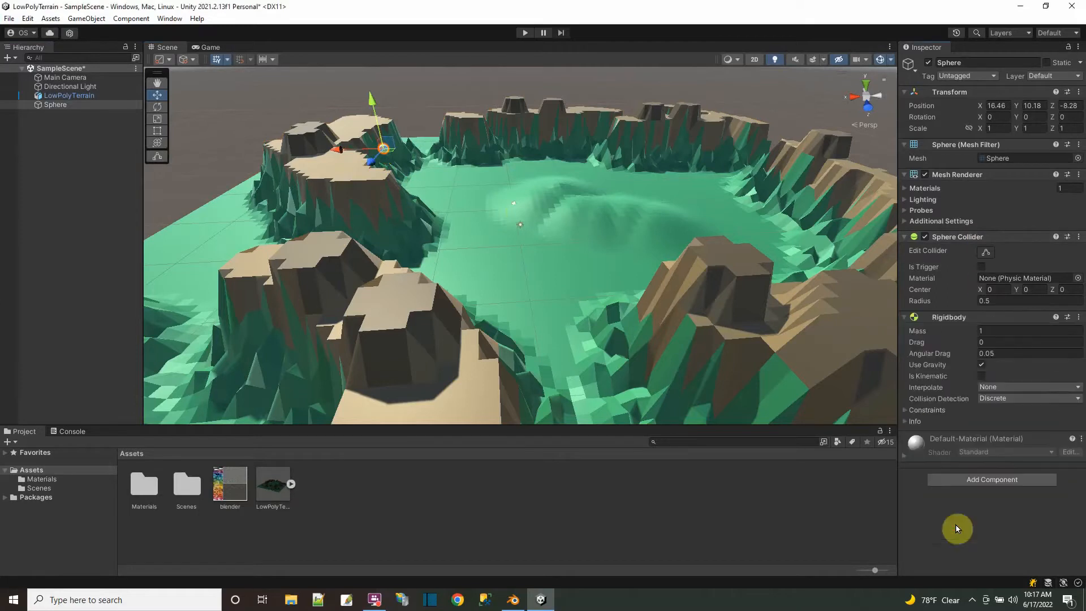
{"action": "mouse_move", "coordinate": [992, 387]}
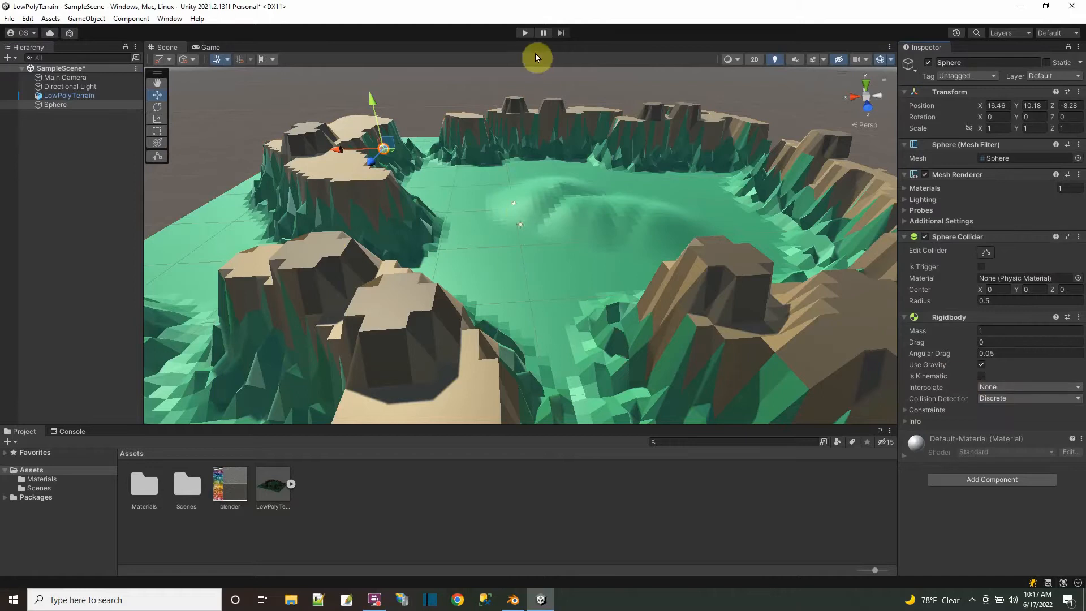
- Run Play mode tests to watch the sphere fall onto the terrain
{"action": "left_click", "coordinate": [64, 77]}
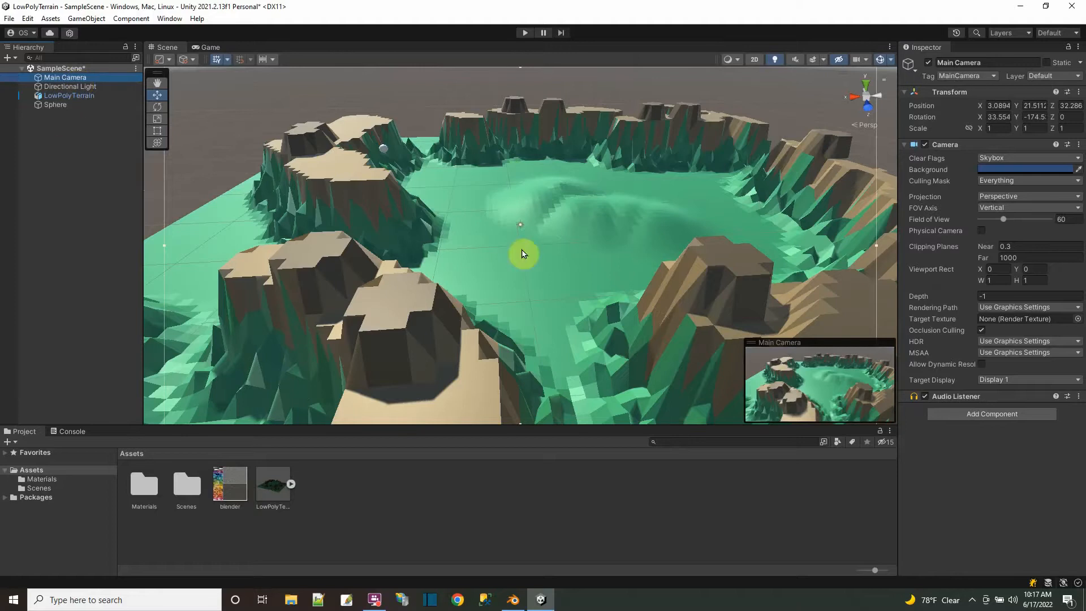
{"action": "mouse_move", "coordinate": [527, 33]}
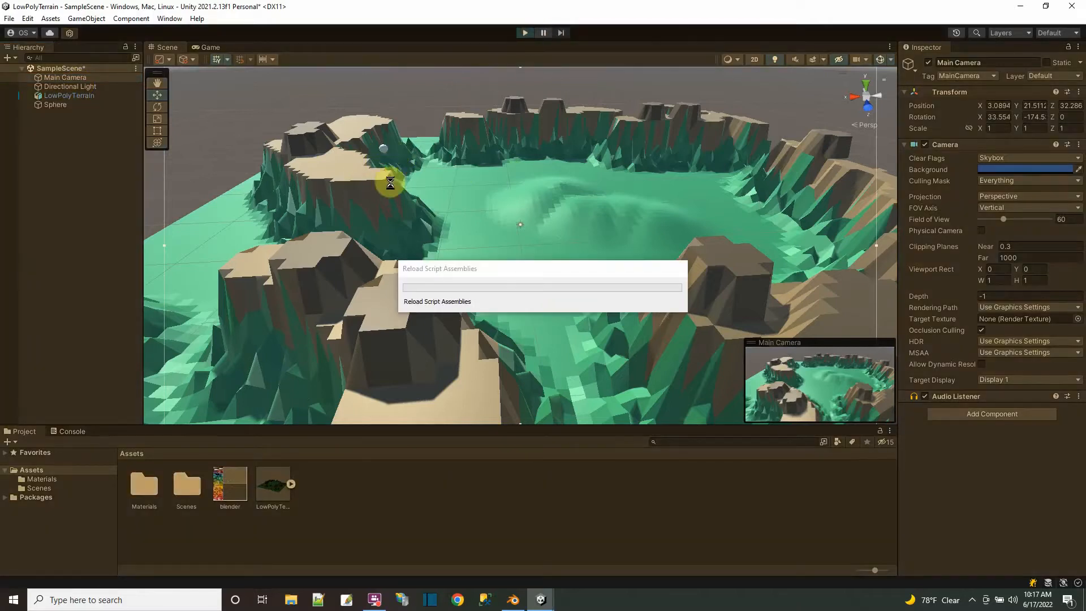
{"action": "left_click", "coordinate": [210, 47]}
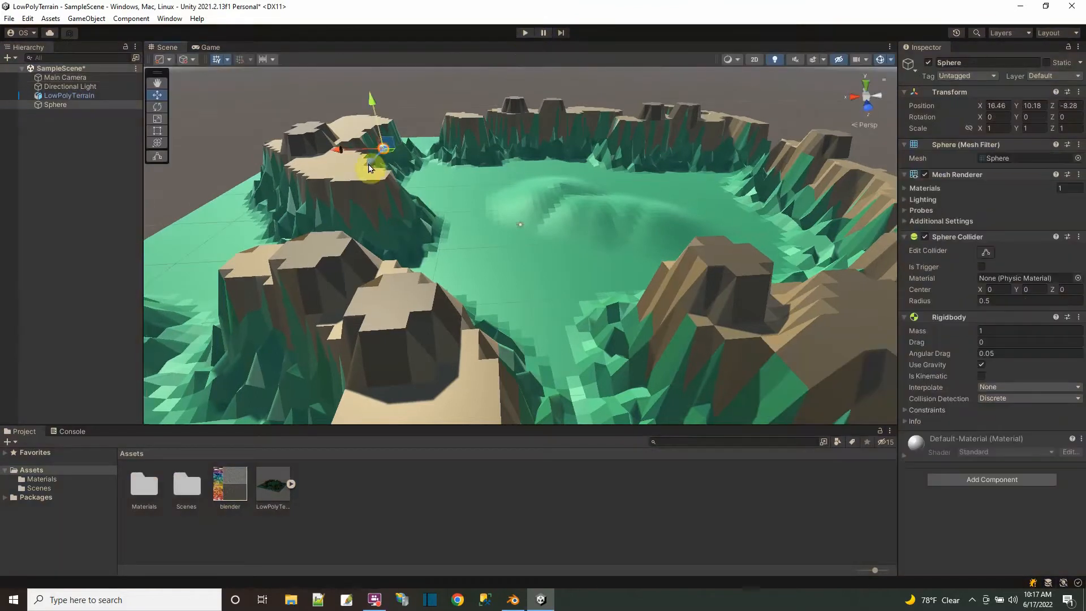
{"action": "left_click", "coordinate": [524, 33]}
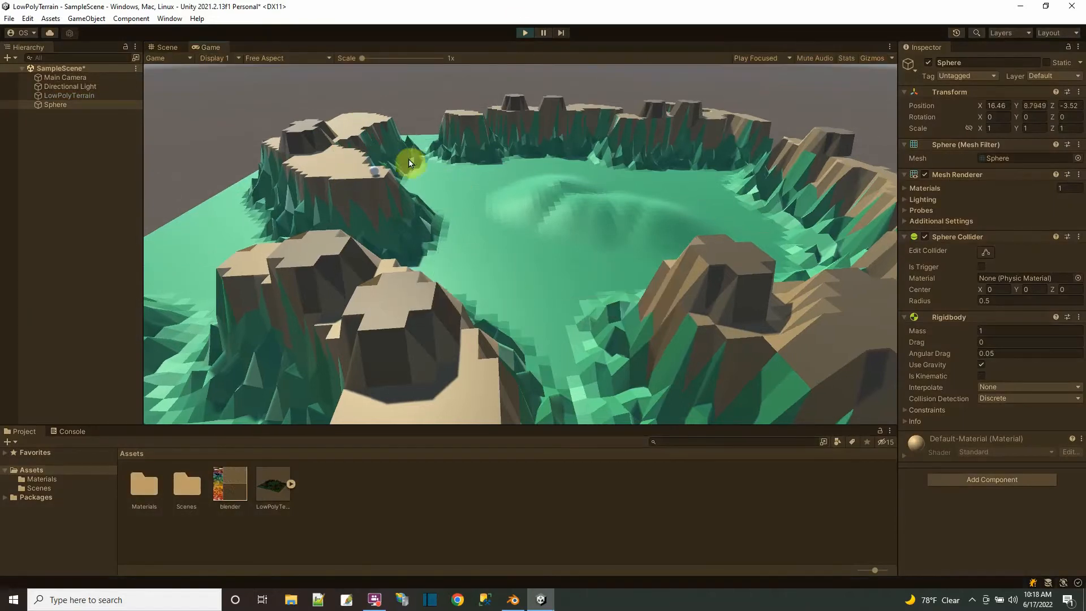
{"action": "left_click", "coordinate": [166, 47]}
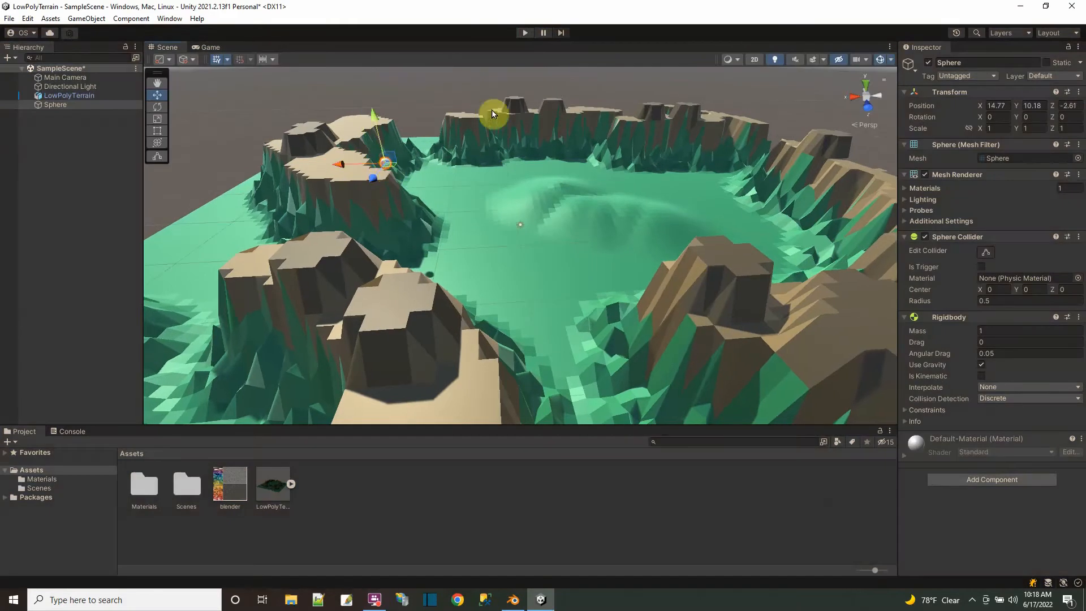
{"action": "left_click", "coordinate": [524, 33]}
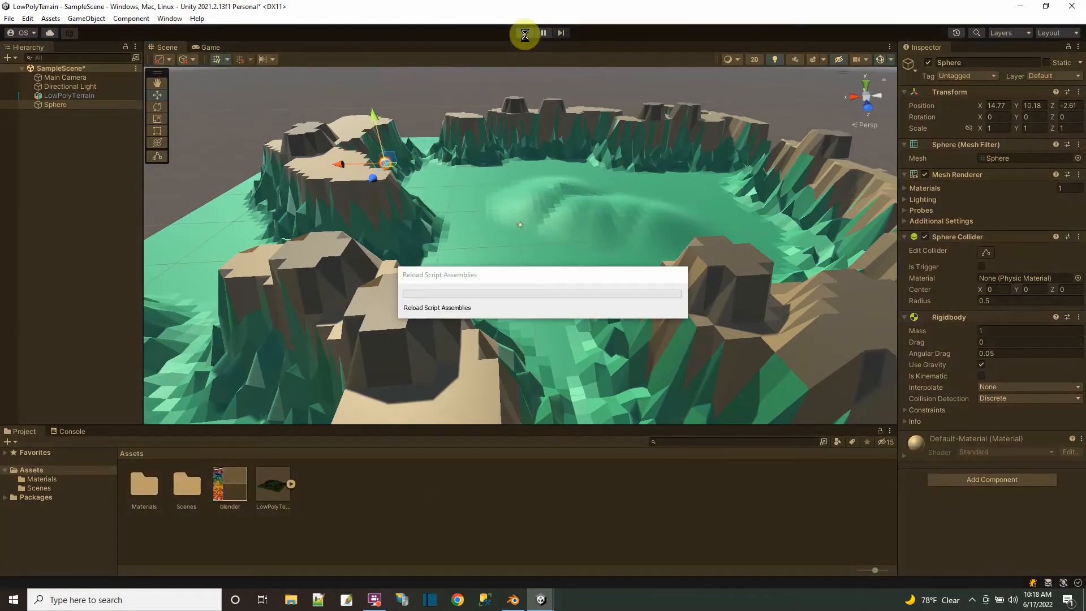
{"action": "left_click", "coordinate": [524, 33]}
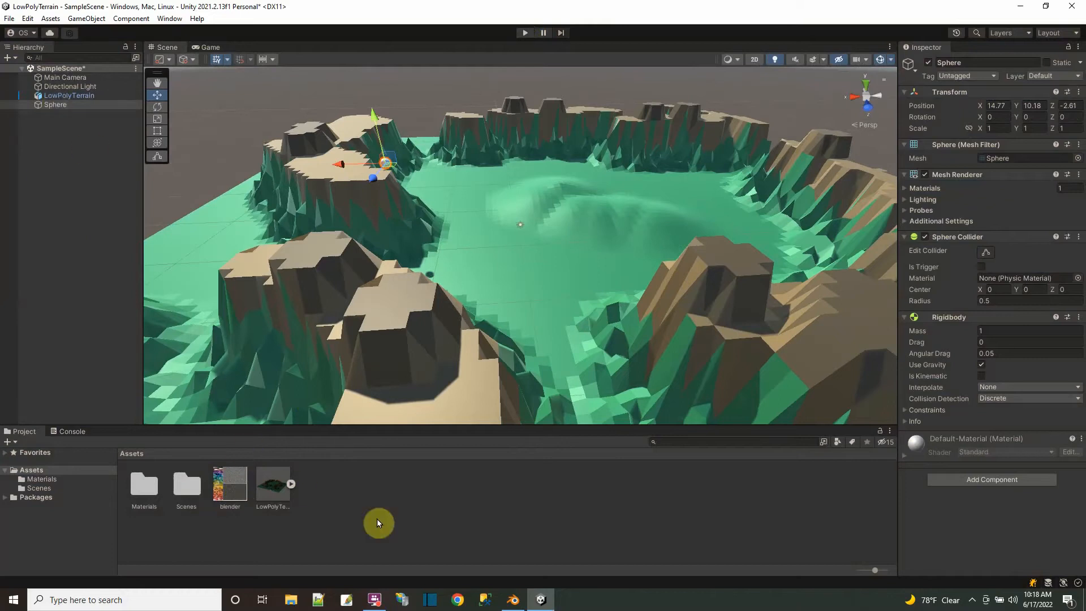
- Create a new Physic Material asset in the Assets folder
{"action": "right_click", "coordinate": [377, 522]}
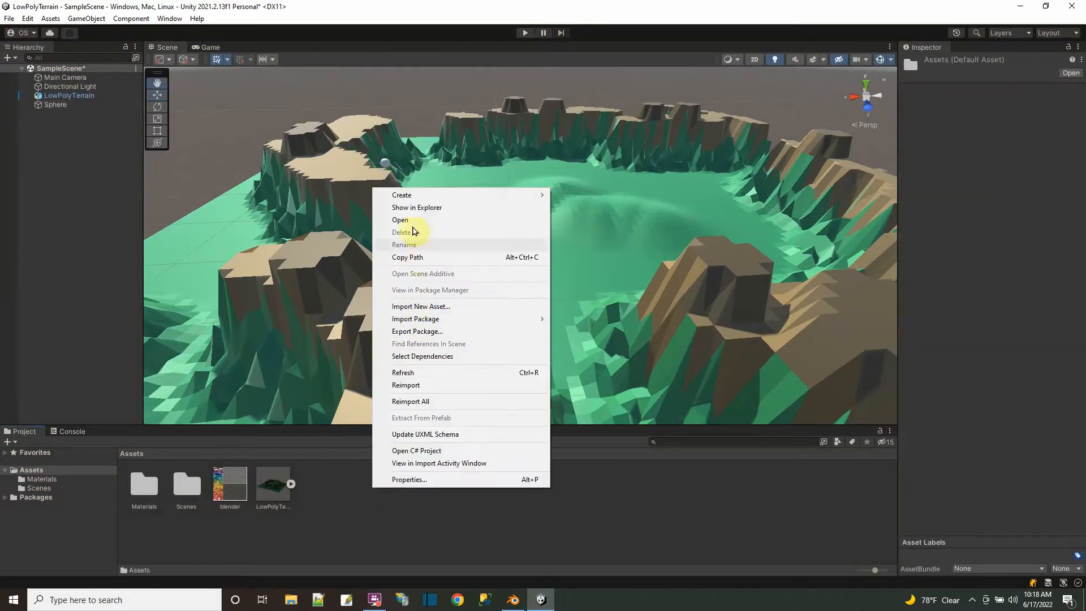
{"action": "left_click", "coordinate": [401, 194]}
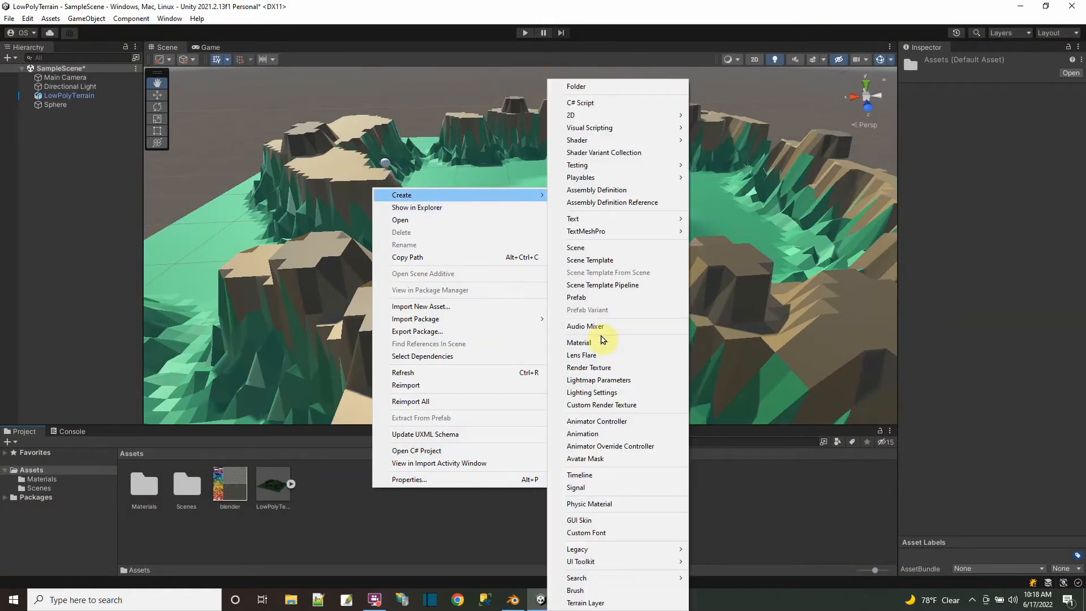
{"action": "left_click", "coordinate": [589, 503]}
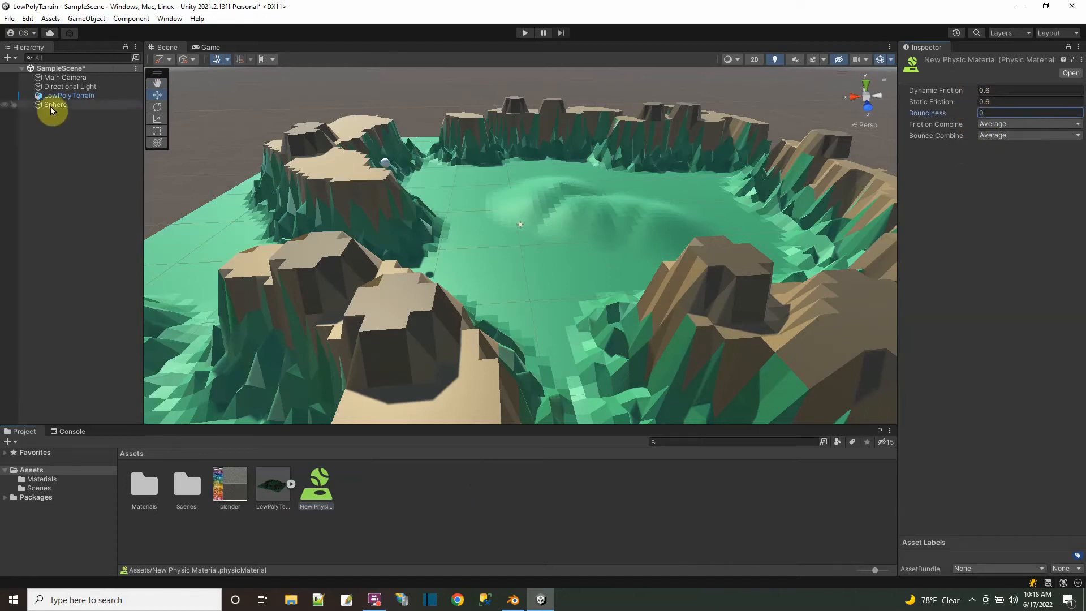
- Test the sphere again in Play mode, then move it along the cliff top
{"action": "left_click", "coordinate": [55, 105]}
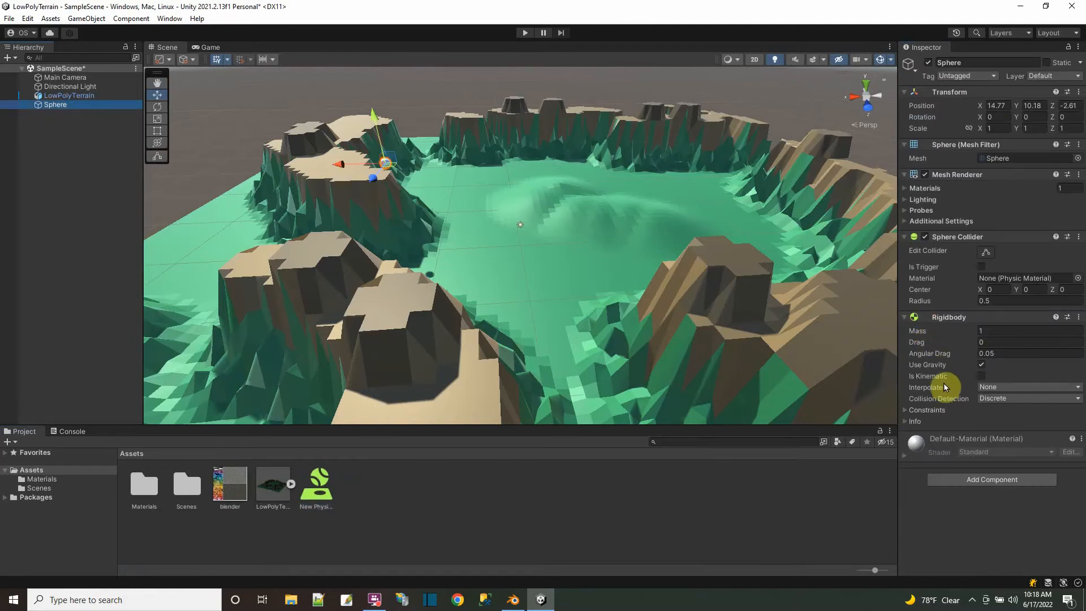
{"action": "mouse_move", "coordinate": [959, 237]}
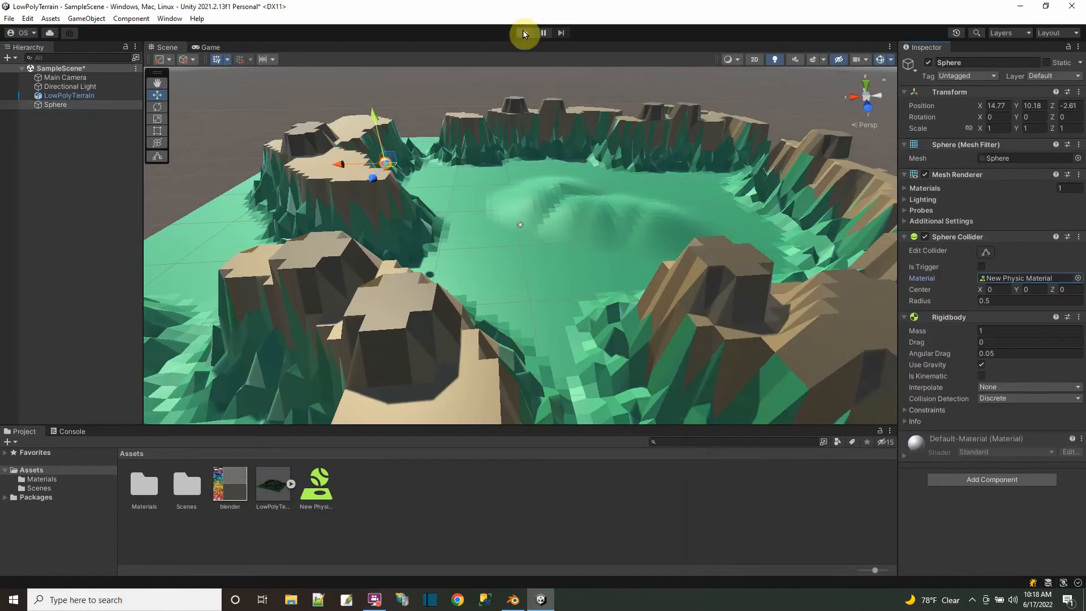
{"action": "left_click", "coordinate": [525, 33]}
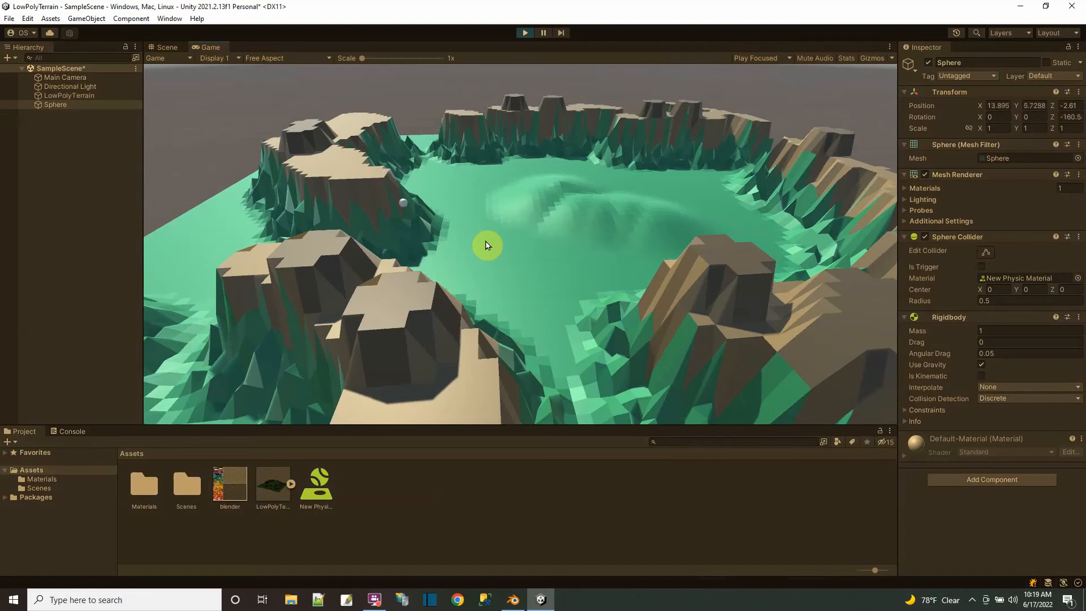
{"action": "left_click", "coordinate": [525, 32]}
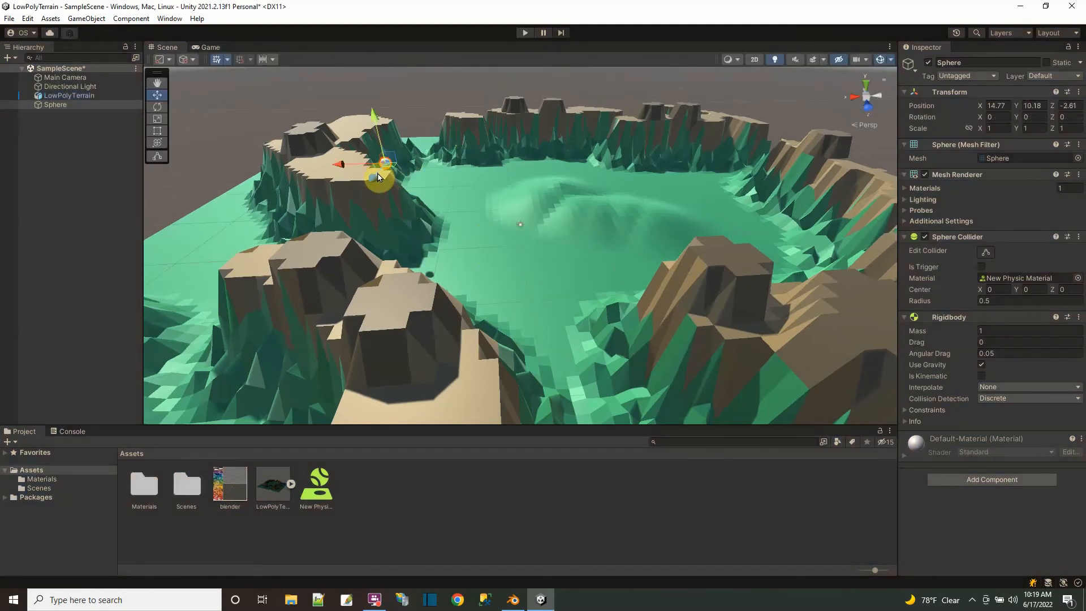
{"action": "left_click_drag", "start_coordinate": [380, 177], "coordinate": [366, 194]}
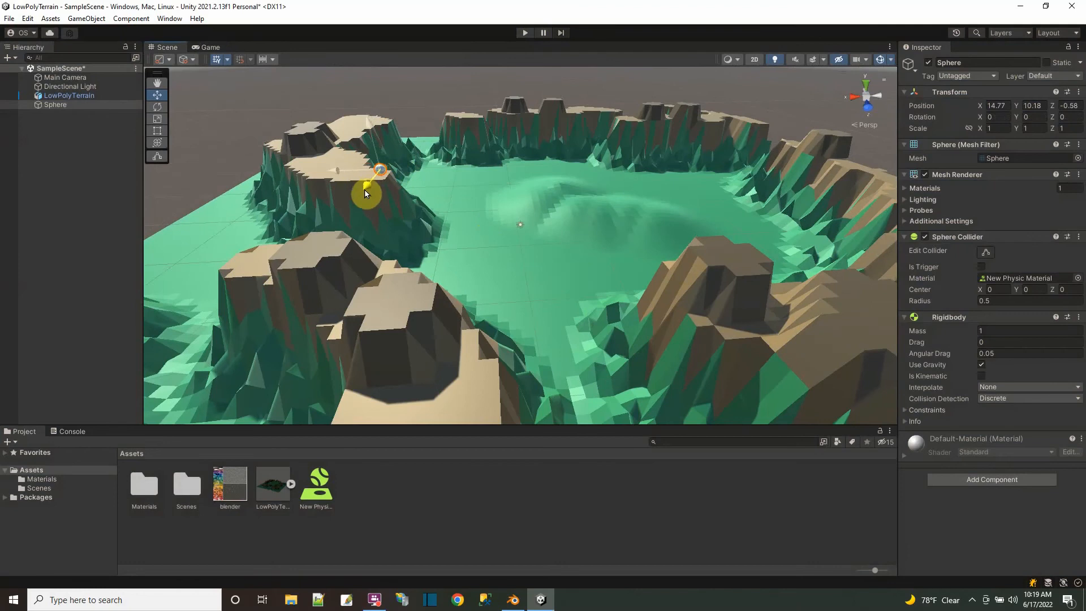